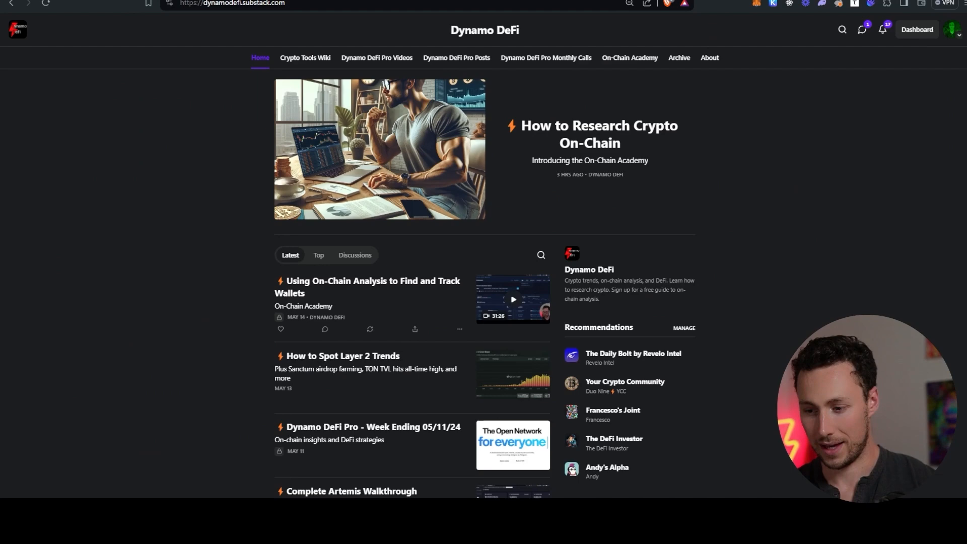
- Open 'How to Spot Layer 2 Trends' and read down to the Sanctum section
left_click(343, 361)
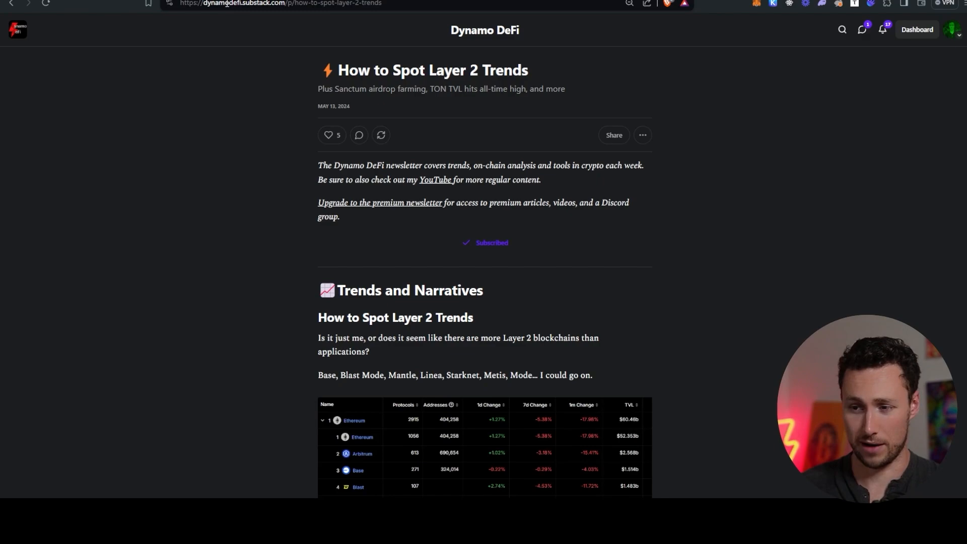
scroll("down", 3)
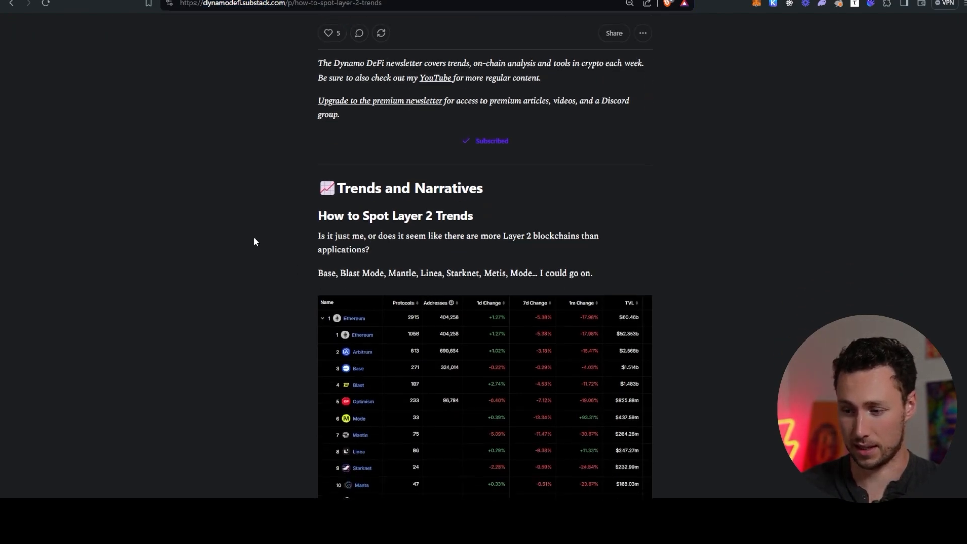
scroll("down", 3)
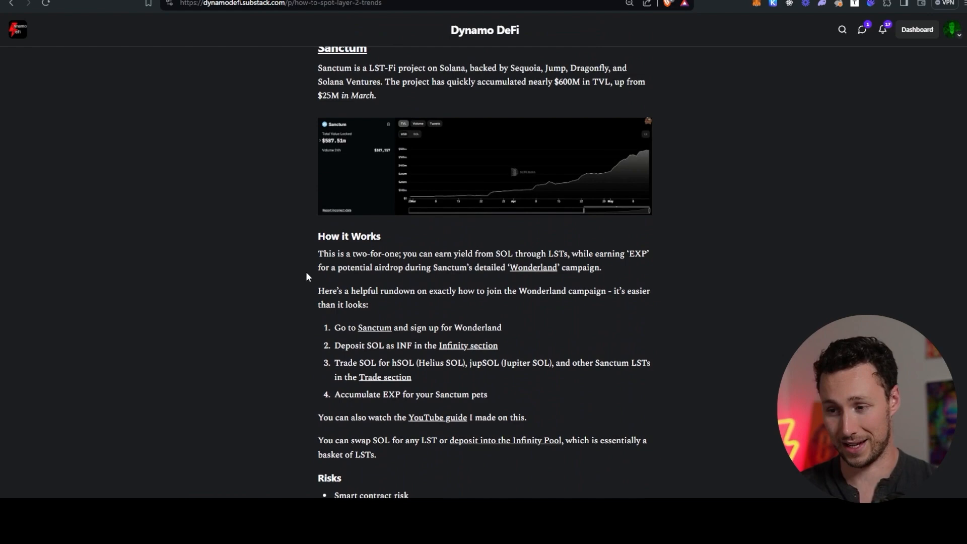
scroll("down", 3)
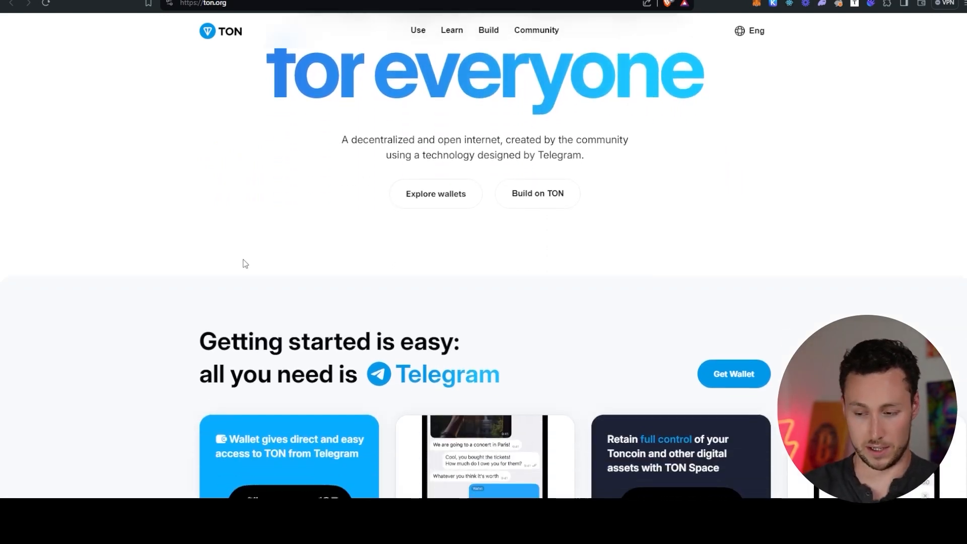
- Scroll ton.org down to the 'Getting started is easy' Telegram section
scroll("down", 3)
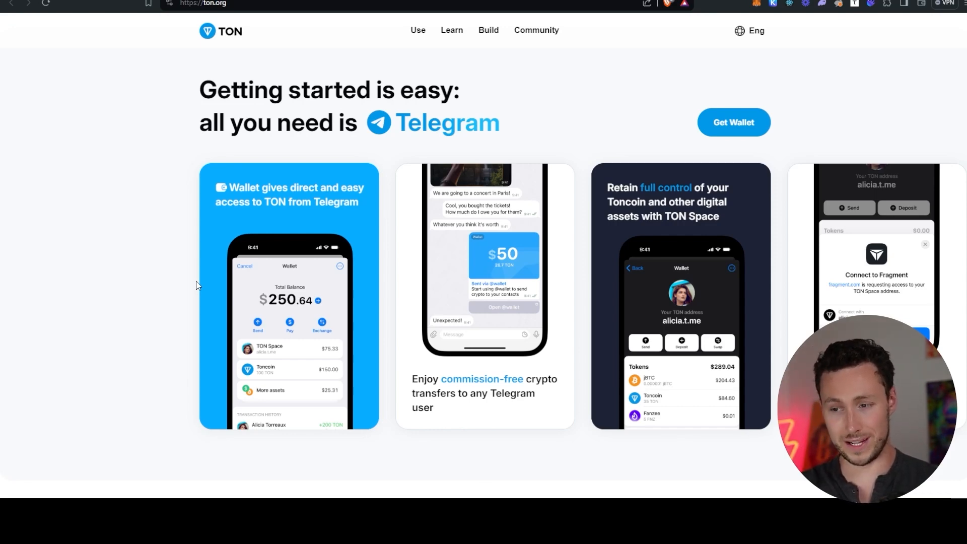
mouse_move(217, 281)
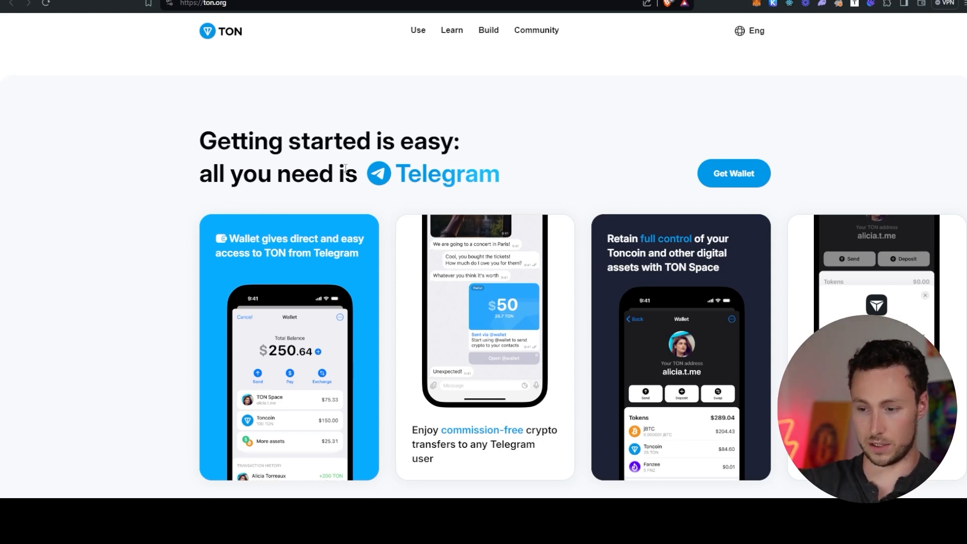
scroll("down", 3)
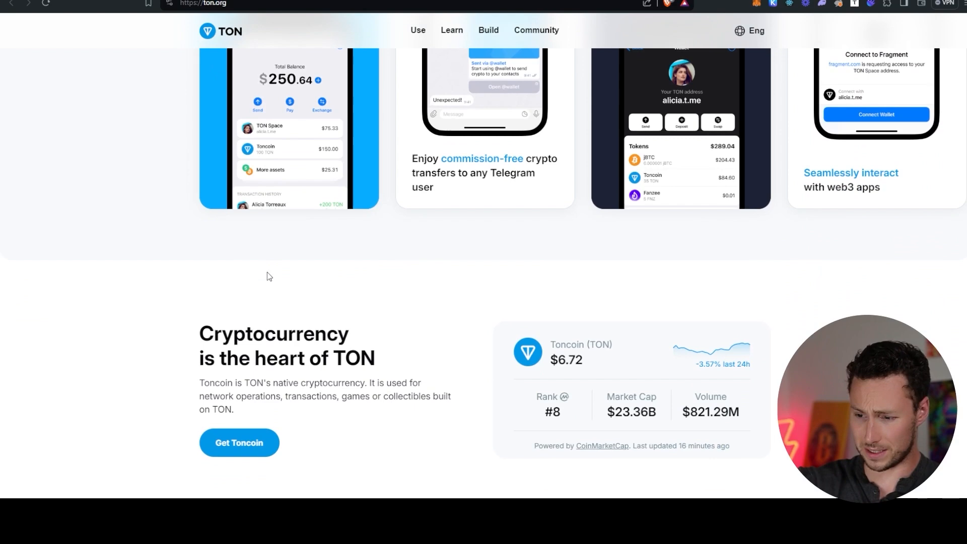
scroll("down", 3)
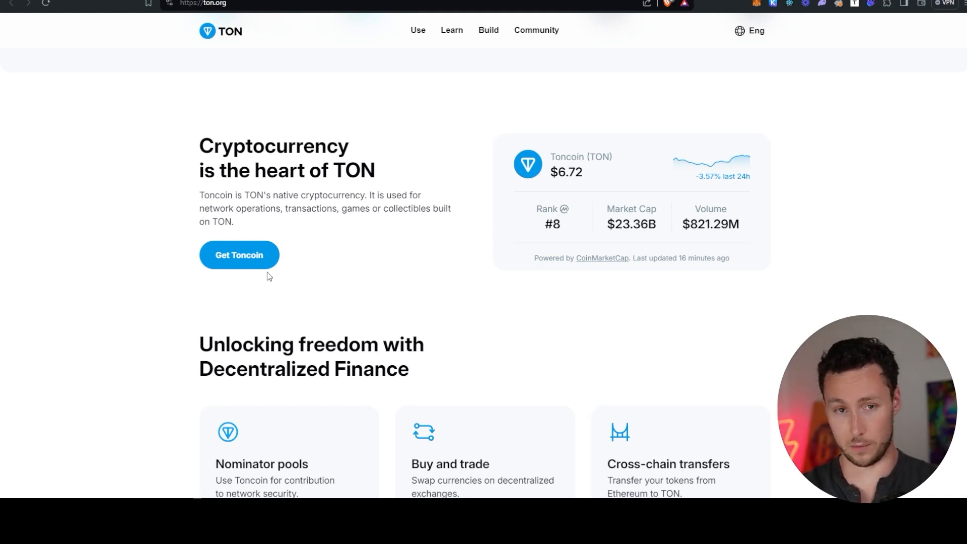
mouse_move(262, 293)
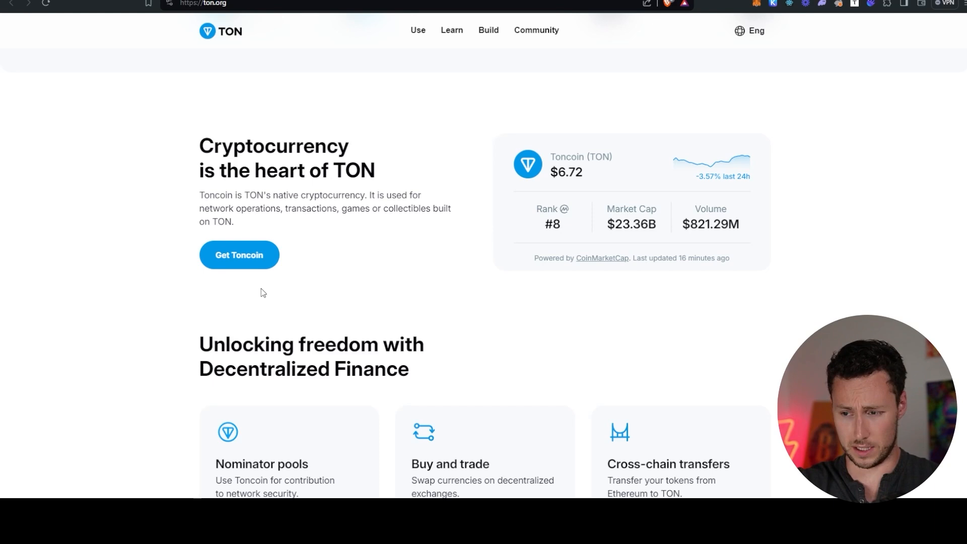
mouse_move(261, 293)
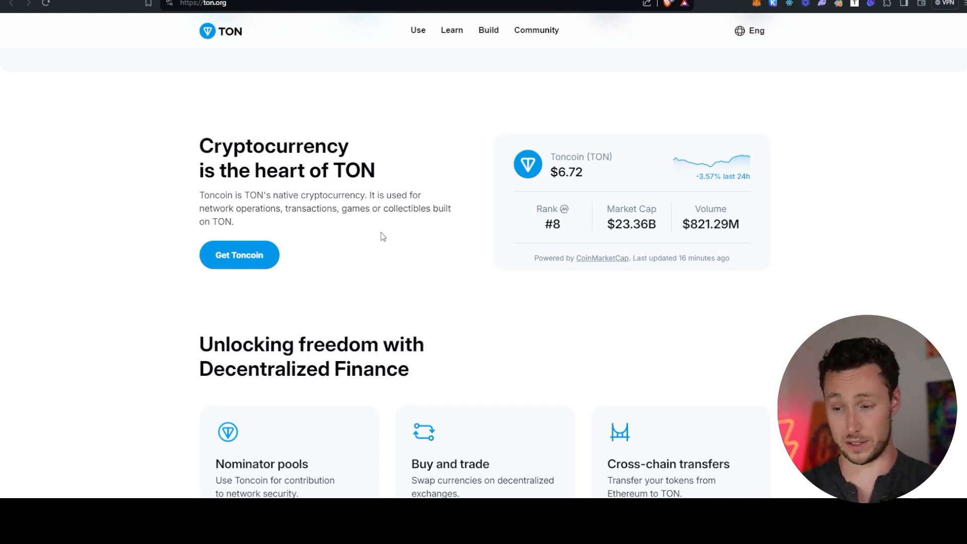
scroll("down", 3)
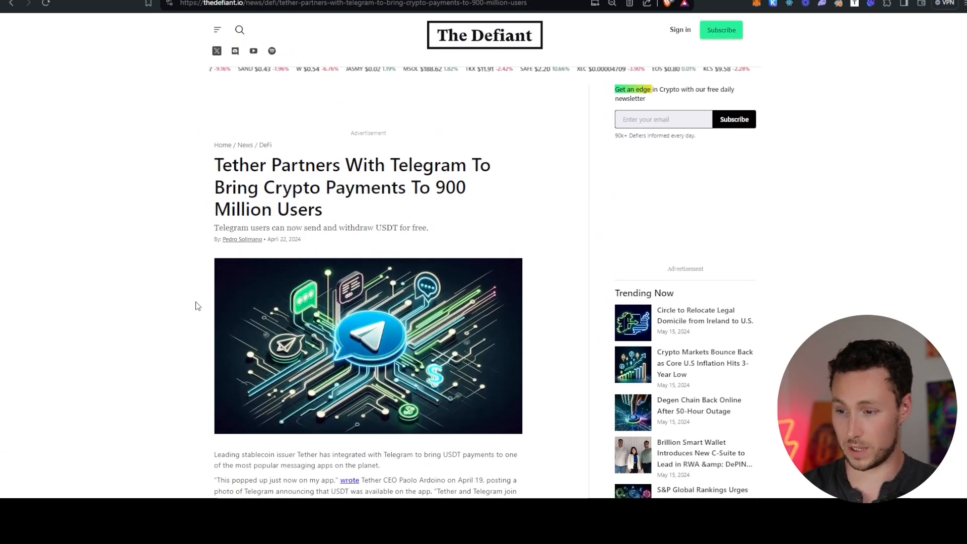
- Reach The Defiant's Tether–Telegram 900-million-users article and enlarge it
scroll("down", 3)
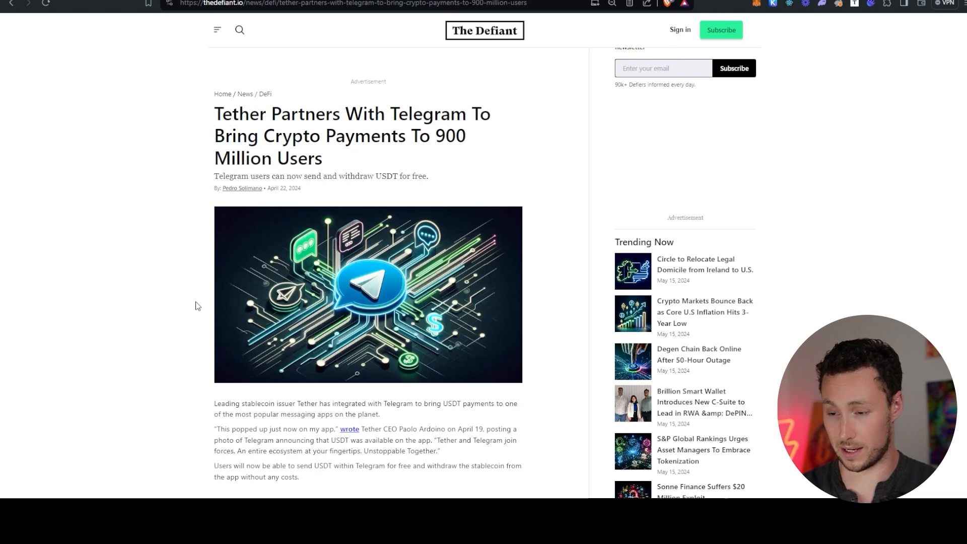
mouse_move(424, 169)
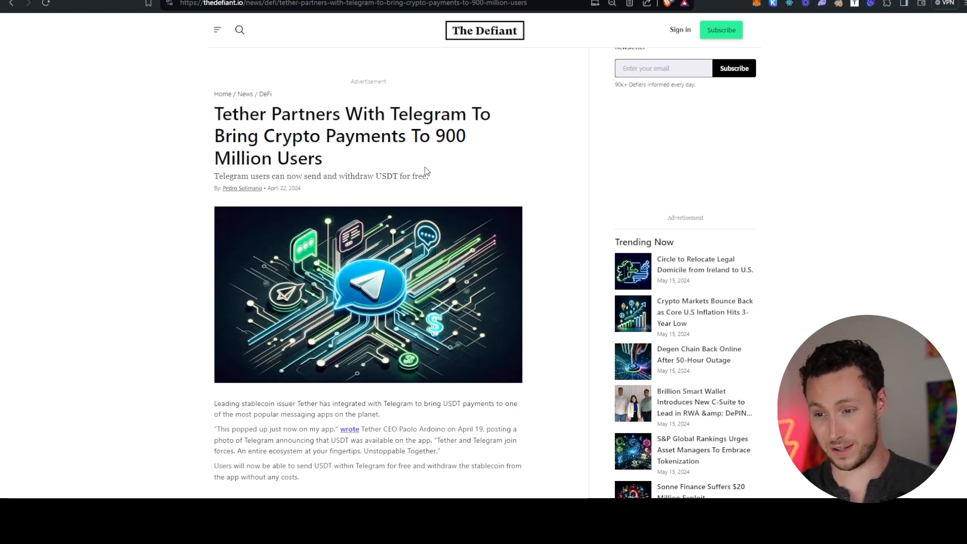
mouse_move(428, 167)
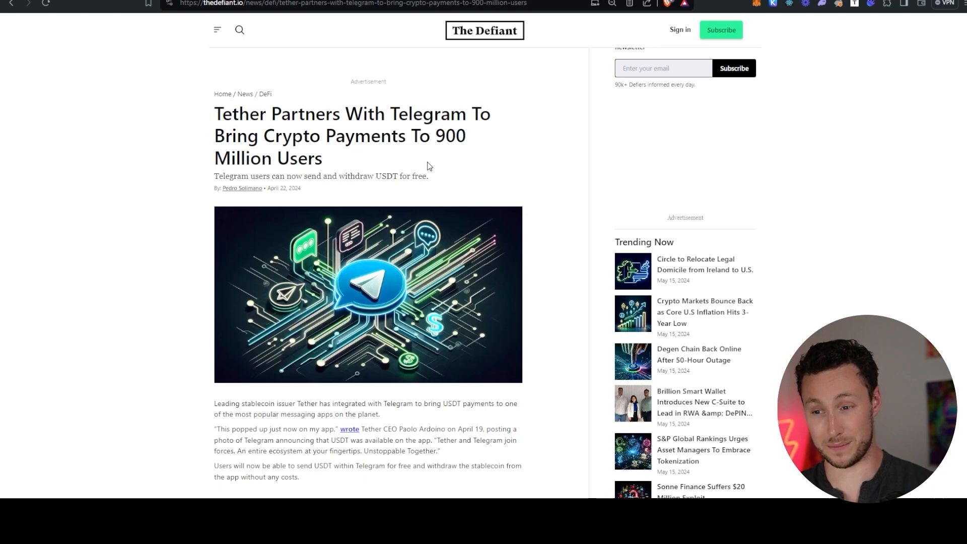
mouse_move(418, 369)
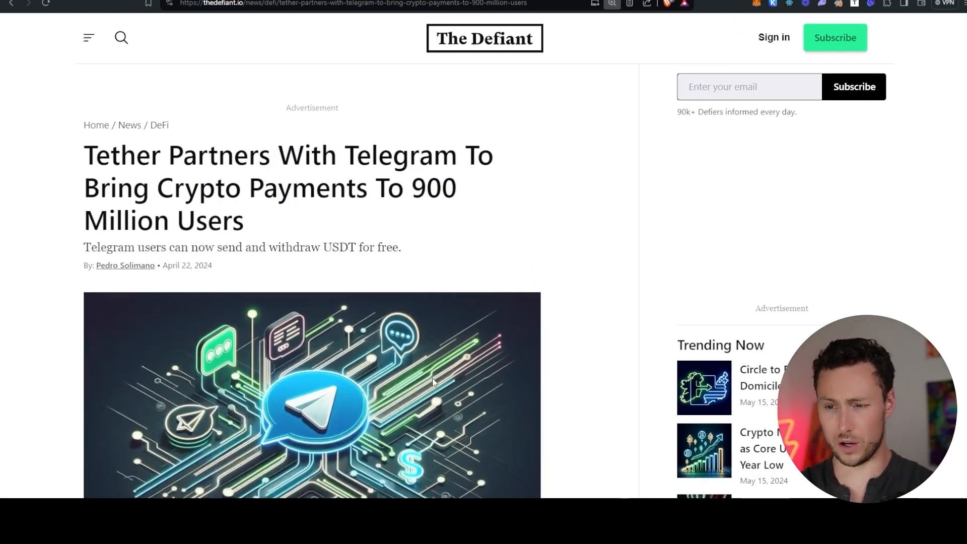
scroll("down", 3)
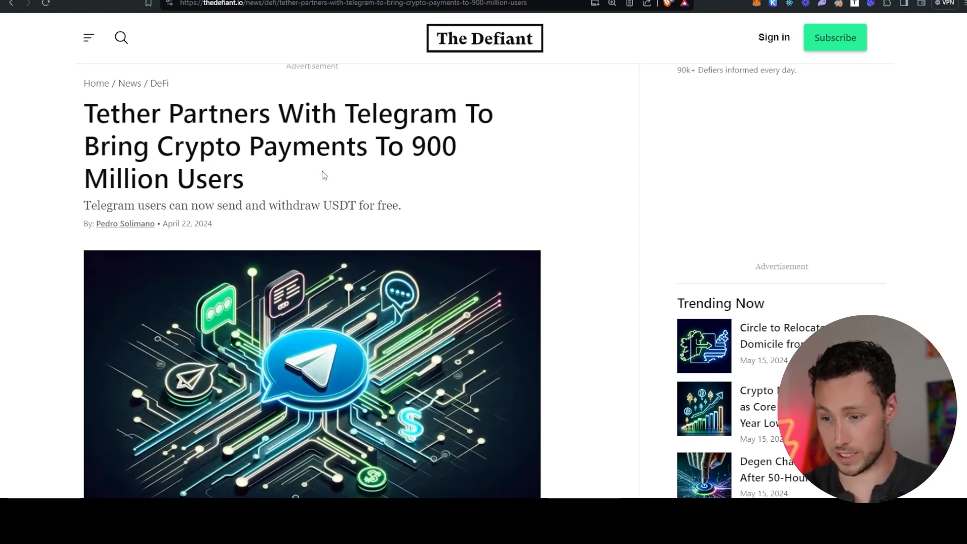
scroll("down", 3)
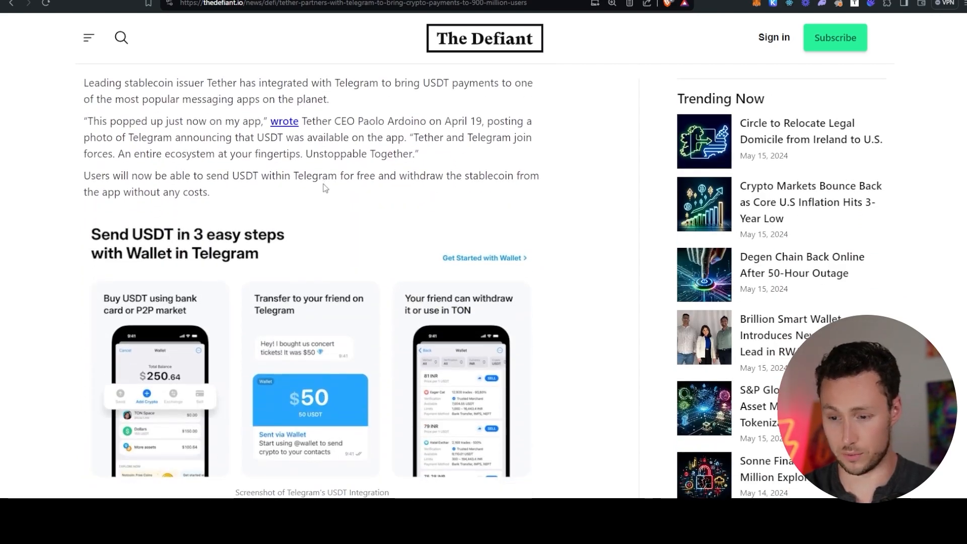
mouse_move(306, 190)
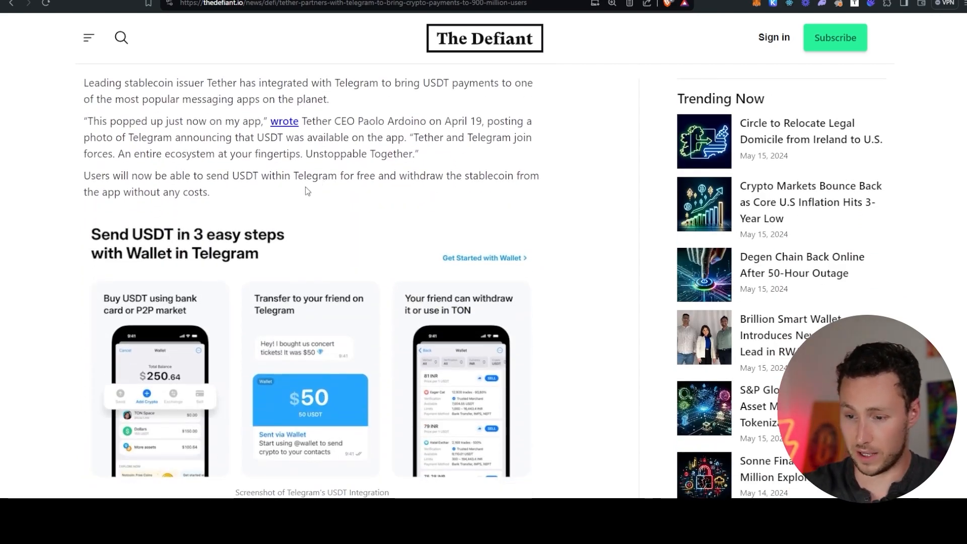
scroll("down", 3)
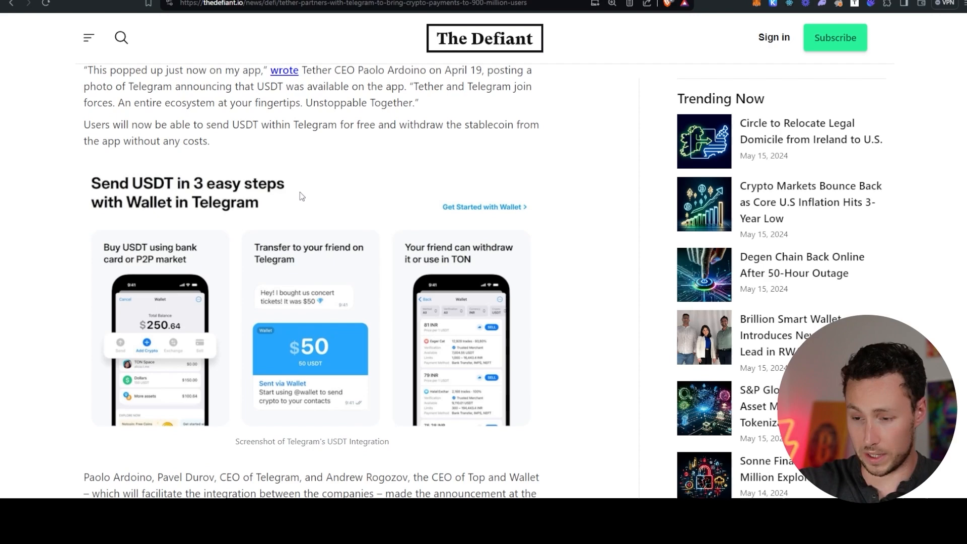
scroll("down", 3)
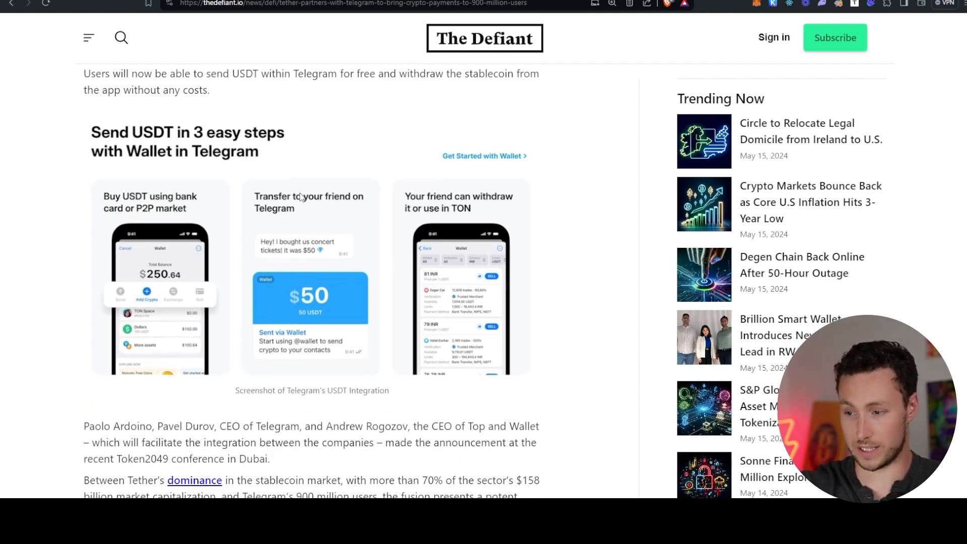
mouse_move(448, 224)
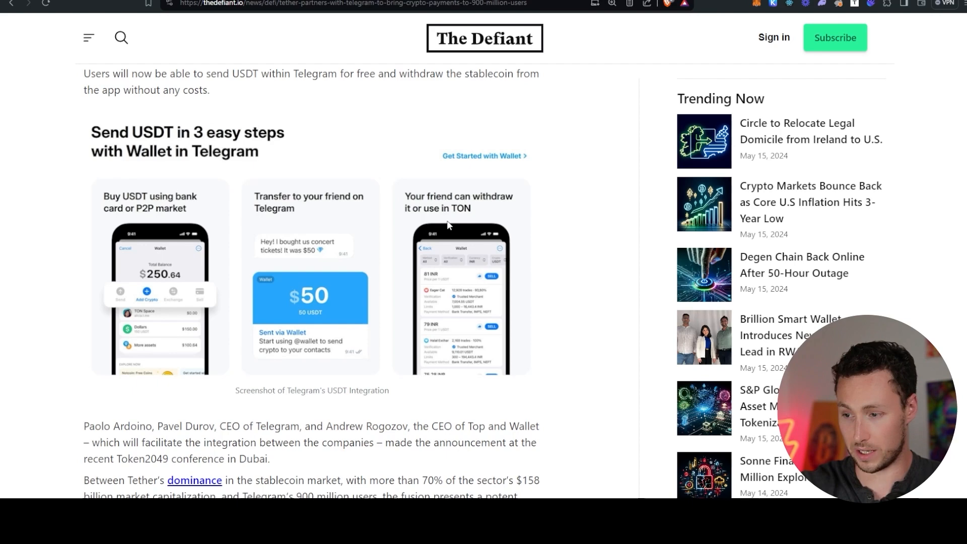
scroll("down", 3)
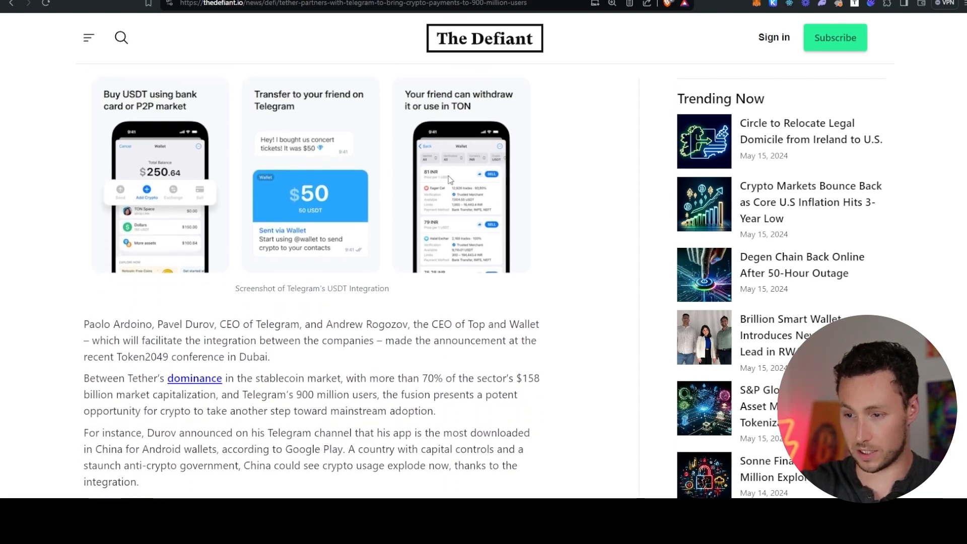
scroll("up", 3)
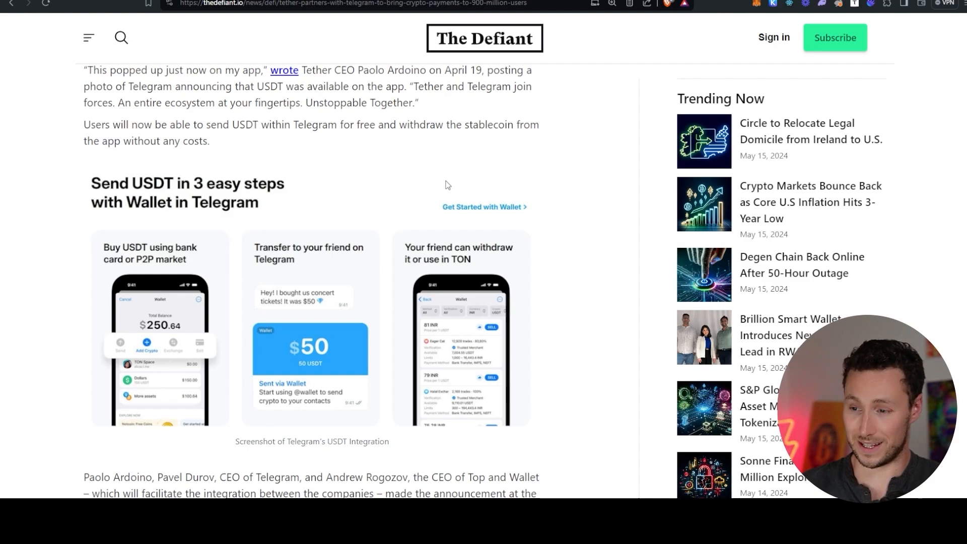
scroll("down", 3)
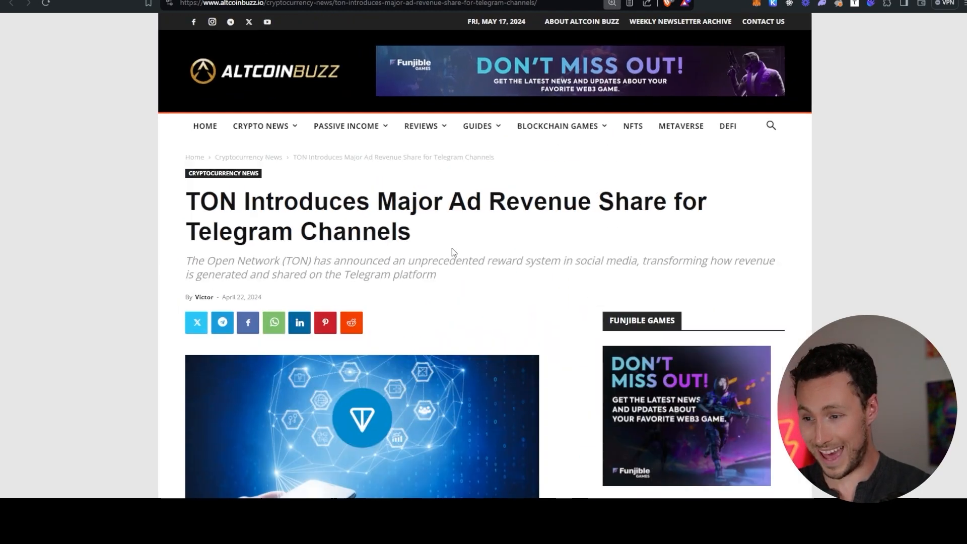
- Read through Cointelegraph's 'Pantera invests in TON' article body
scroll("down", 3)
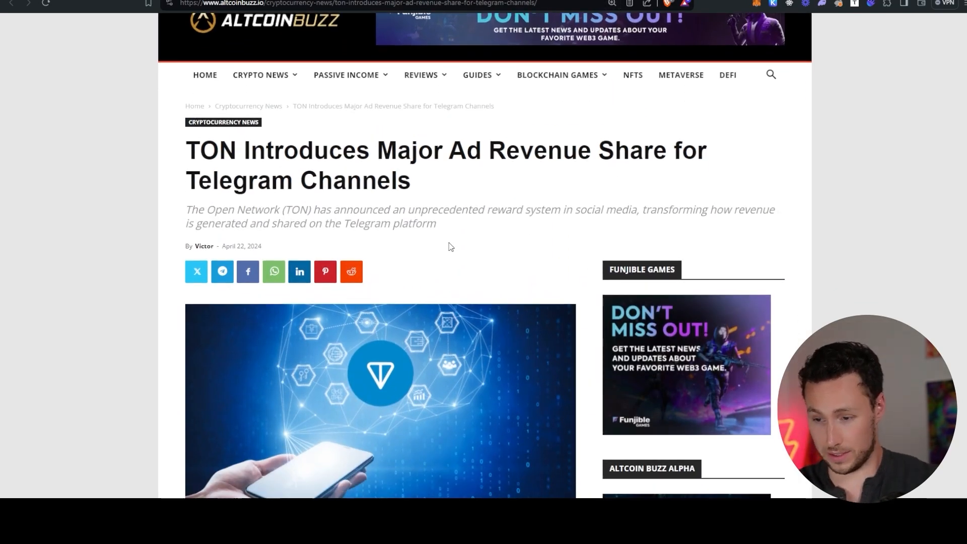
scroll("down", 3)
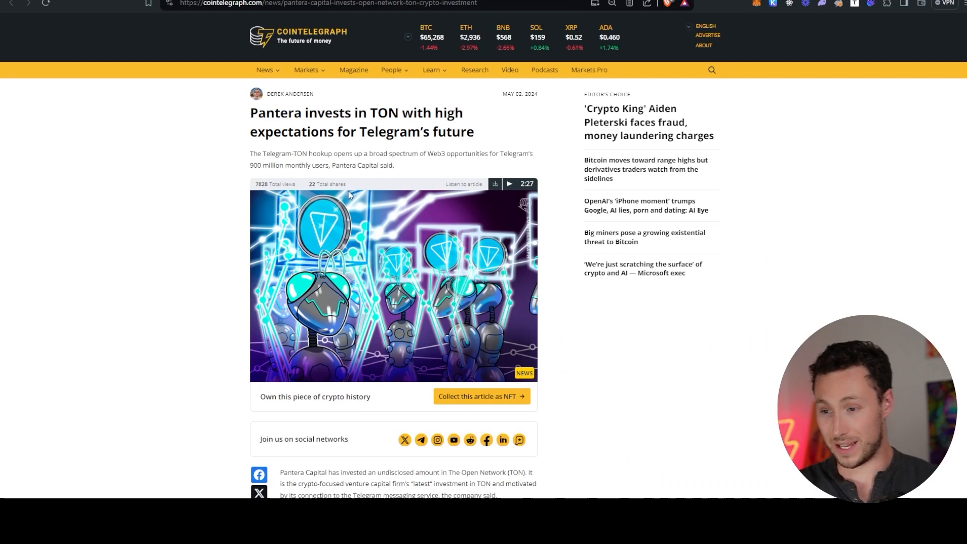
mouse_move(365, 208)
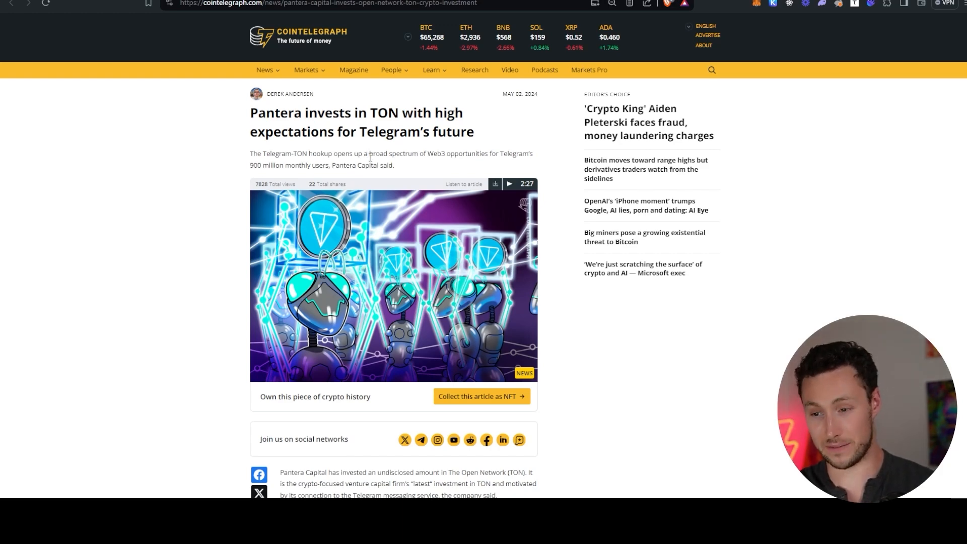
mouse_move(580, 112)
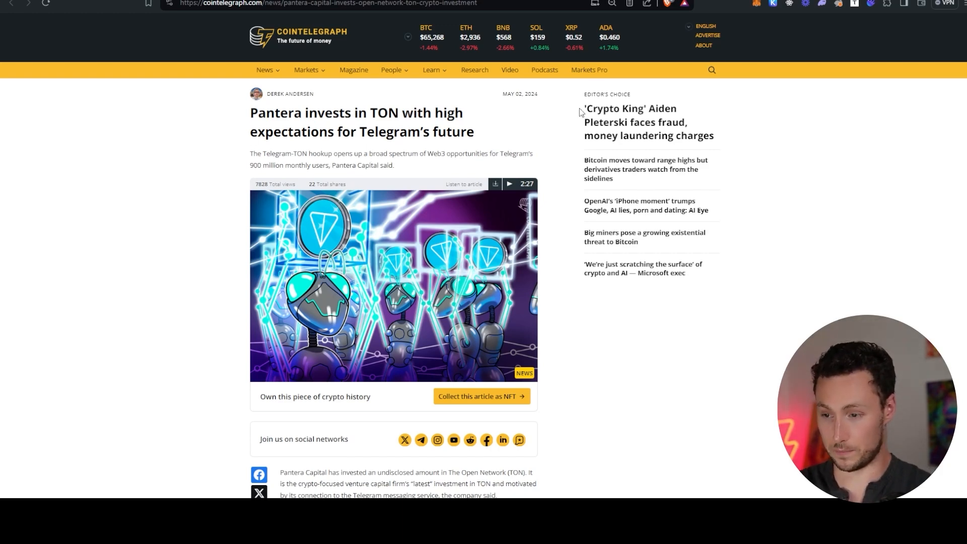
scroll("down", 3)
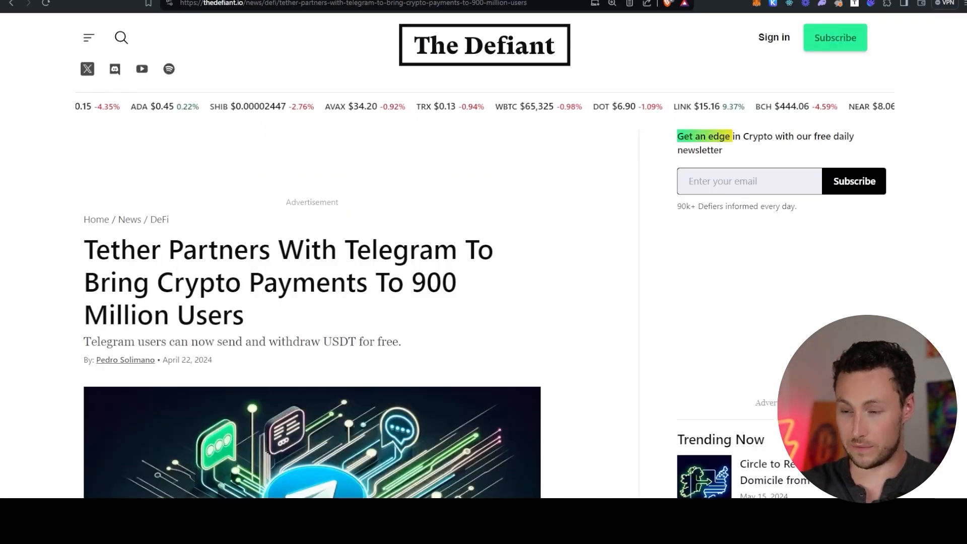
- Show Backlinko's Telegram Monthly Active Users 2014–2023 bar chart
scroll("down", 3)
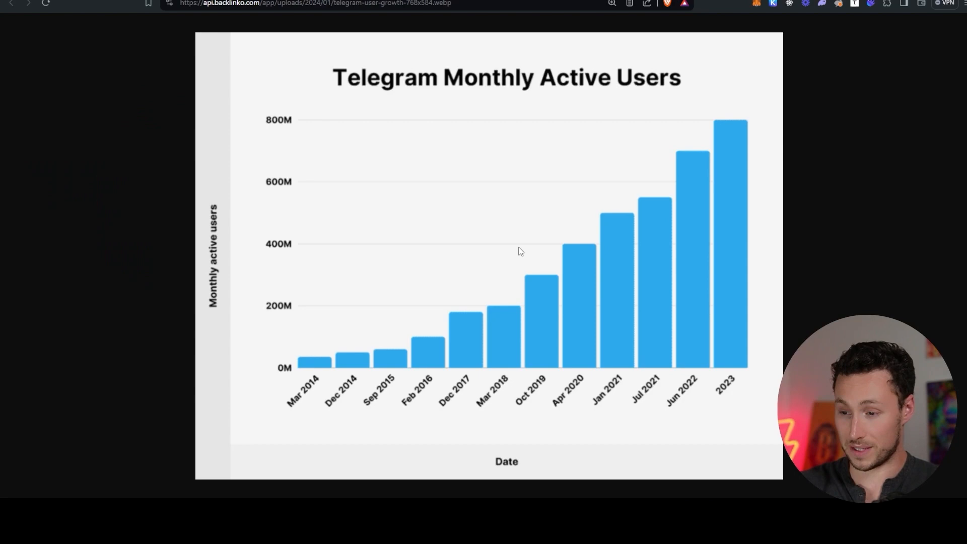
mouse_move(542, 267)
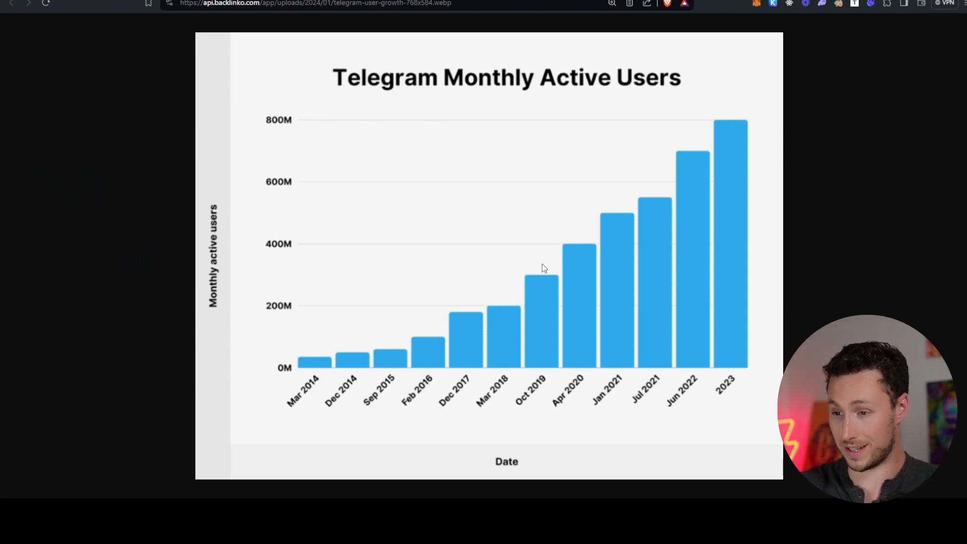
mouse_move(557, 261)
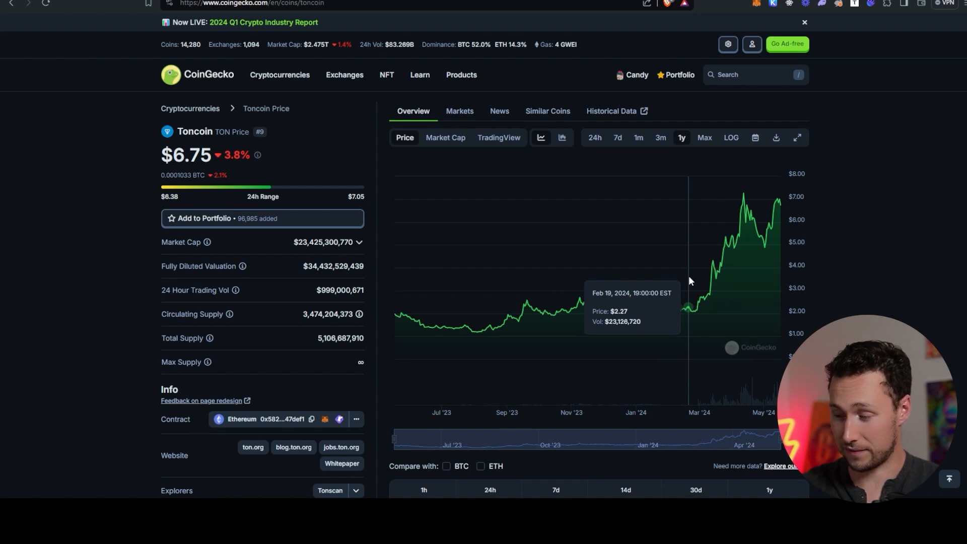
mouse_move(589, 232)
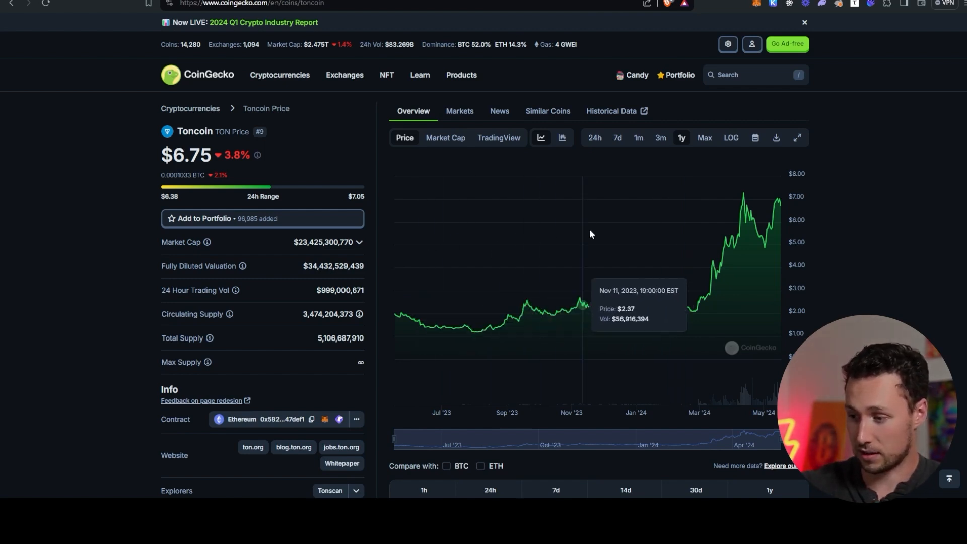
mouse_move(685, 252)
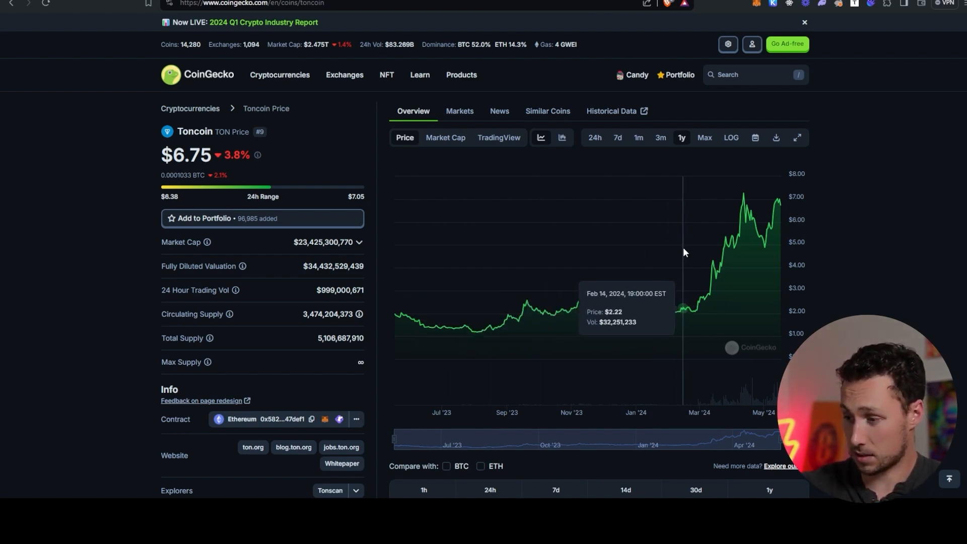
mouse_move(695, 256)
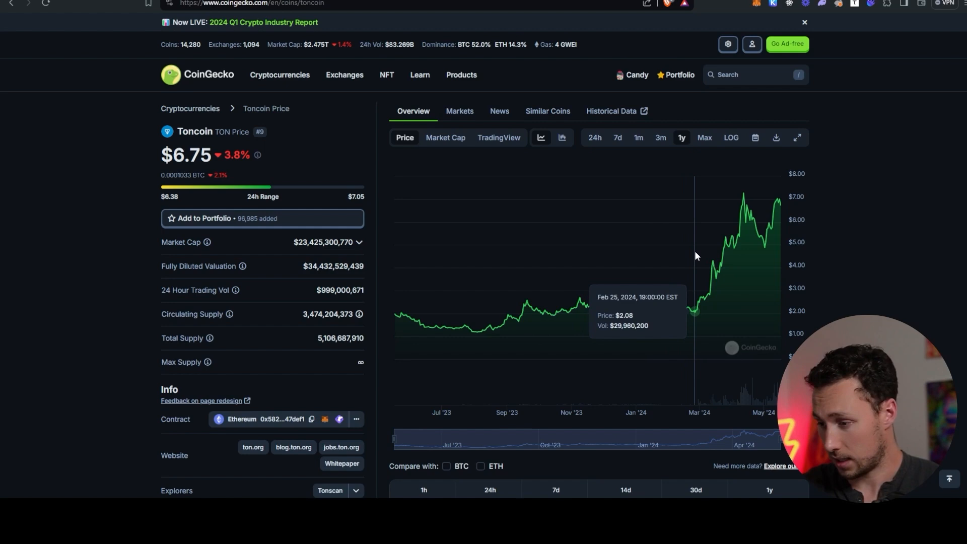
mouse_move(749, 219)
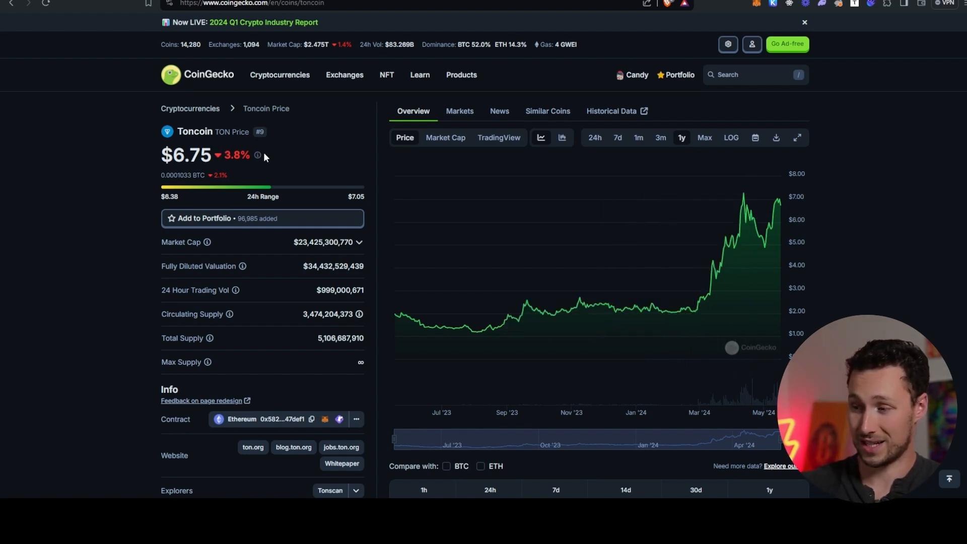
mouse_move(735, 221)
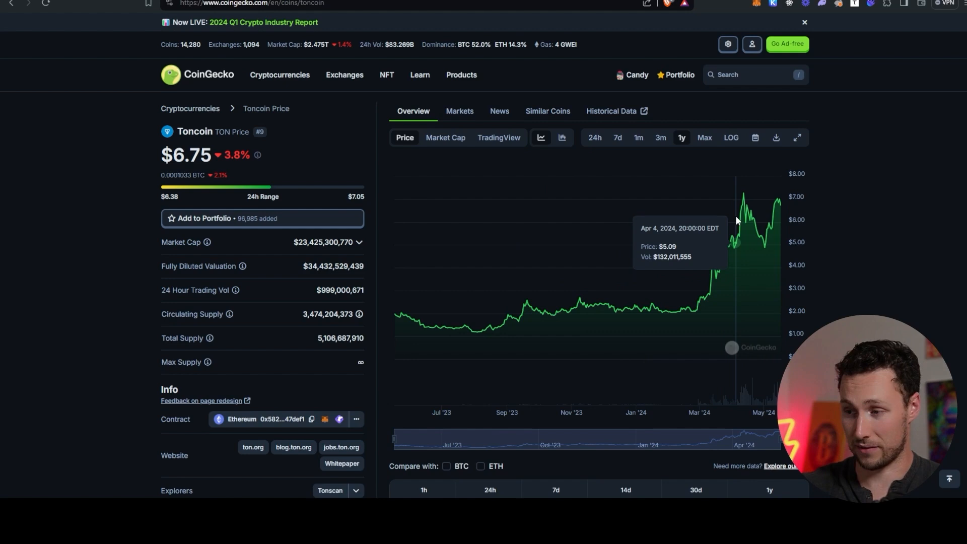
mouse_move(713, 160)
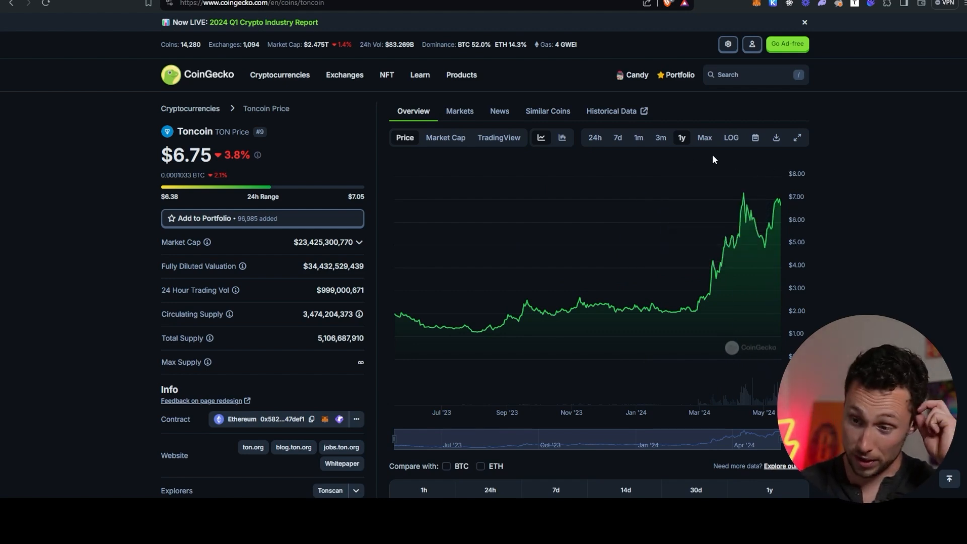
mouse_move(260, 188)
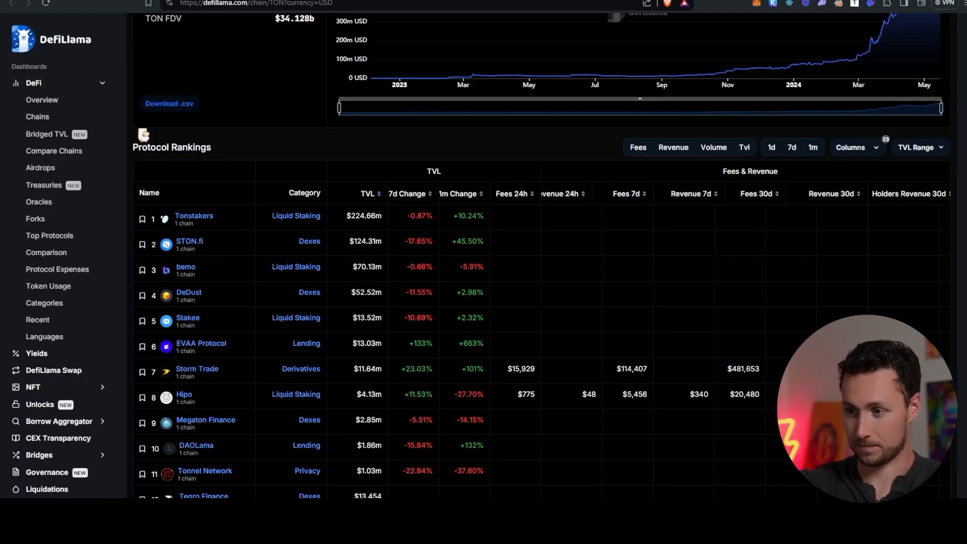
- Narrow the TON TVL chart range and denominate it in TON instead of USD
scroll("down", 3)
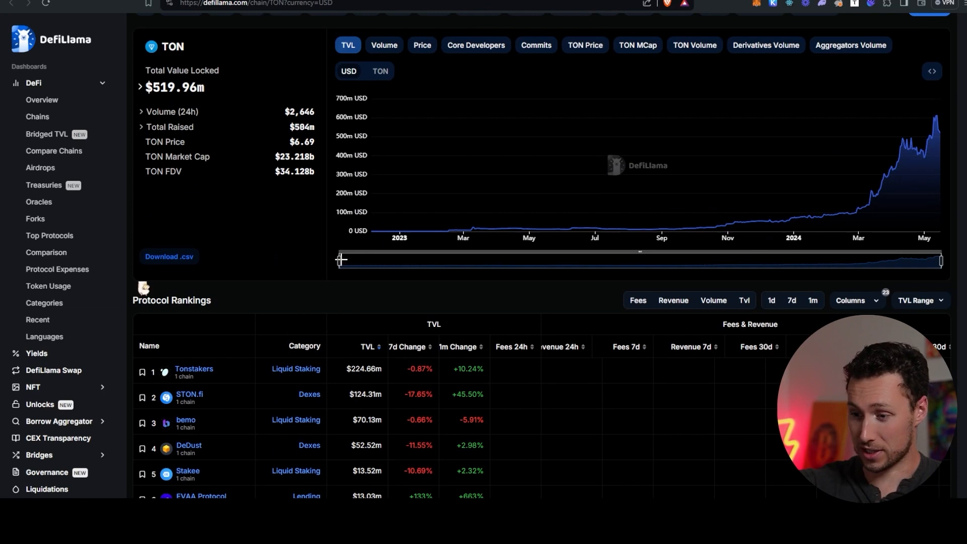
left_click_drag(341, 260, 520, 259)
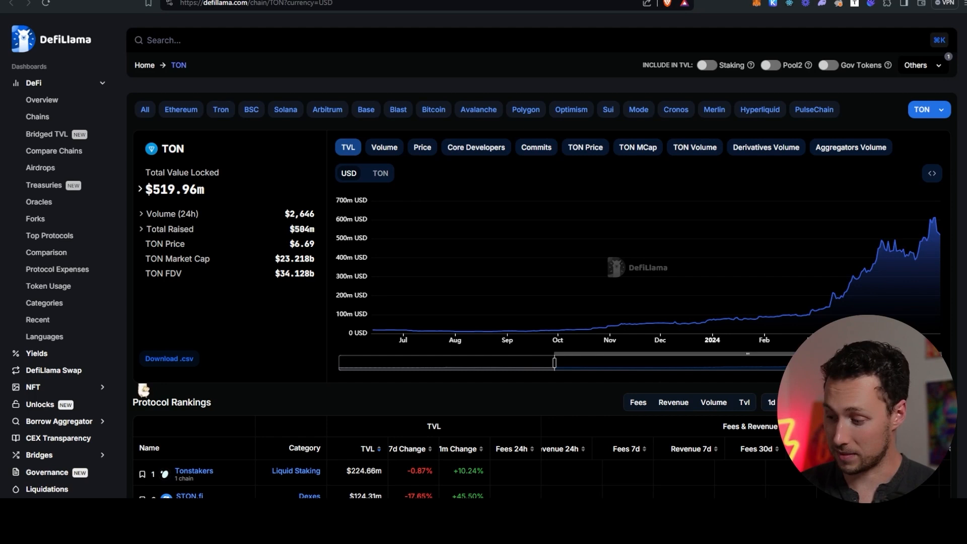
left_click(755, 148)
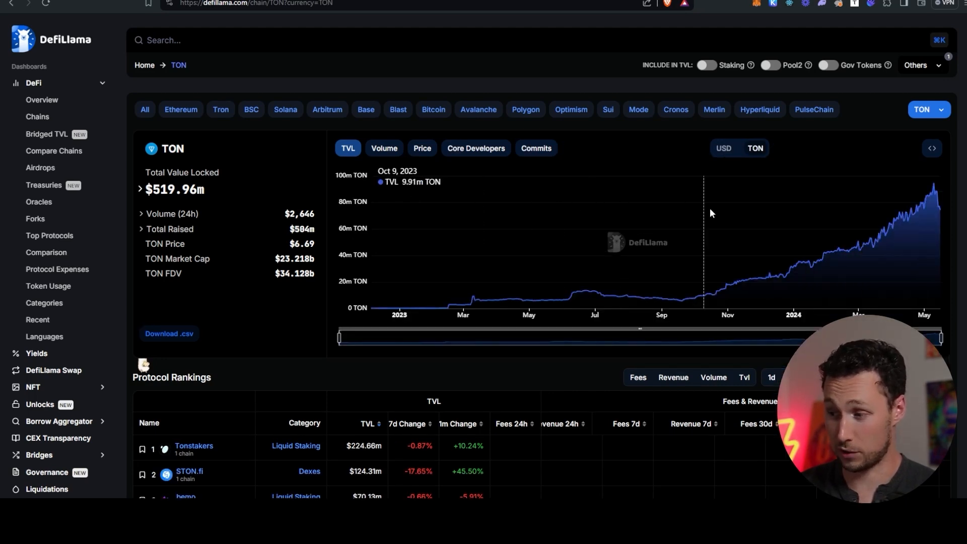
mouse_move(682, 262)
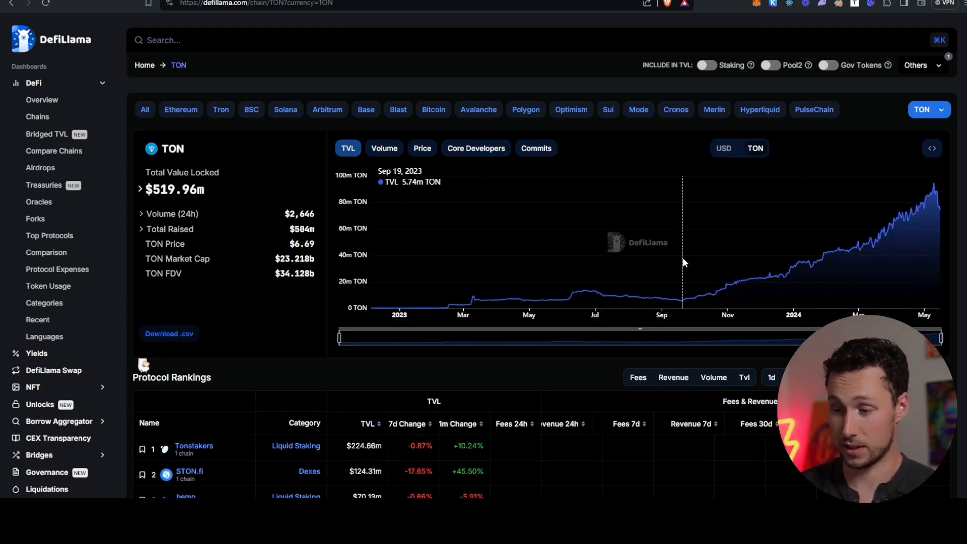
mouse_move(692, 259)
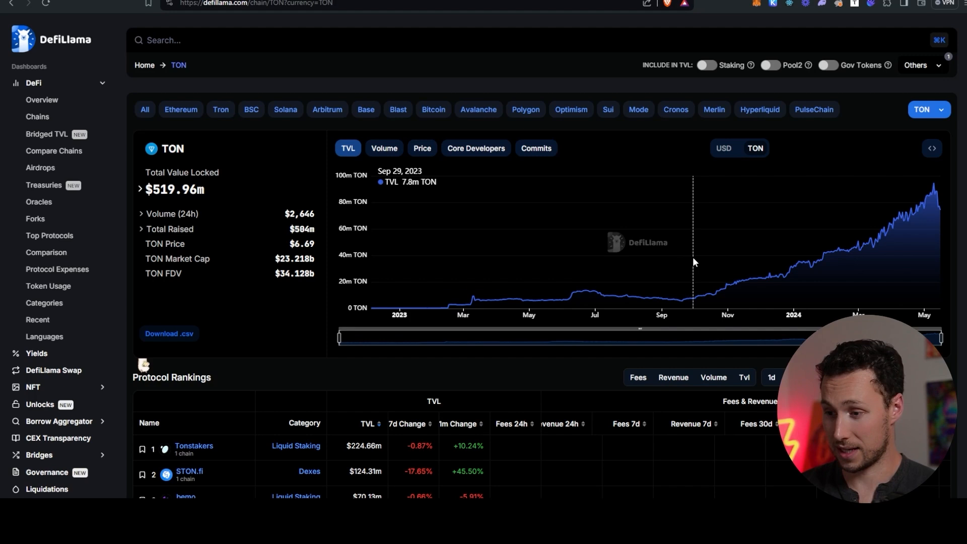
mouse_move(774, 260)
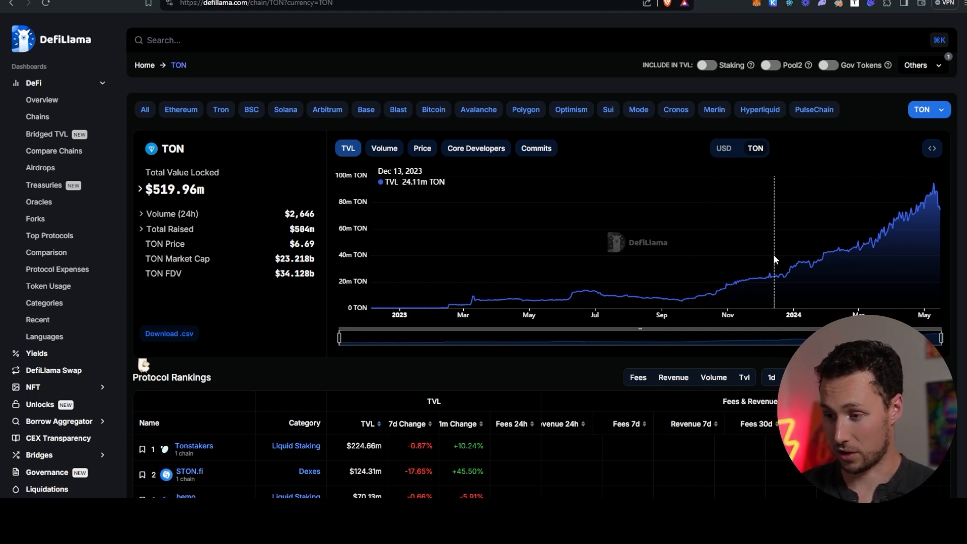
mouse_move(794, 257)
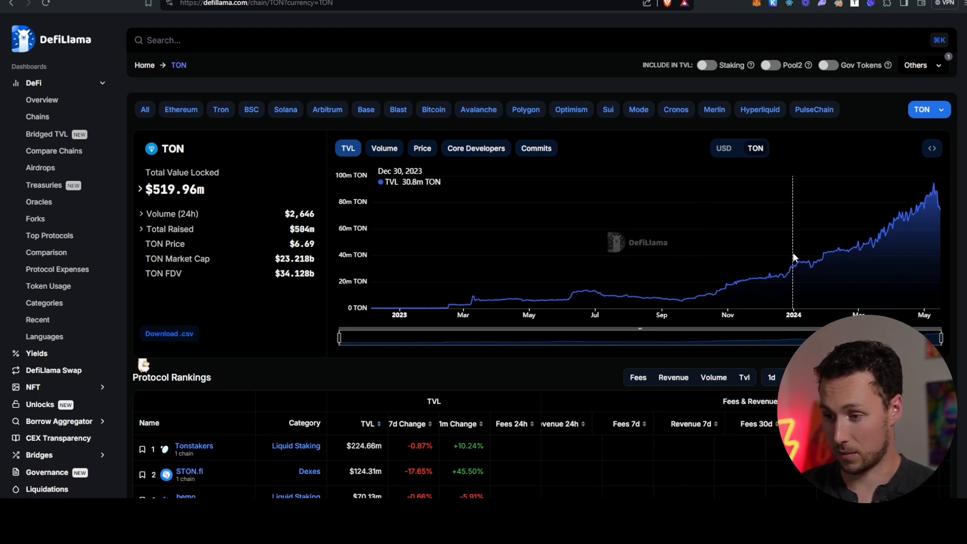
mouse_move(926, 249)
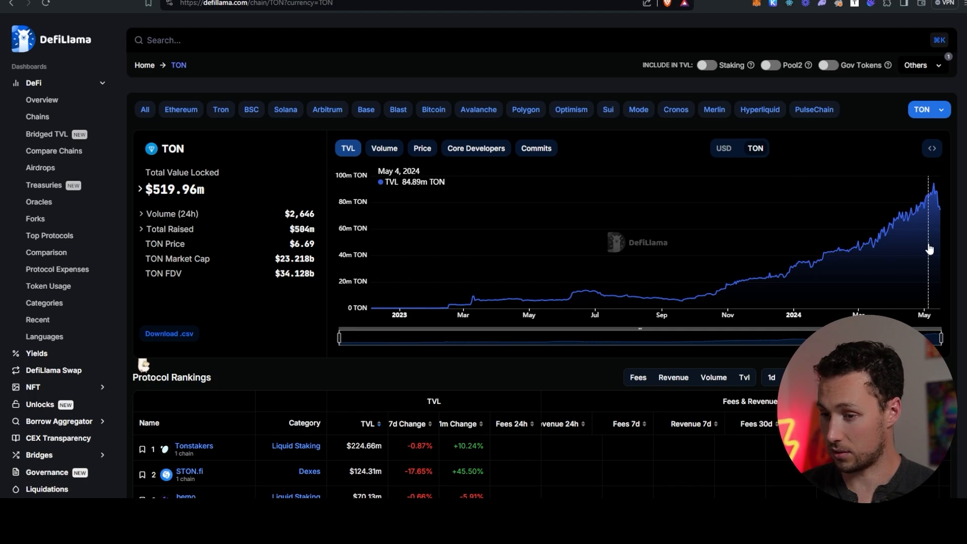
mouse_move(937, 250)
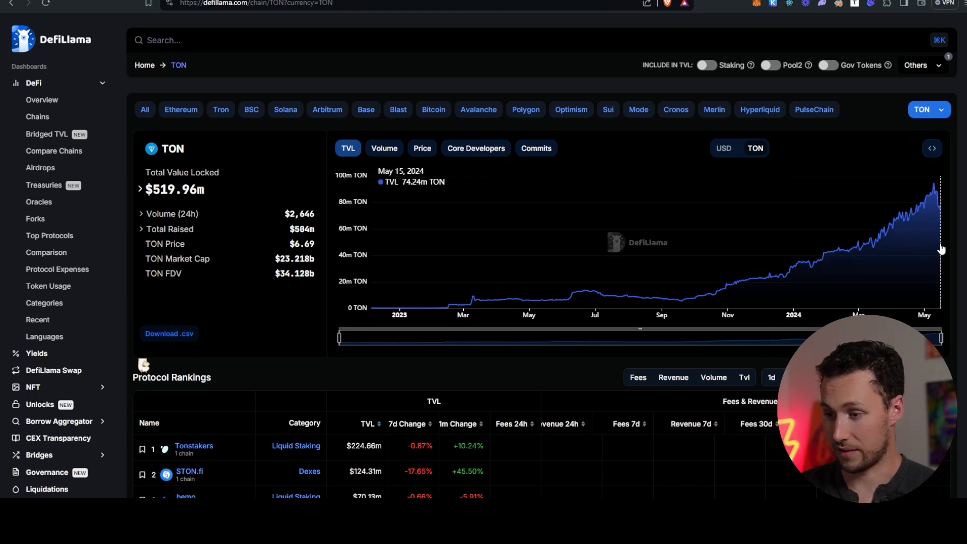
mouse_move(933, 243)
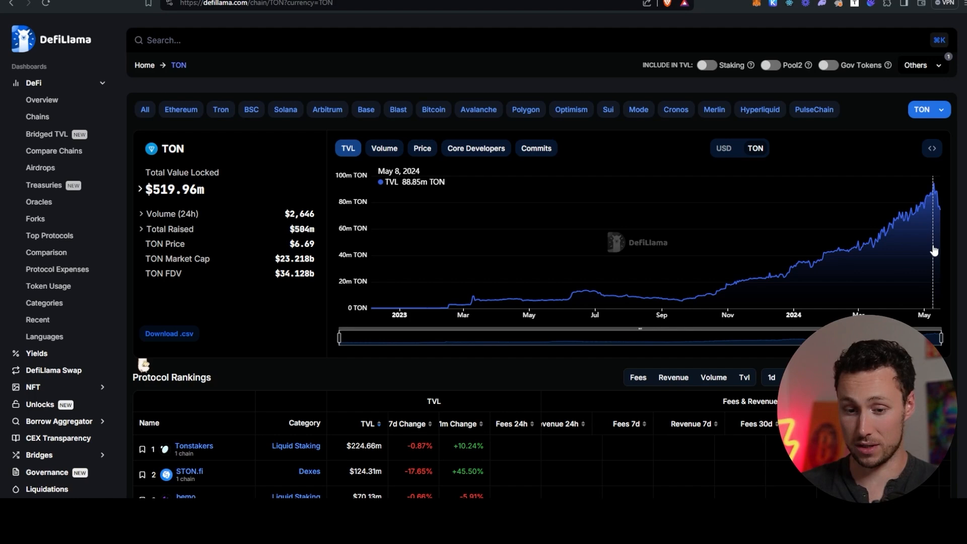
mouse_move(894, 270)
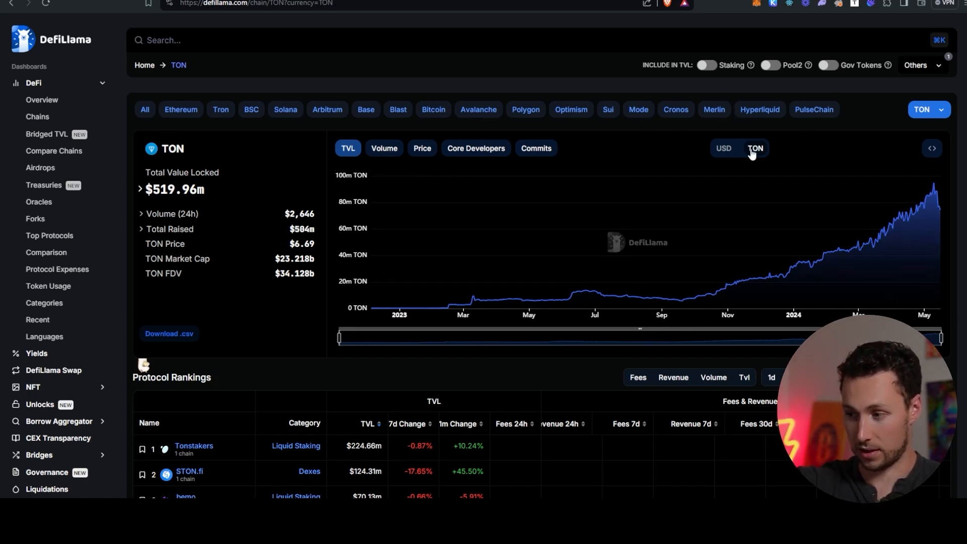
left_click(723, 148)
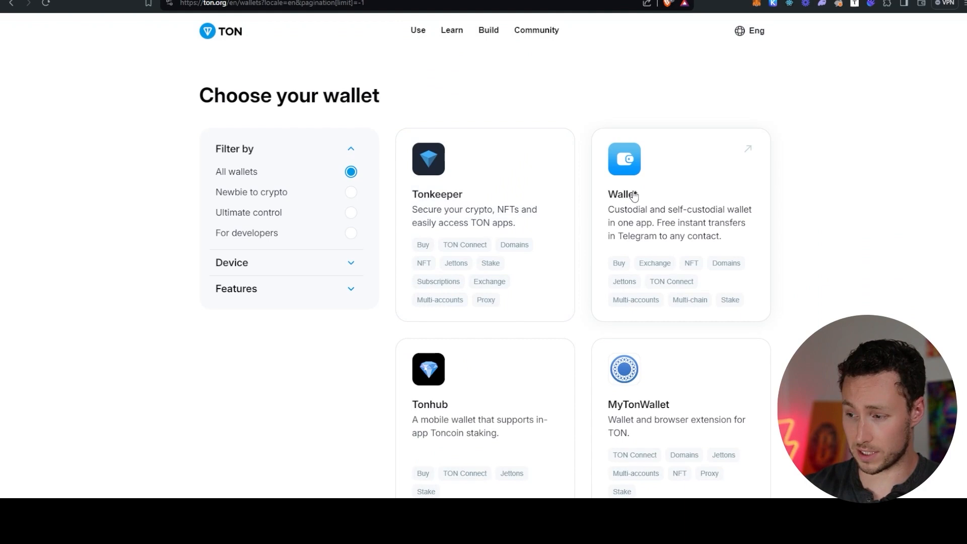
mouse_move(634, 199)
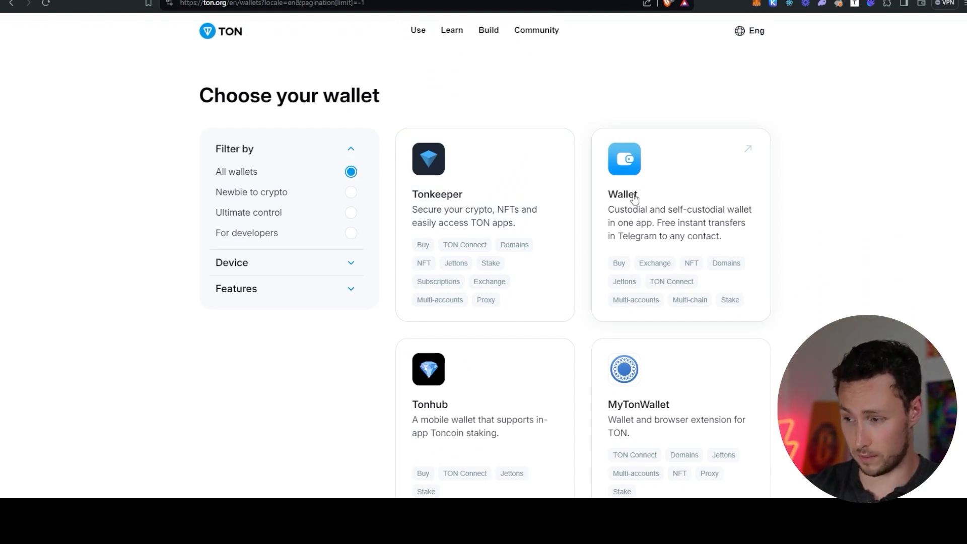
- Pick Tonkeeper from ton.org's Choose your wallet cards
left_click(623, 172)
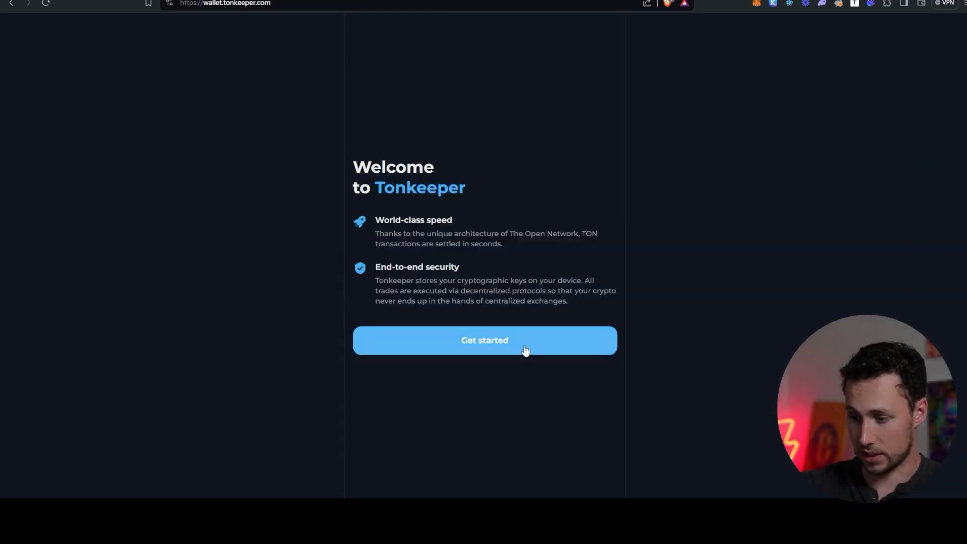
- Start Tonkeeper setup to show New Wallet, Existing Wallet, Pair Signer, Ledger options
left_click(484, 339)
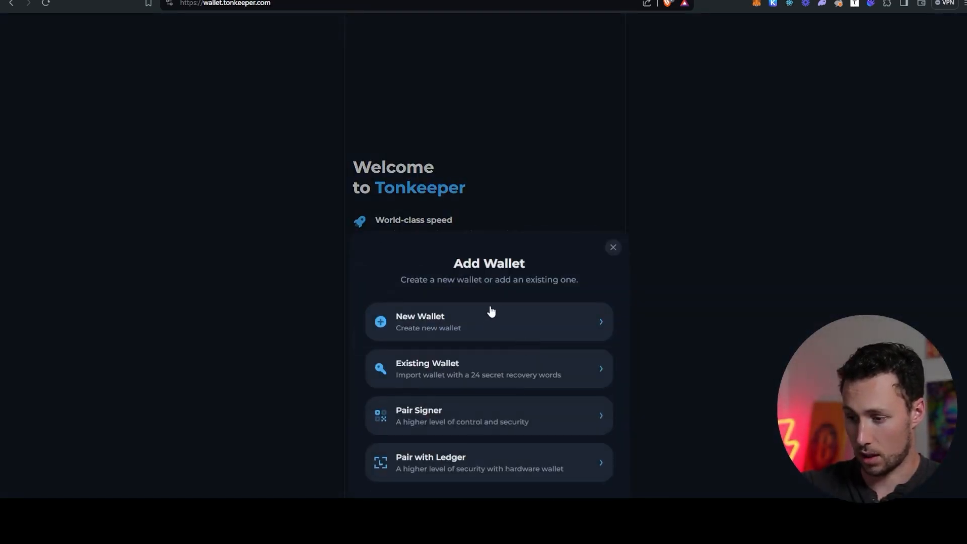
mouse_move(556, 376)
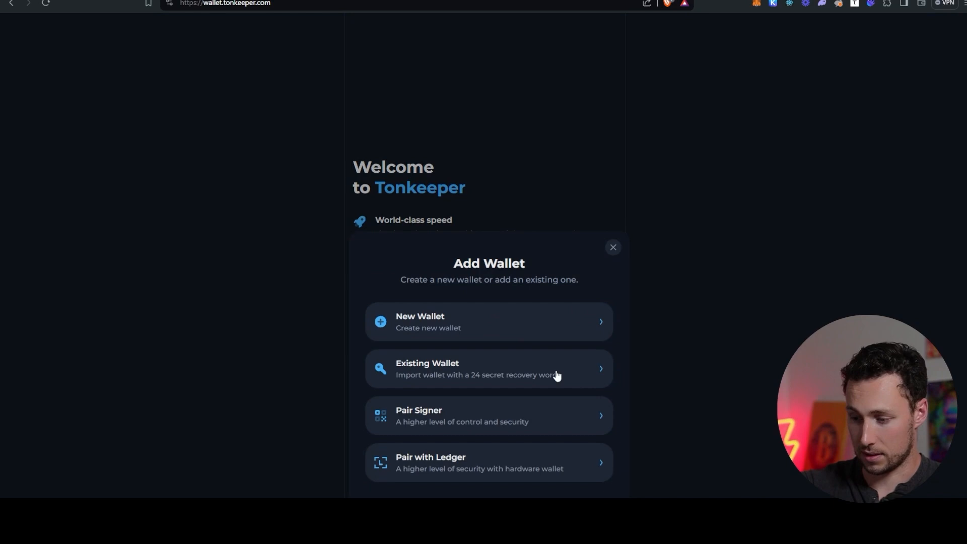
mouse_move(463, 330)
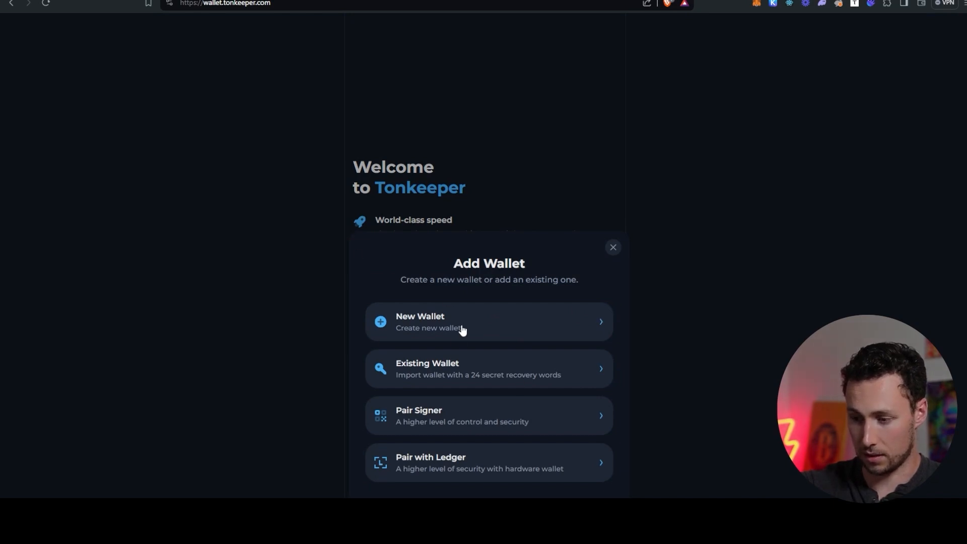
mouse_move(504, 321)
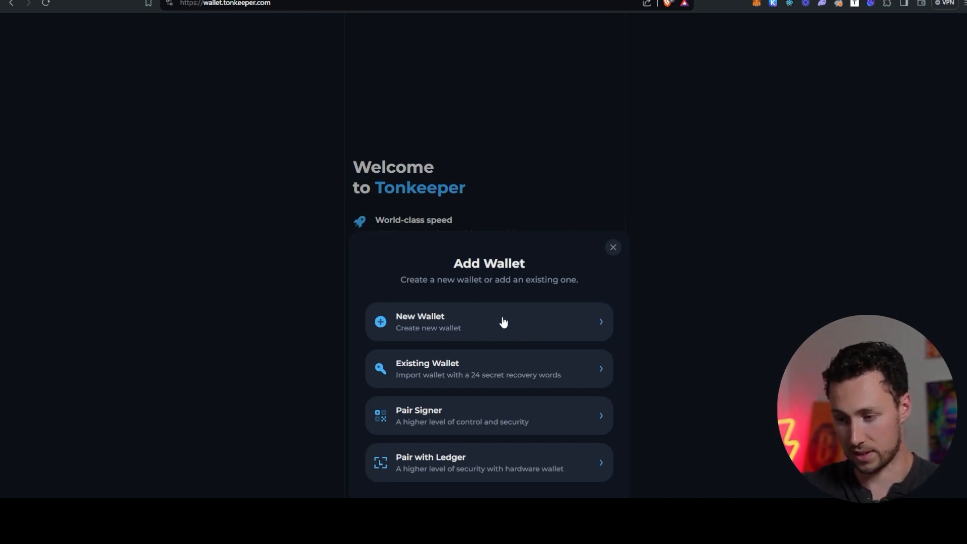
left_click(489, 322)
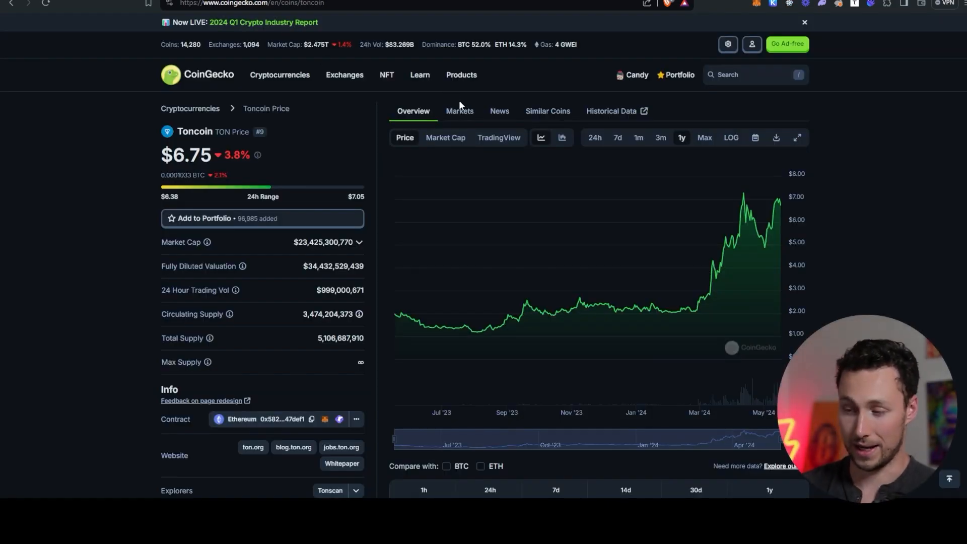
- Show CoinGecko's Toncoin Overview with the 1y price chart
left_click(459, 110)
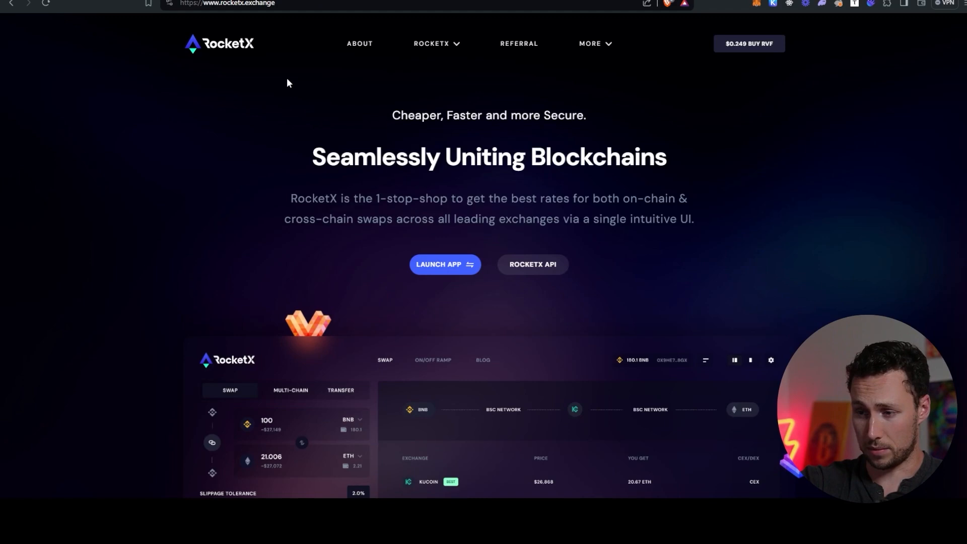
- Launch RocketX, open the Swapping To selector and search 'ton'
left_click(444, 264)
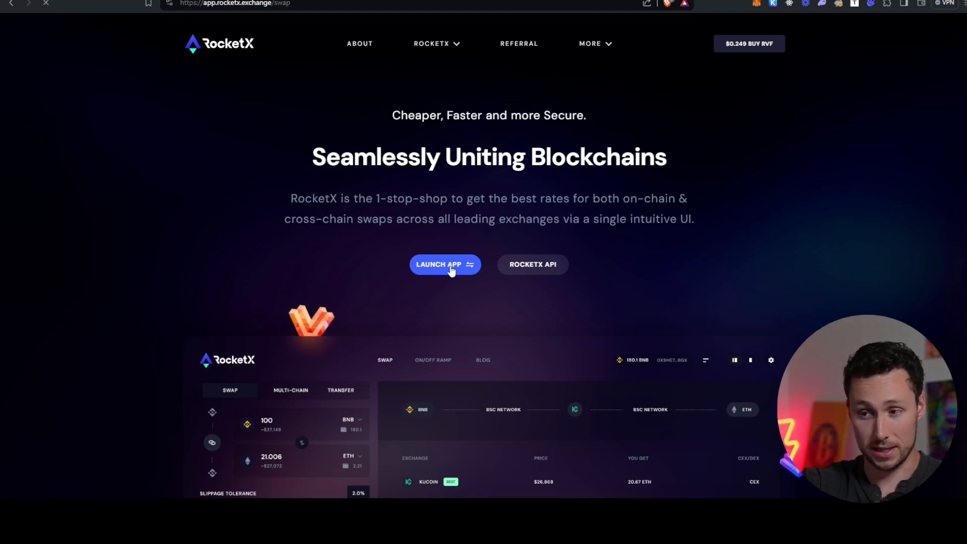
left_click(444, 264)
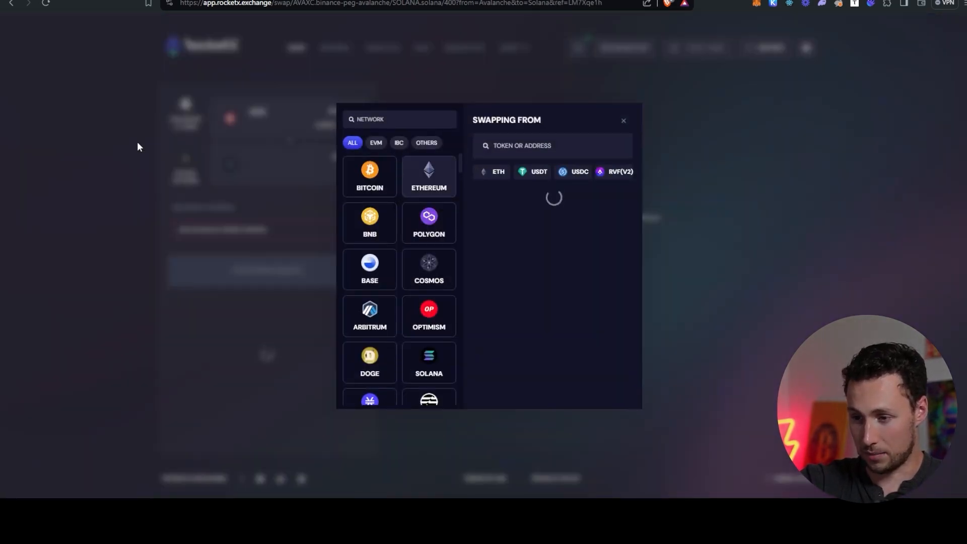
left_click(428, 176)
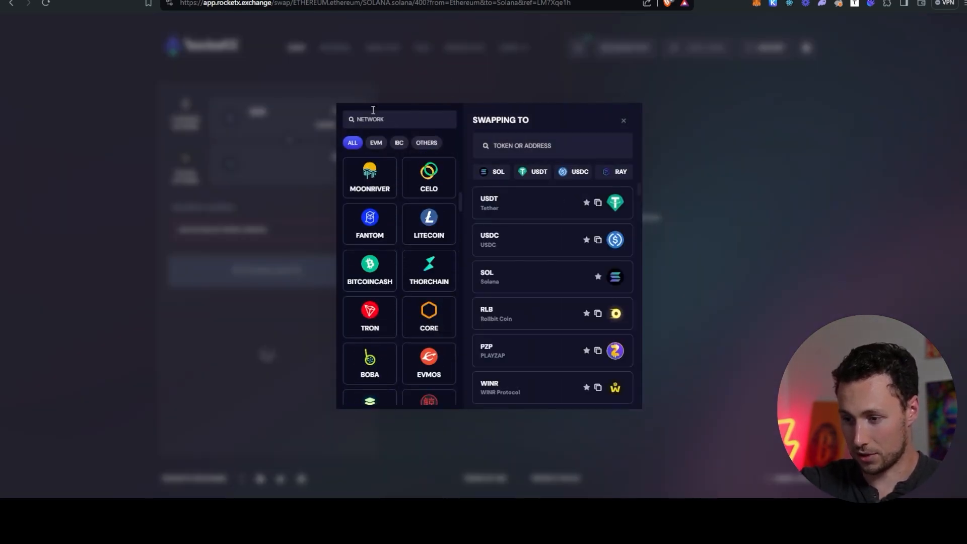
type("ton")
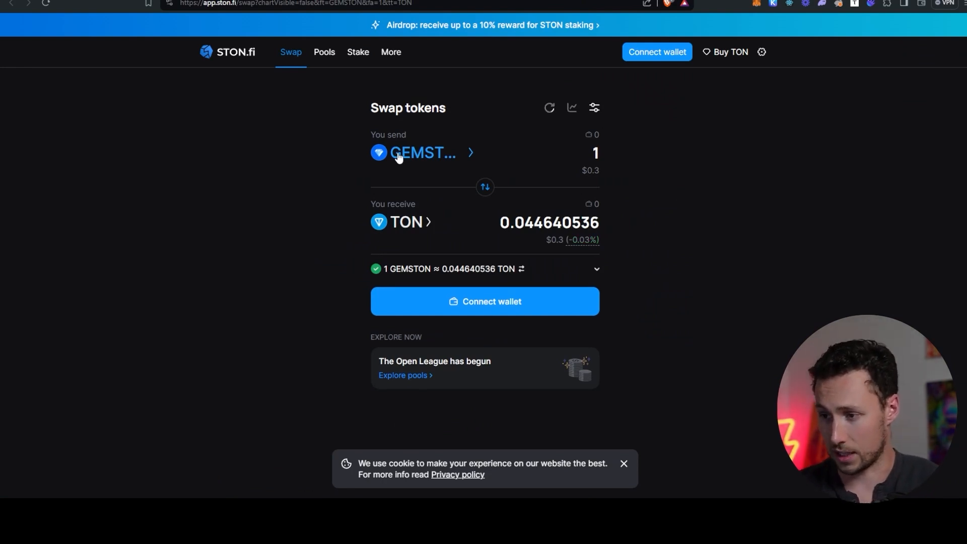
mouse_move(238, 120)
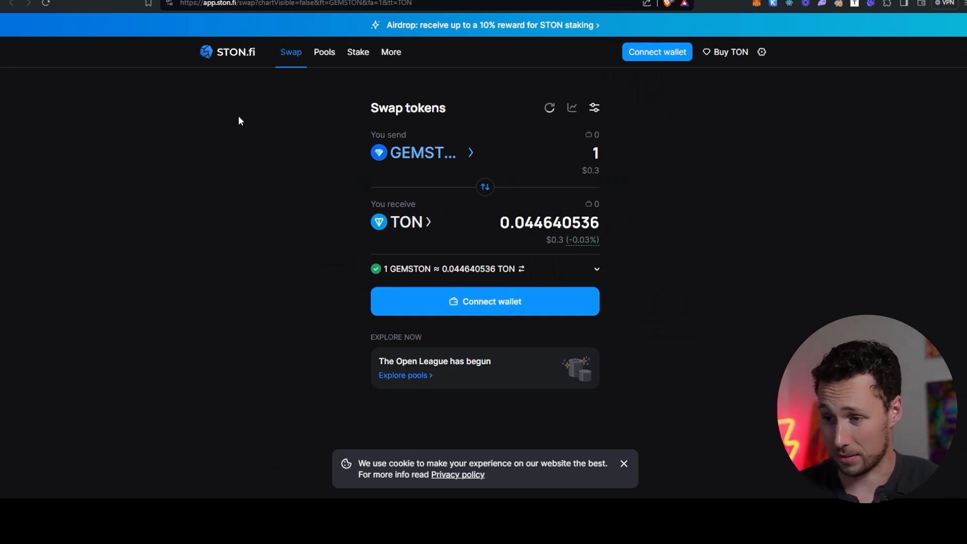
mouse_move(358, 56)
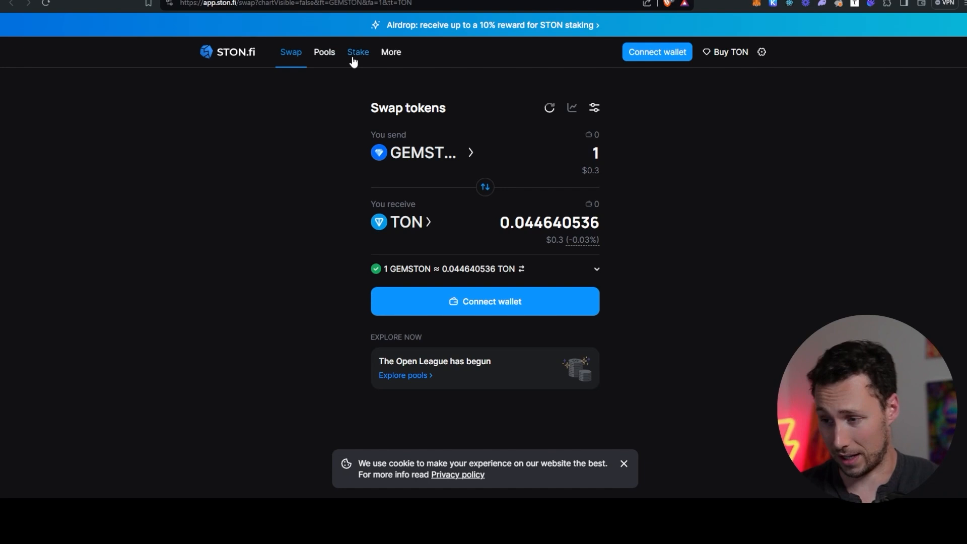
- Open the Stake page on app.ston.fi and scroll through the STON staking rewards
left_click(357, 52)
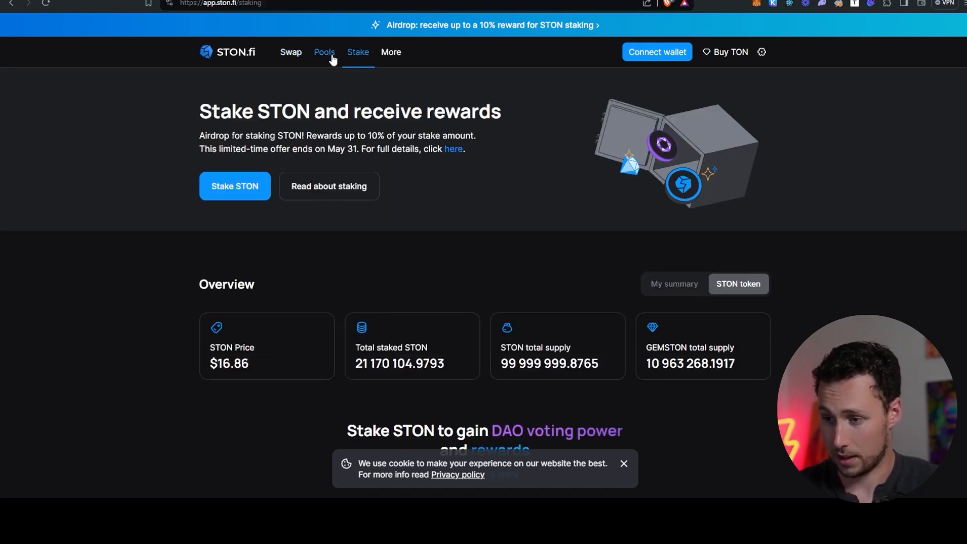
scroll("down", 3)
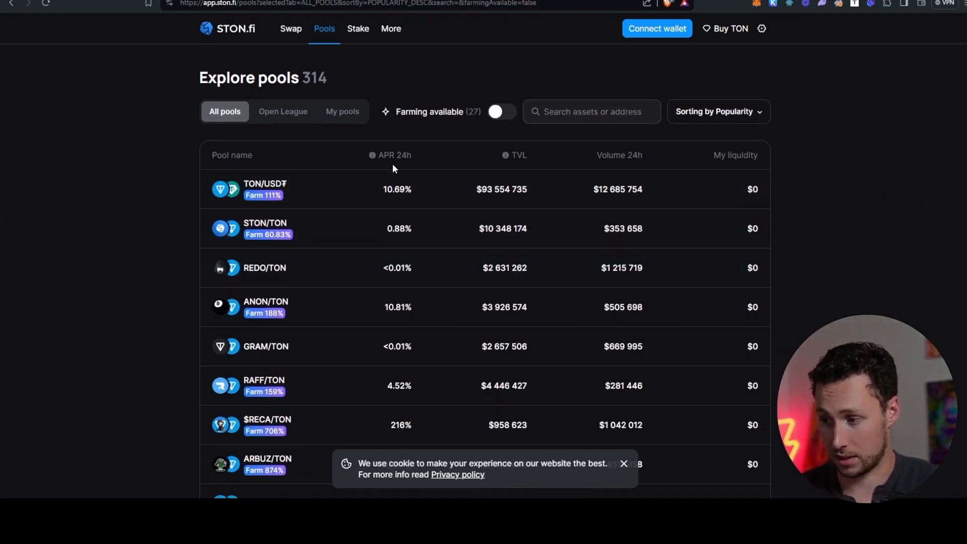
mouse_move(346, 188)
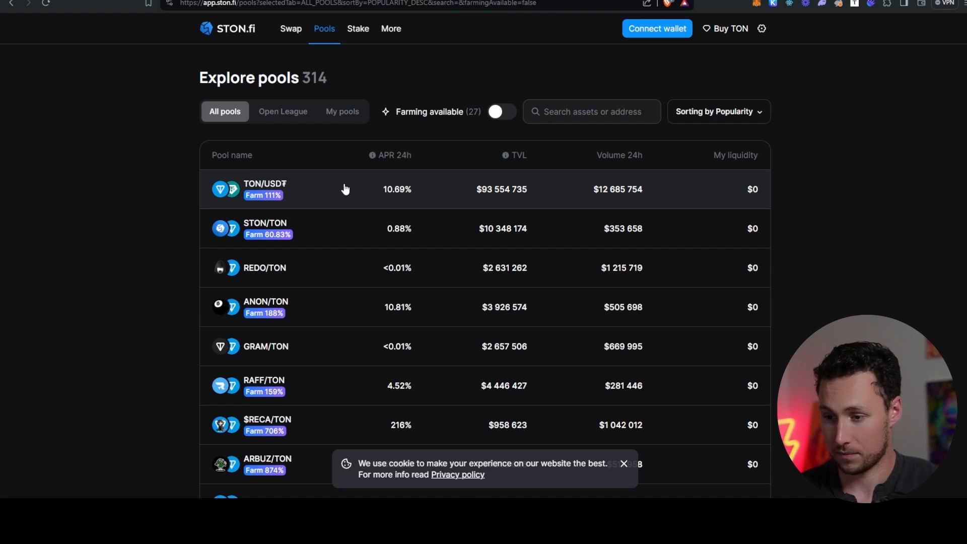
mouse_move(263, 195)
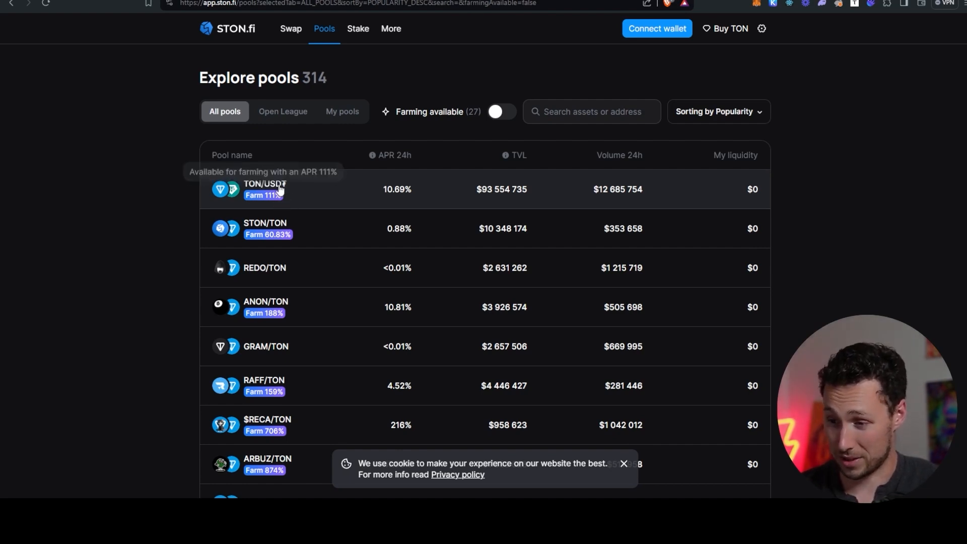
mouse_move(394, 189)
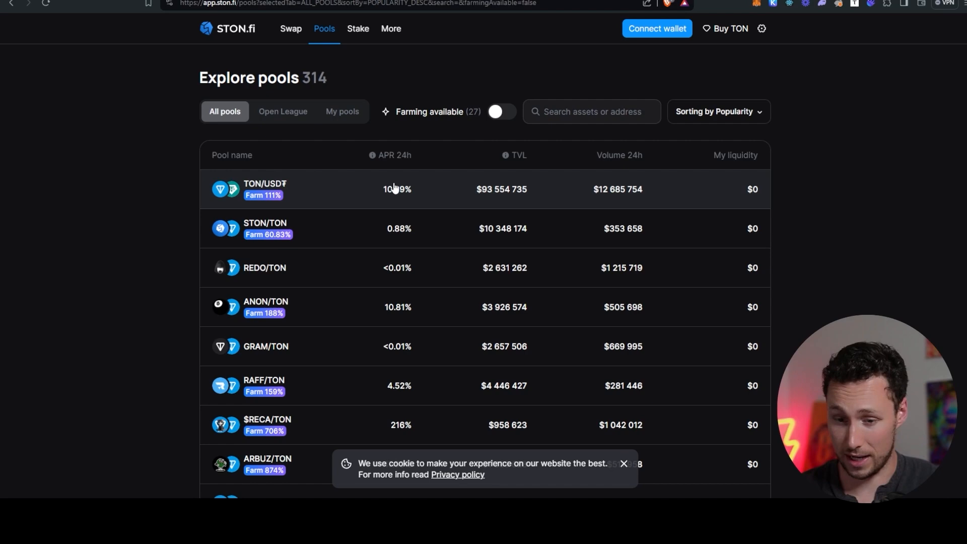
mouse_move(372, 156)
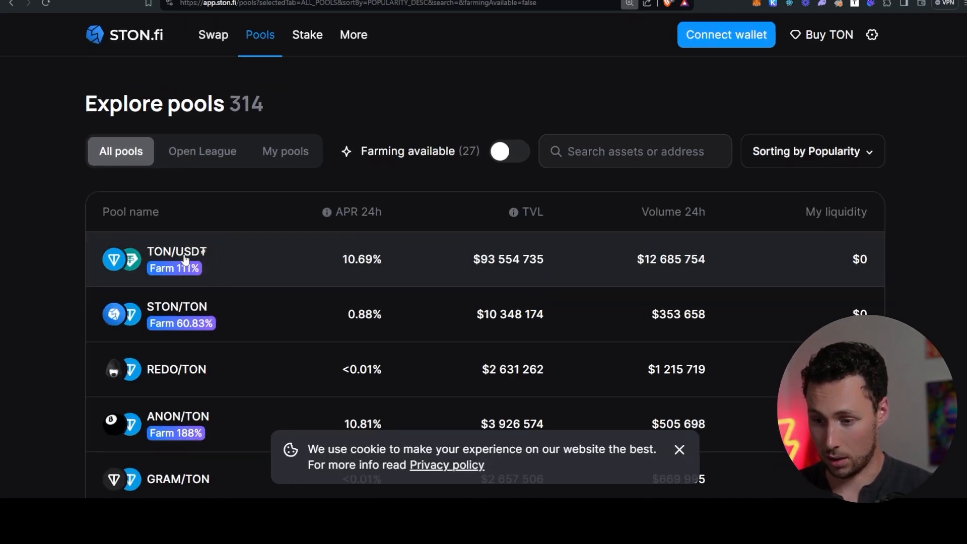
- Dismiss the cookie notice and scroll the 314-pool list past farming APRs like ARBUZ/TON at 874%
scroll("down", 3)
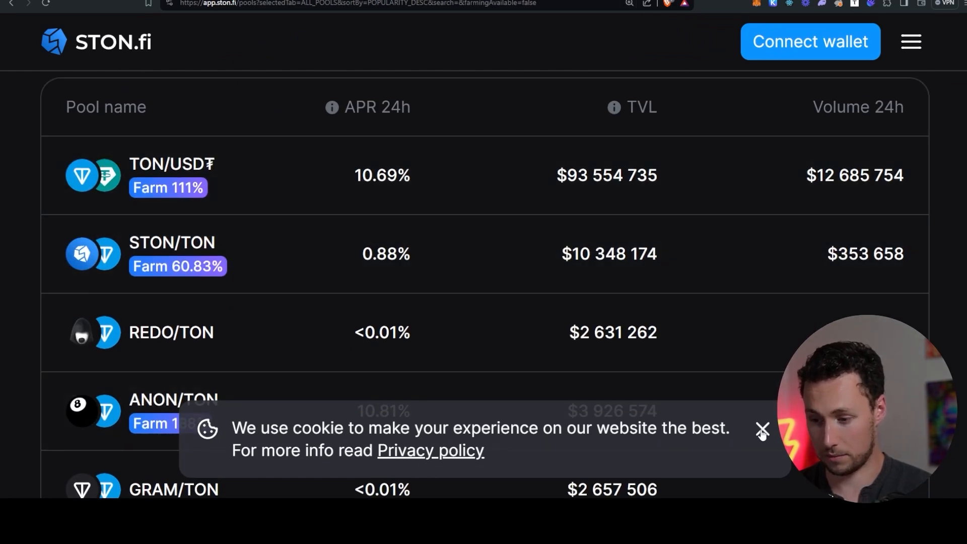
left_click(762, 429)
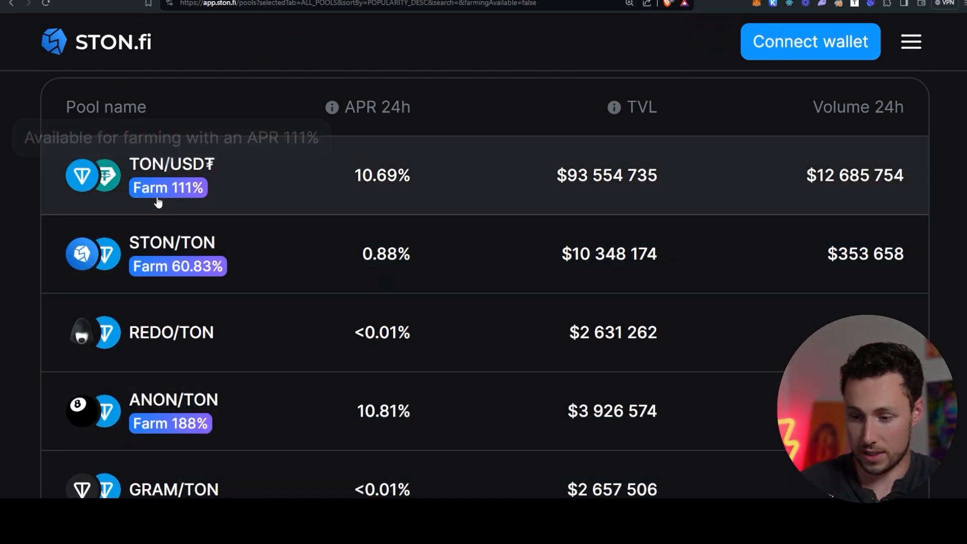
scroll("down", 3)
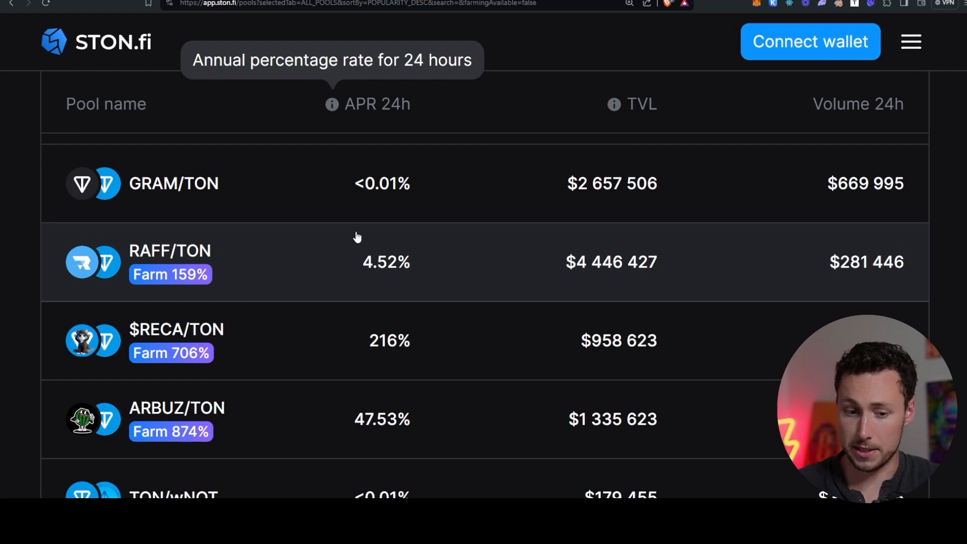
mouse_move(414, 241)
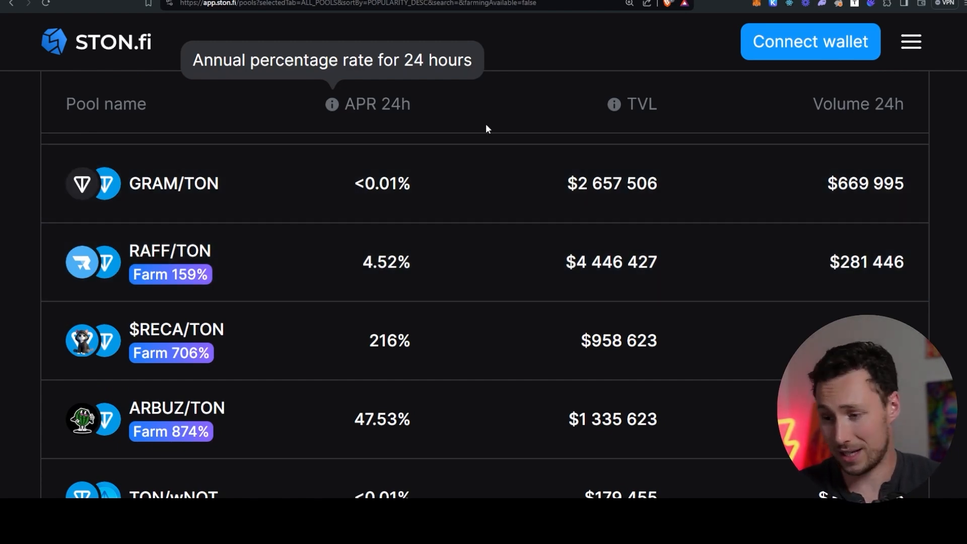
mouse_move(489, 299)
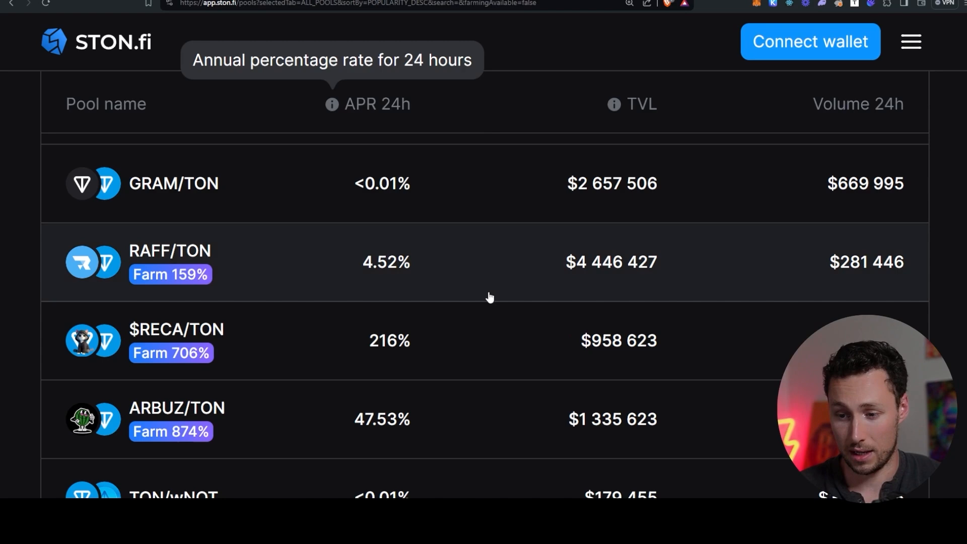
scroll("down", 3)
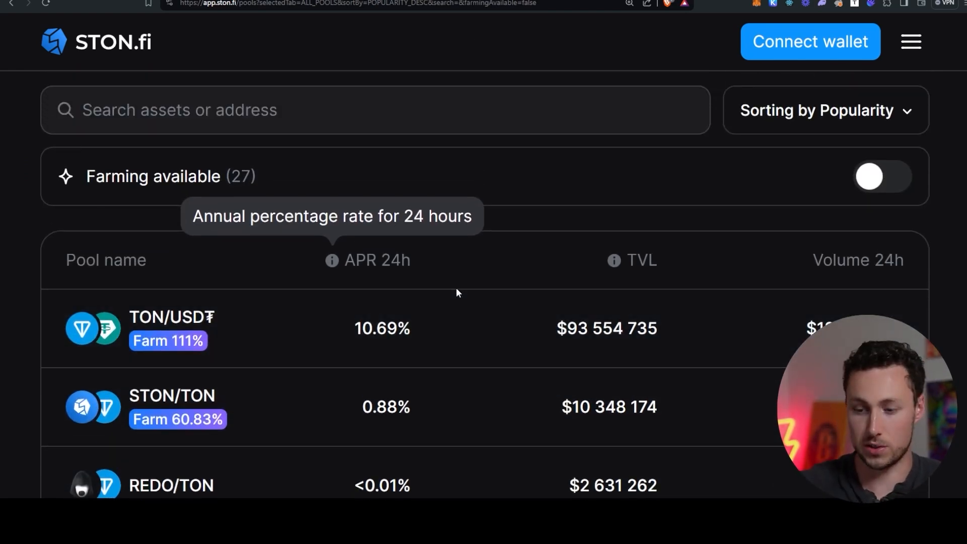
scroll("down", 3)
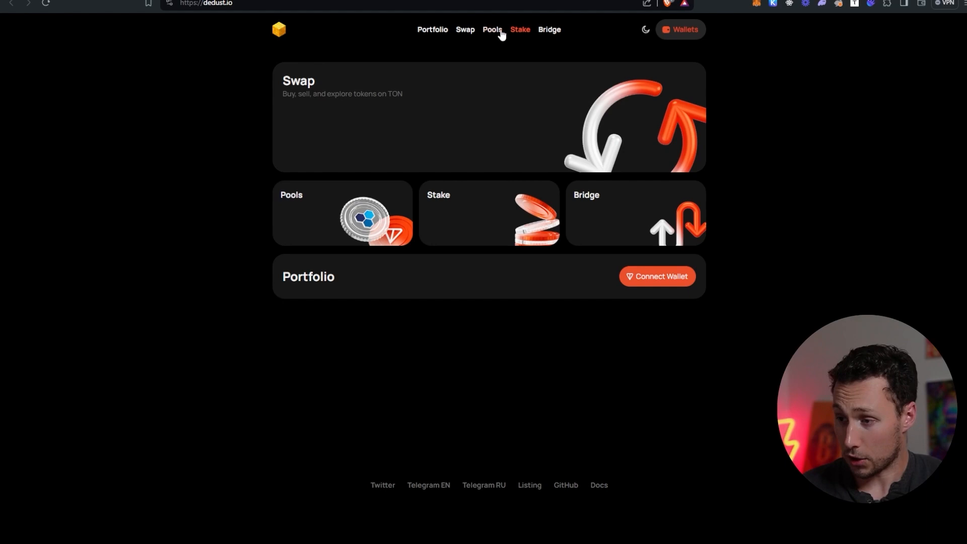
- Open DeDust's Pools page listing 653 pools led by TON/USDT at 141.83% APY and scroll the top ten
left_click(492, 29)
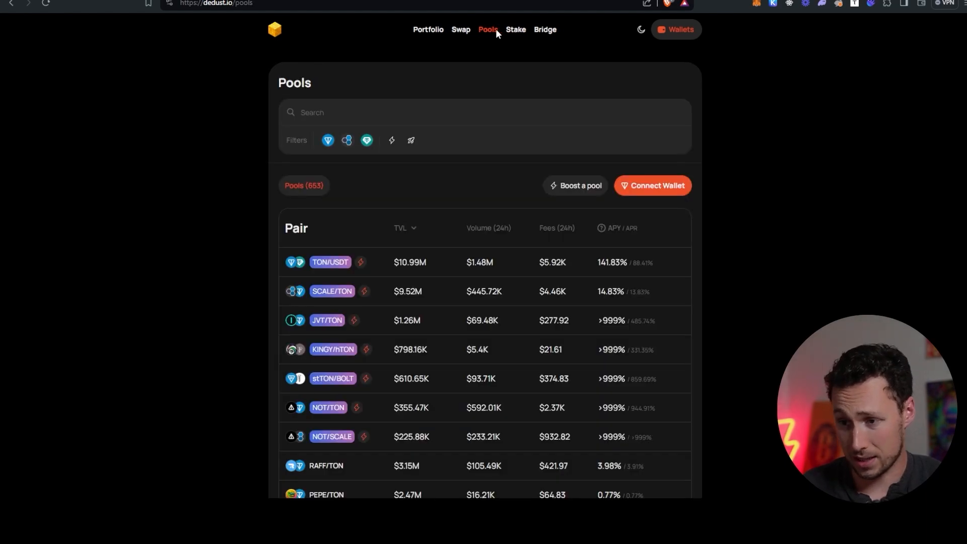
mouse_move(260, 235)
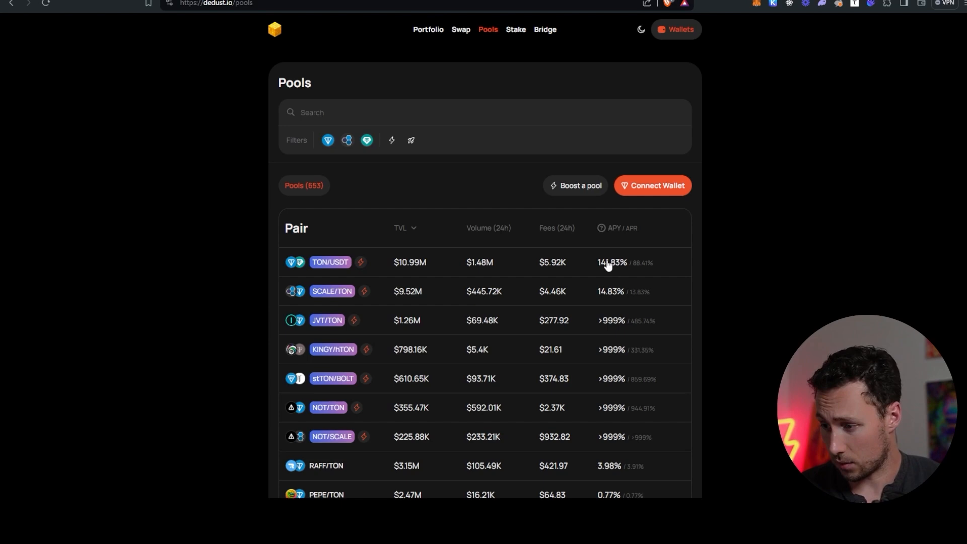
mouse_move(352, 271)
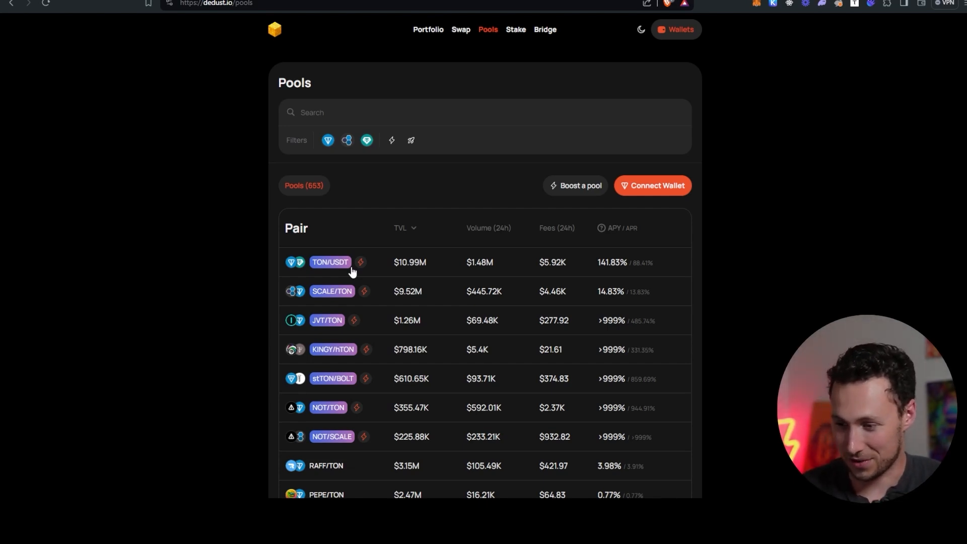
mouse_move(486, 254)
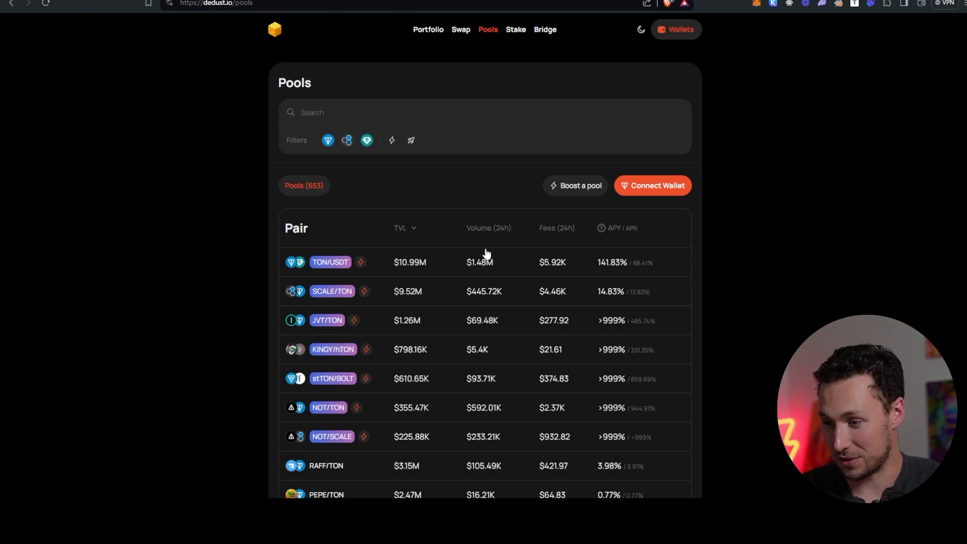
mouse_move(617, 276)
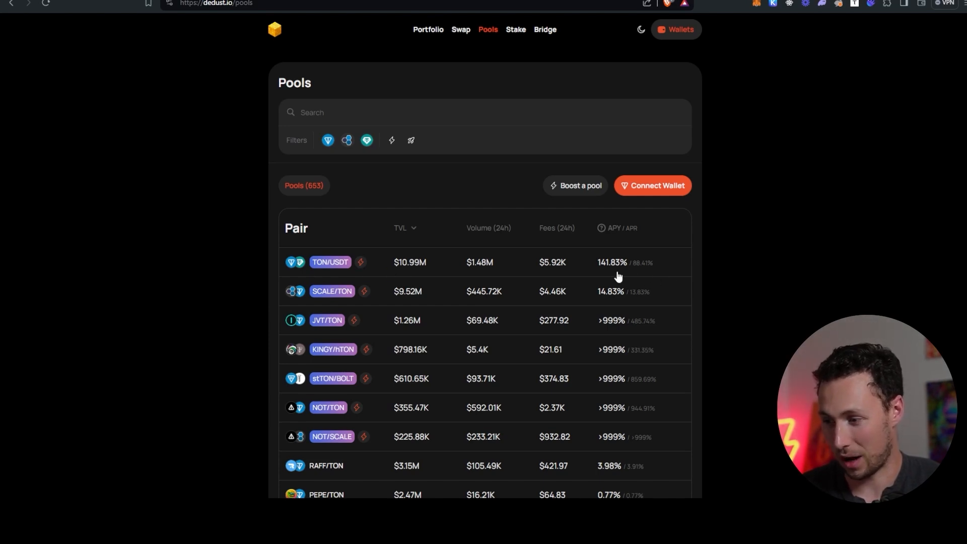
mouse_move(611, 290)
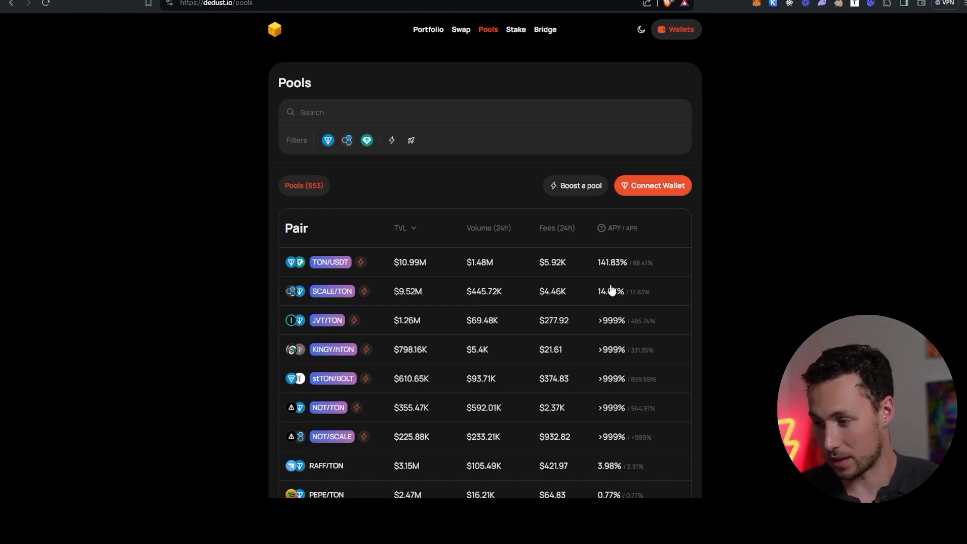
mouse_move(617, 270)
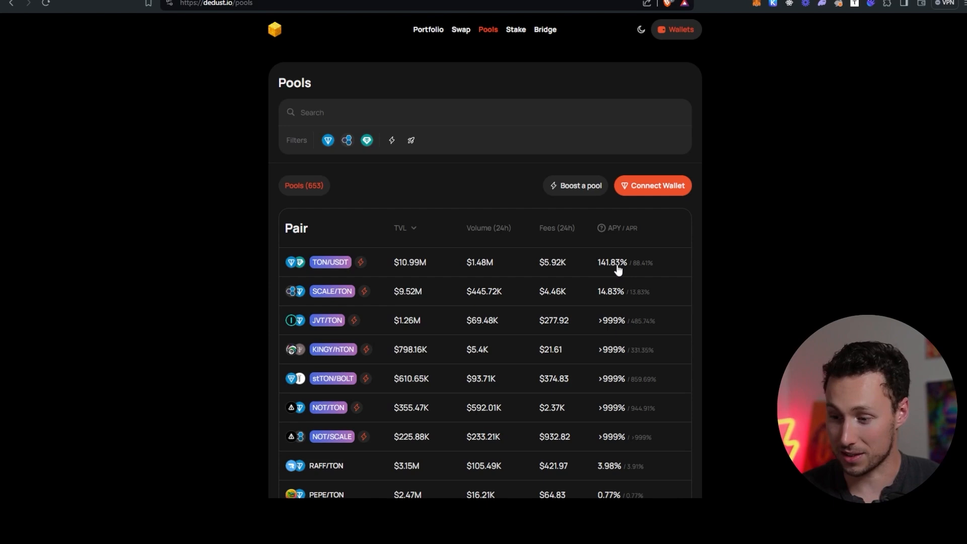
scroll("down", 3)
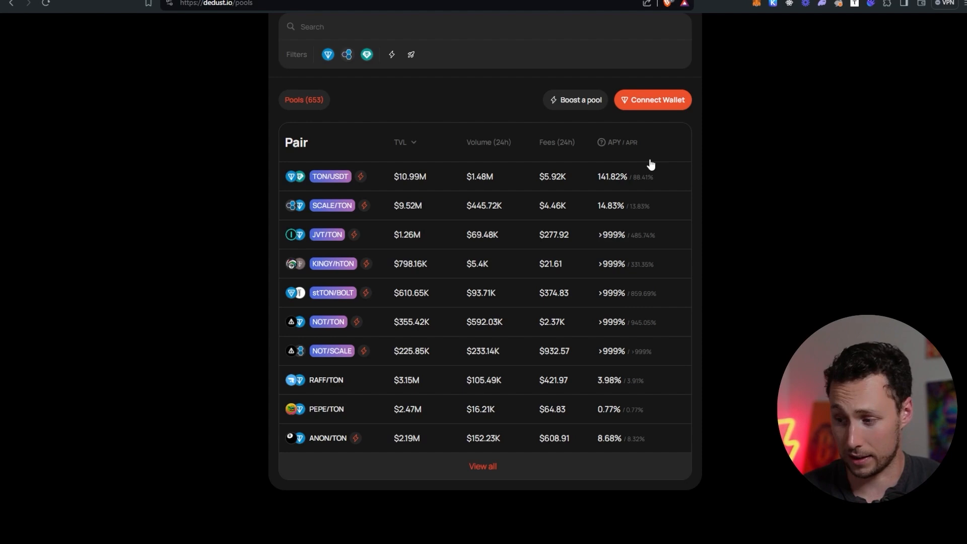
mouse_move(666, 288)
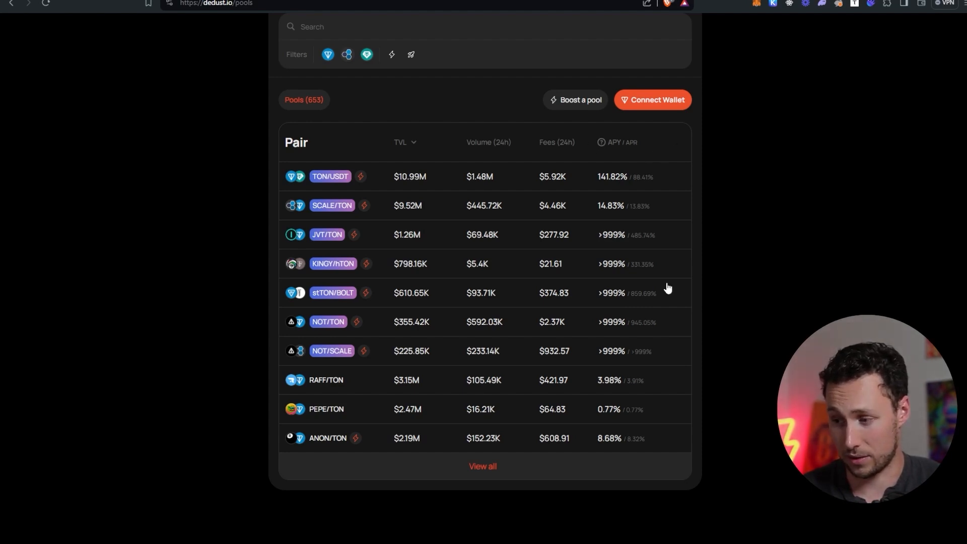
mouse_move(677, 339)
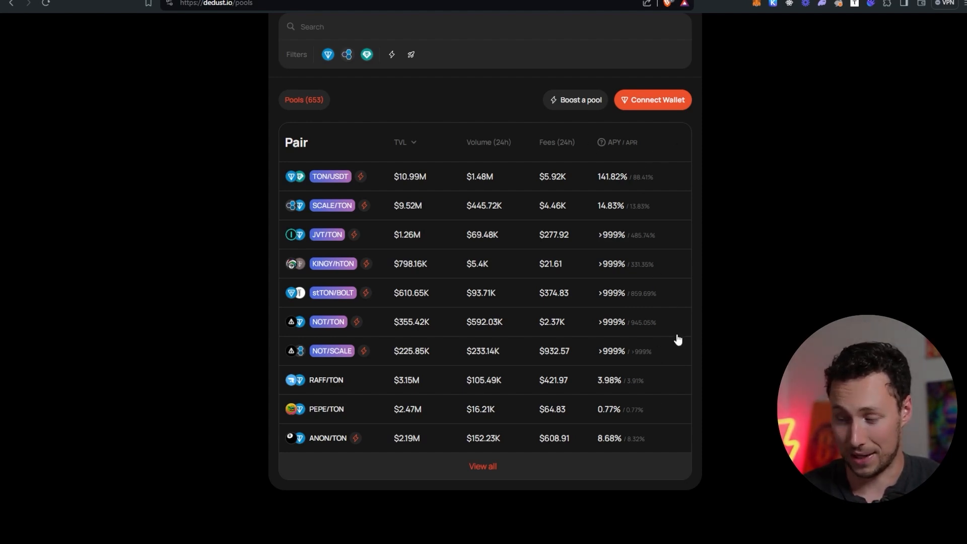
mouse_move(644, 273)
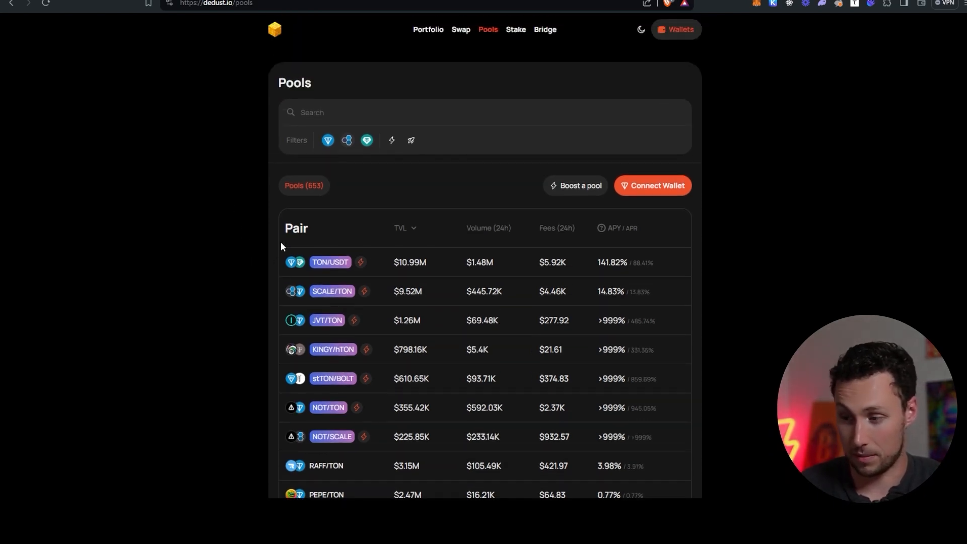
mouse_move(256, 229)
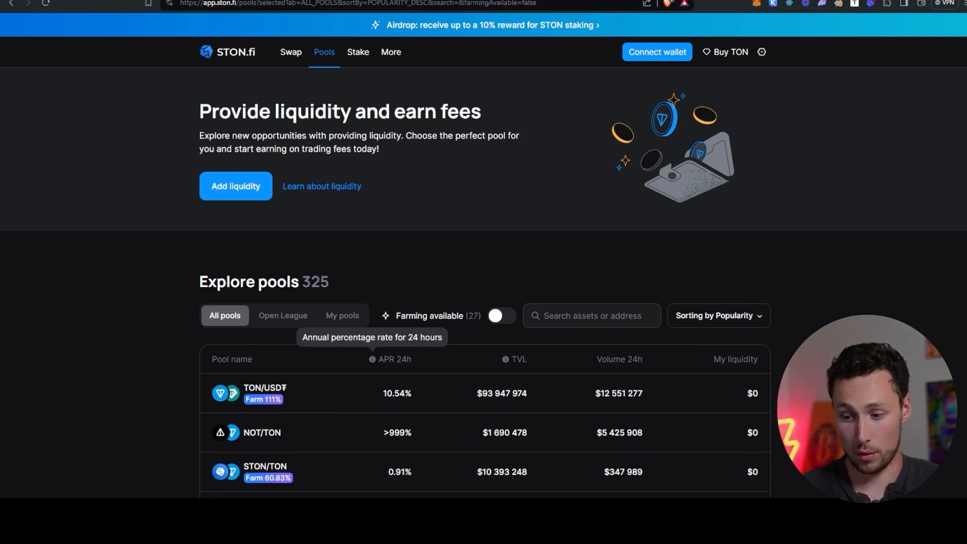
mouse_move(169, 52)
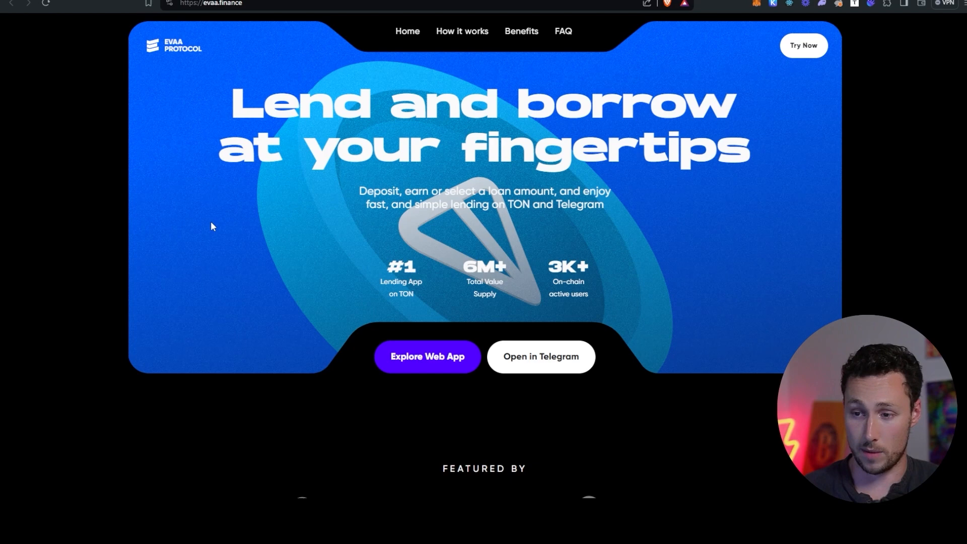
mouse_move(209, 224)
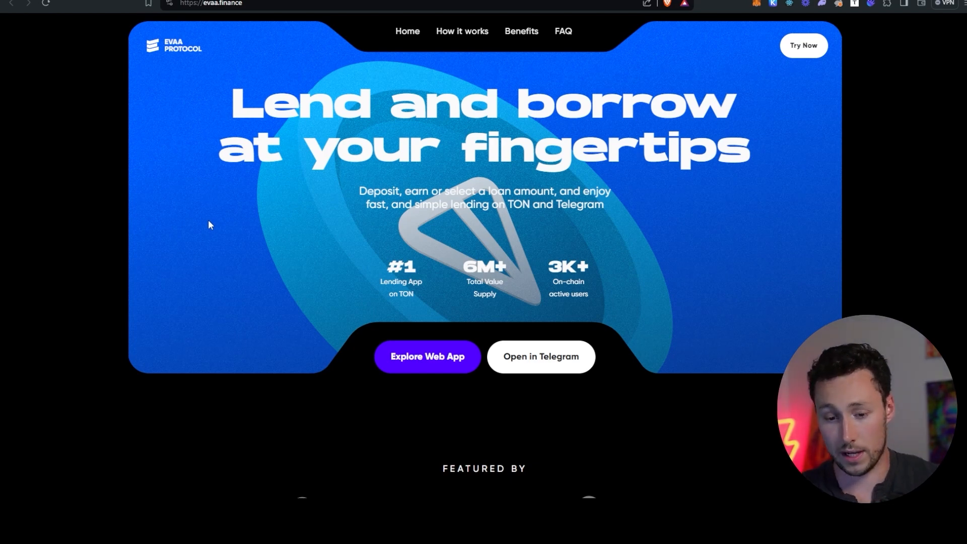
mouse_move(208, 204)
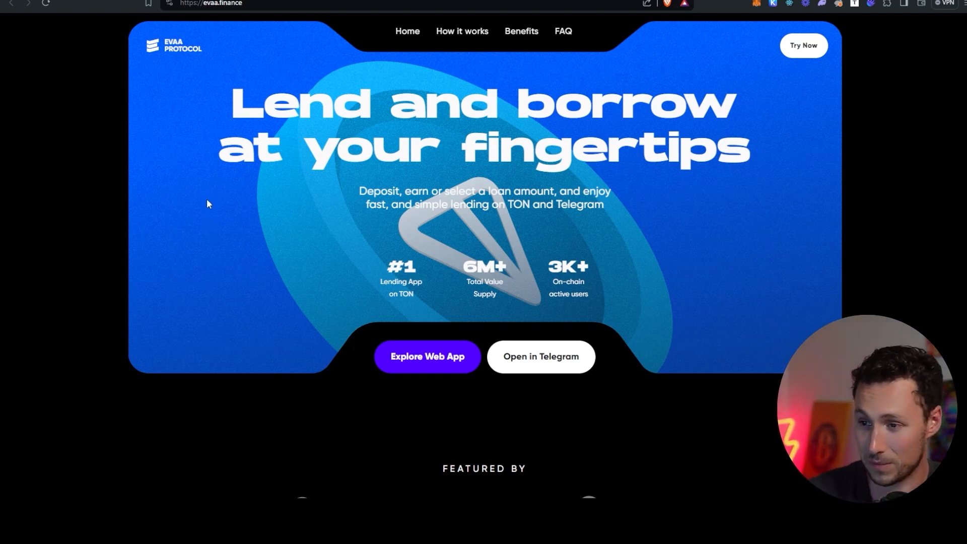
mouse_move(498, 480)
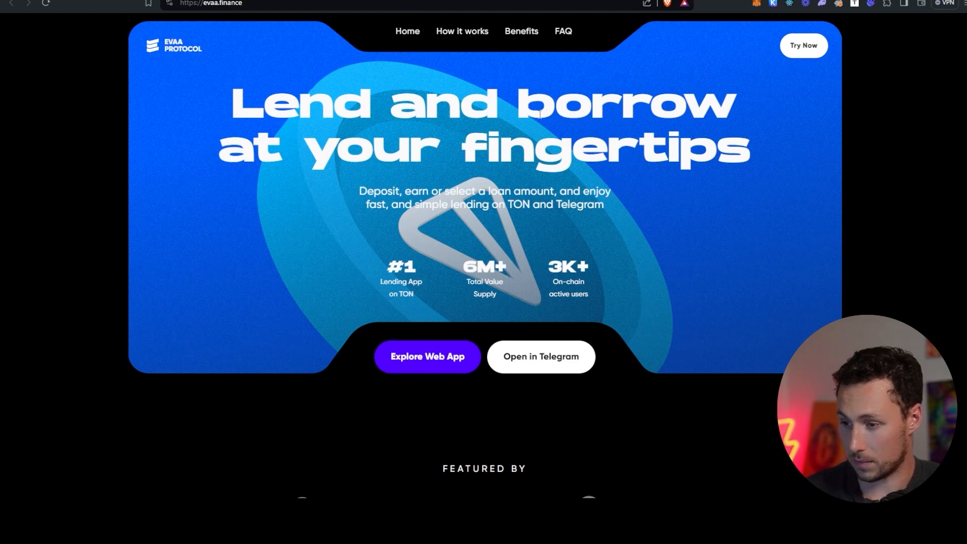
mouse_move(438, 358)
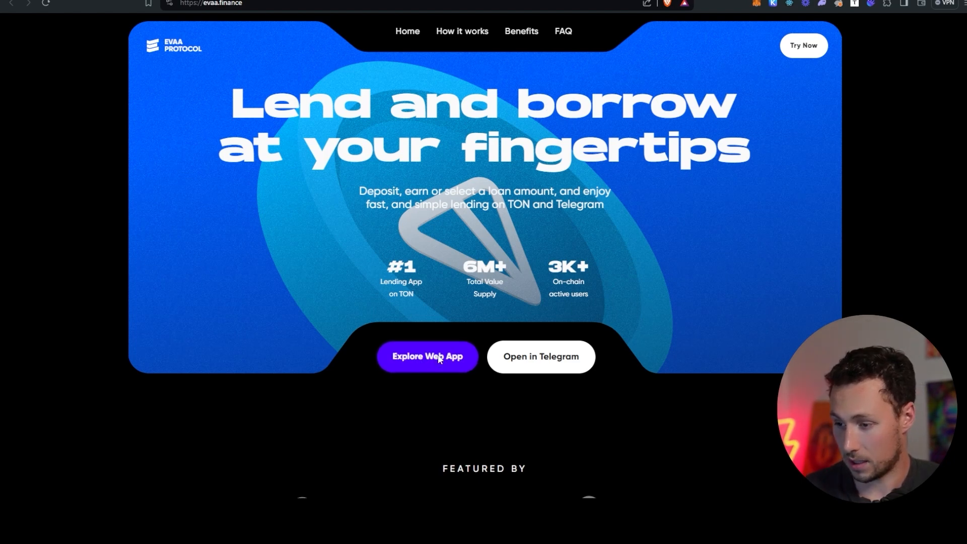
- Launch the EVAA web app dashboard via Explore Web App, listing supply assets like jUSDC at 10.54% APY
left_click(427, 357)
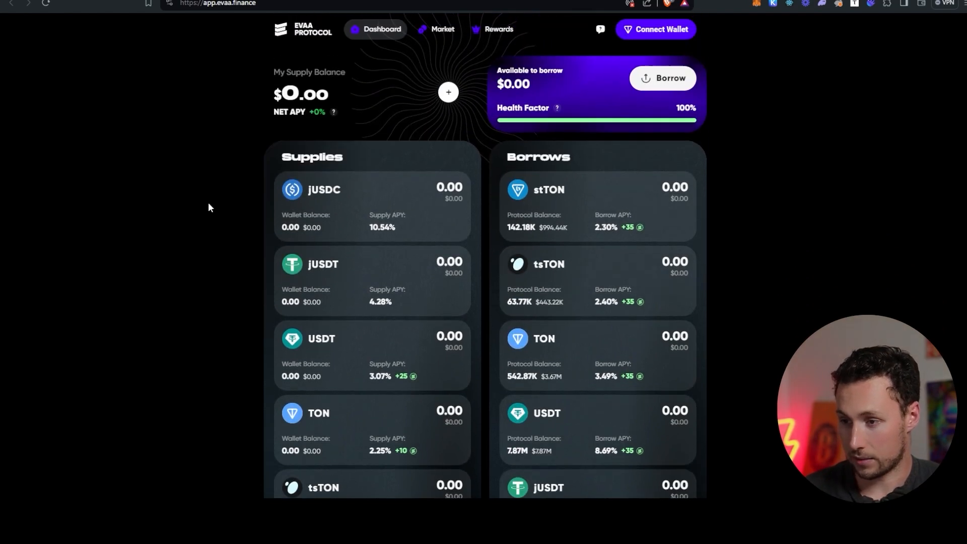
- Go to EVAA's Rewards page showing XP Mining, the ended Boosted APY season and the referral offer
left_click(498, 29)
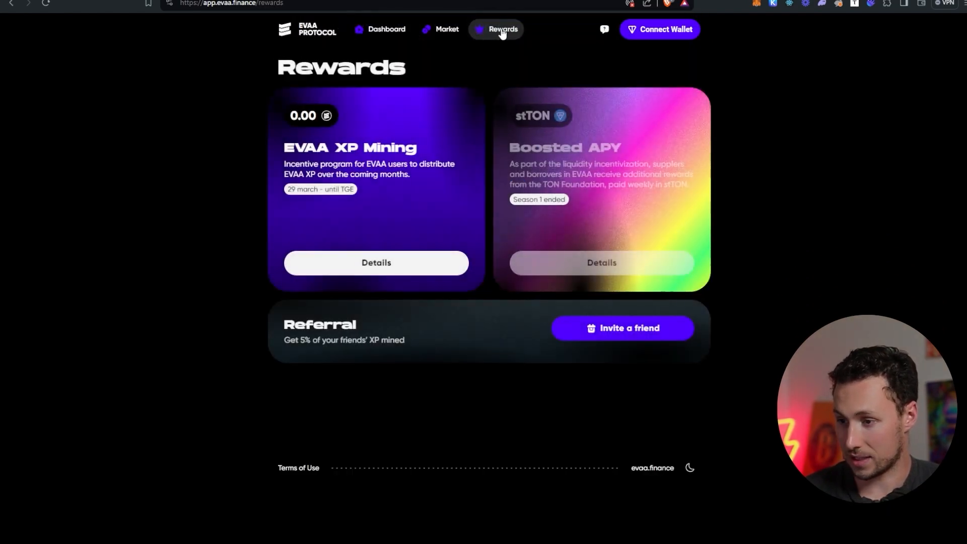
mouse_move(475, 90)
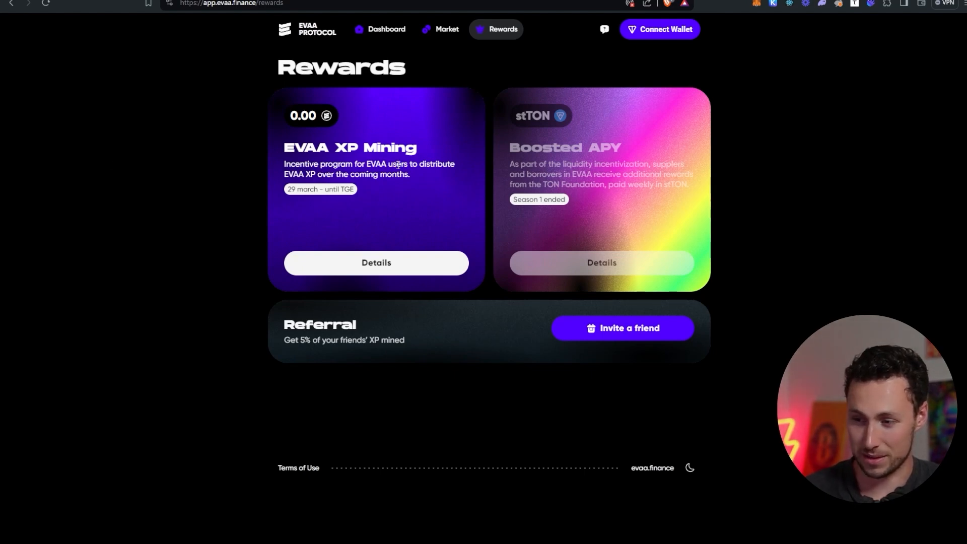
mouse_move(444, 156)
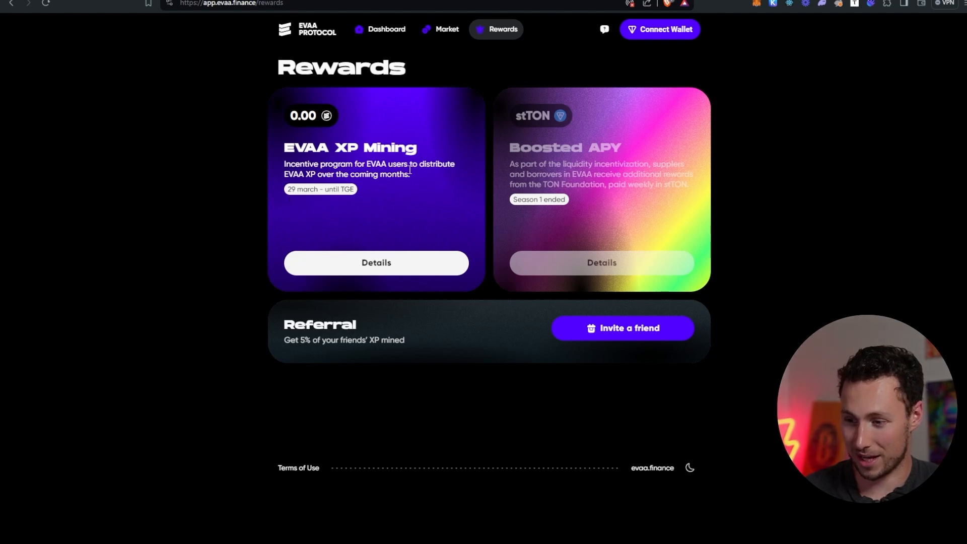
mouse_move(337, 189)
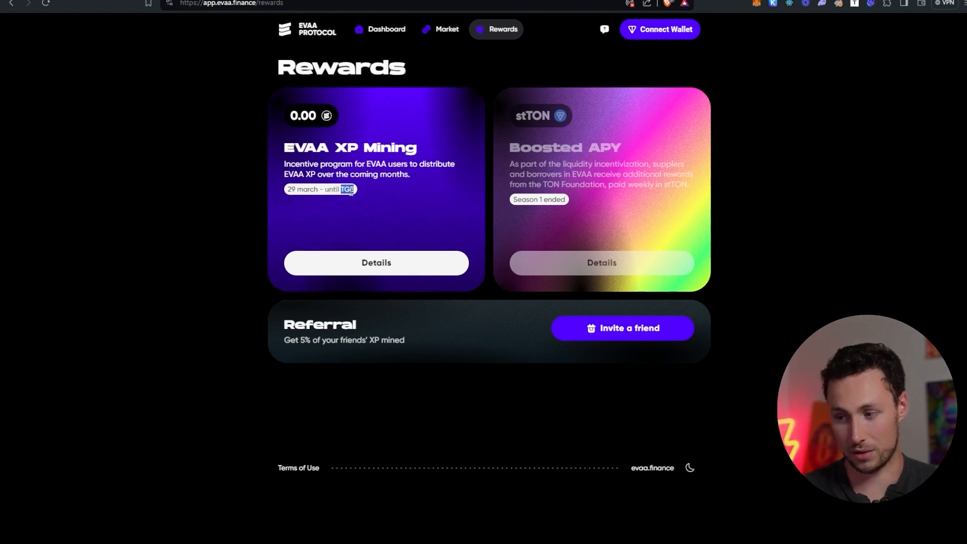
mouse_move(423, 39)
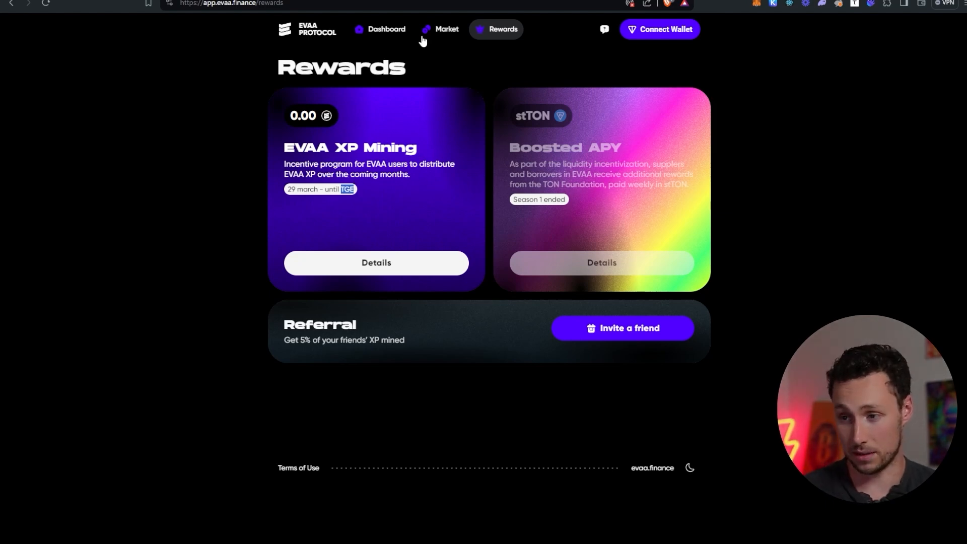
- View EVAA's Market overview with $25.1M total supply, $11.9M total borrow and per-asset APYs
left_click(446, 29)
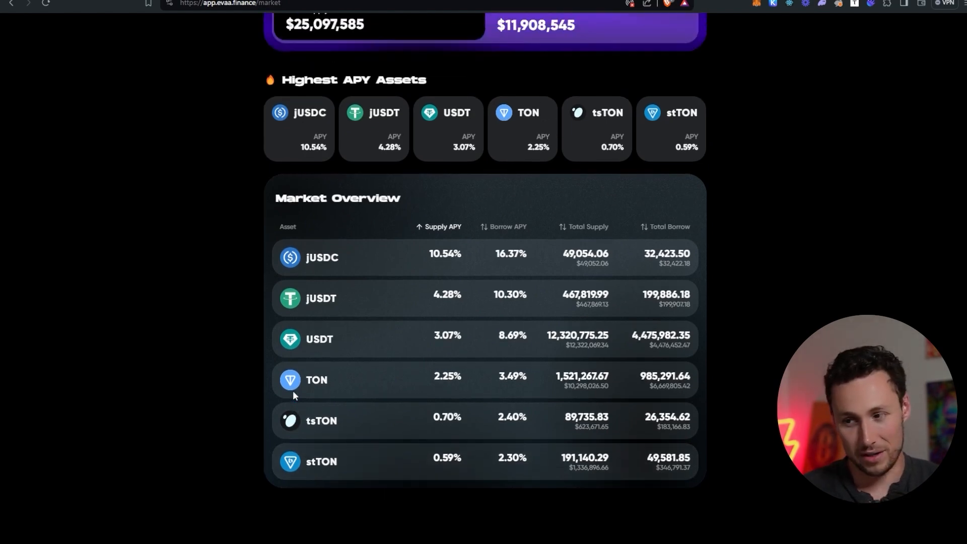
scroll("down", 3)
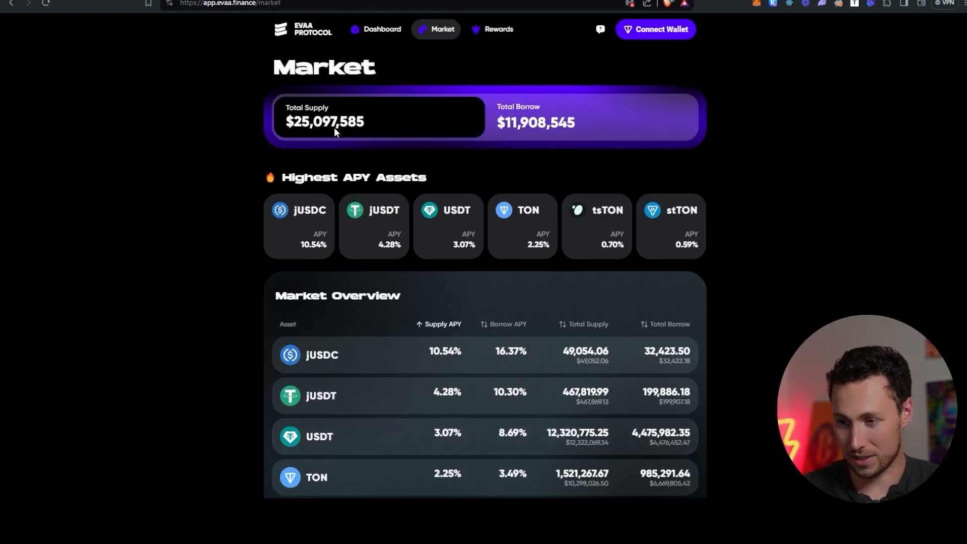
scroll("down", 3)
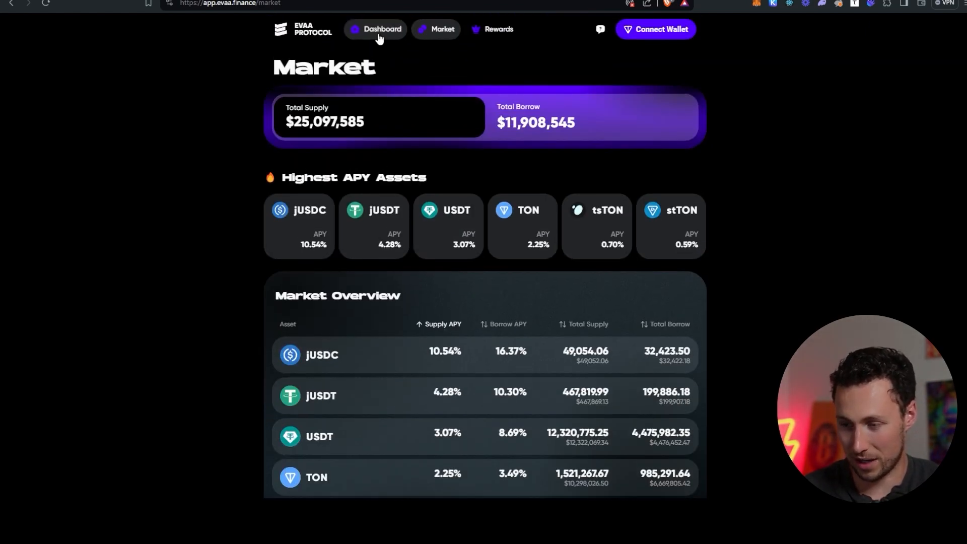
- Return to the EVAA Dashboard and scroll its Supplies and Borrows lists with XP bonus details
left_click(381, 29)
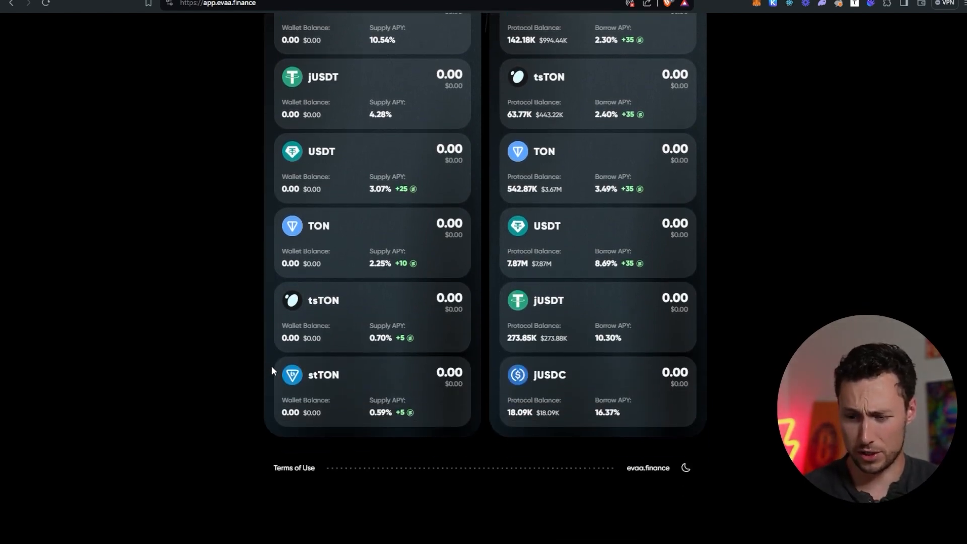
mouse_move(270, 361)
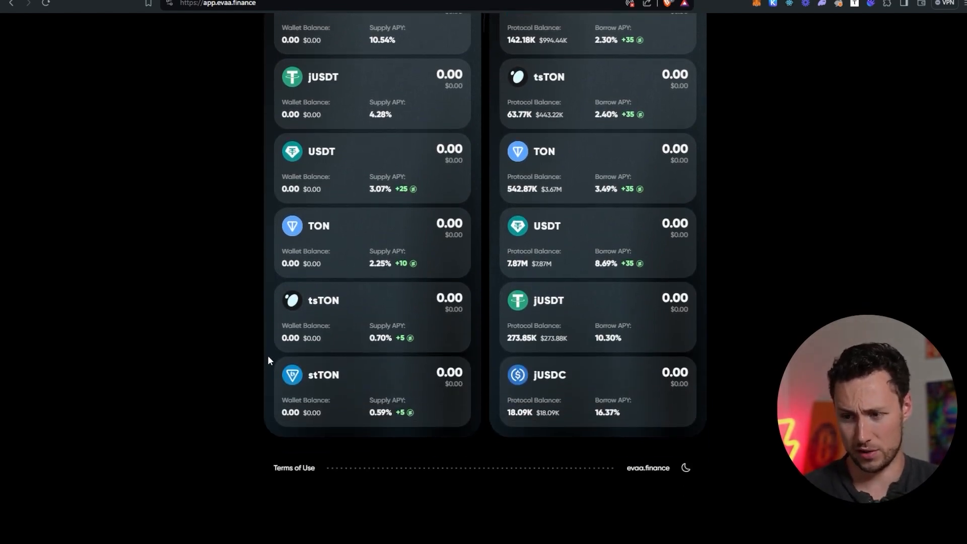
mouse_move(263, 370)
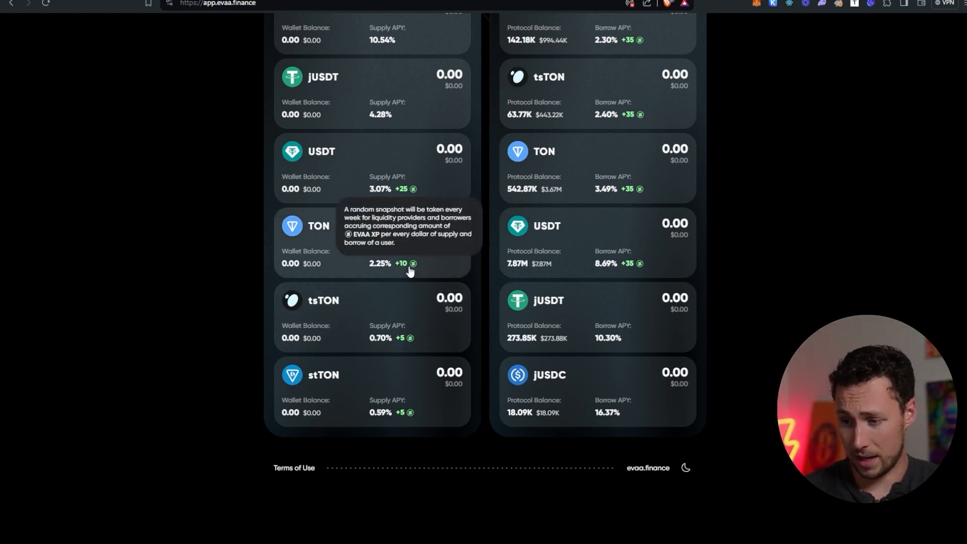
mouse_move(414, 180)
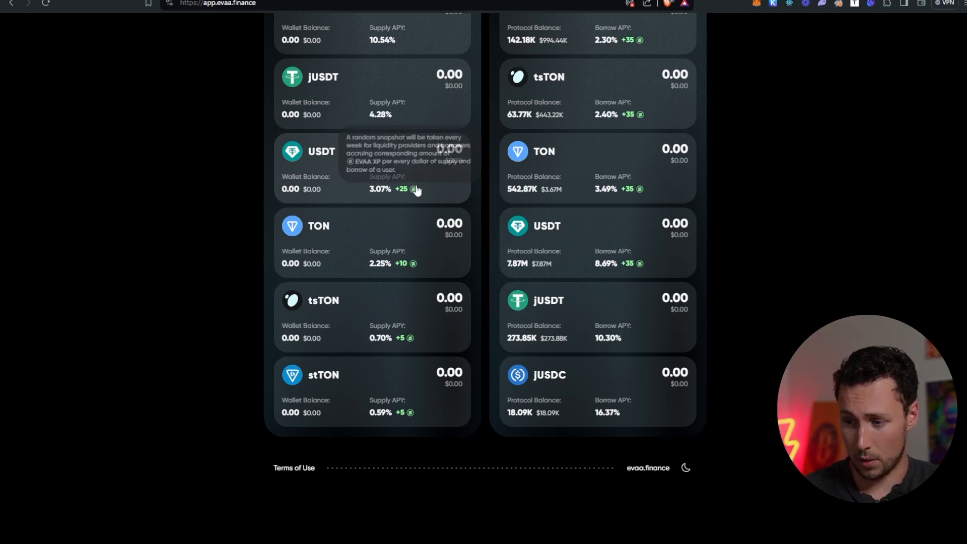
mouse_move(411, 302)
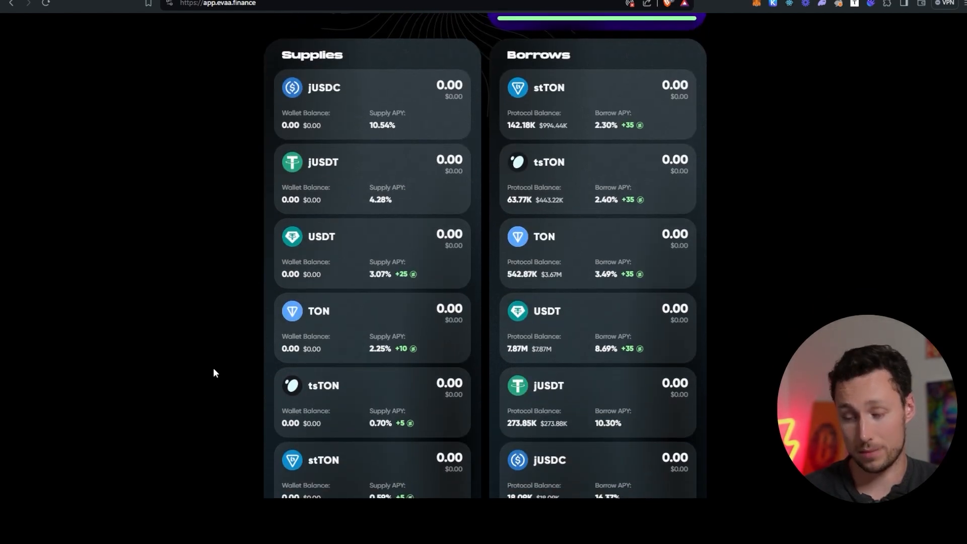
scroll("down", 3)
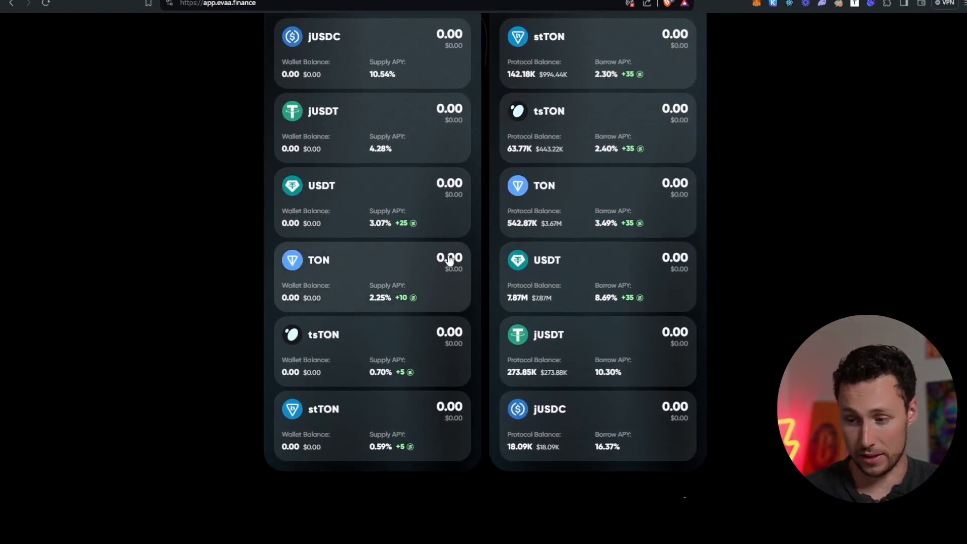
mouse_move(299, 229)
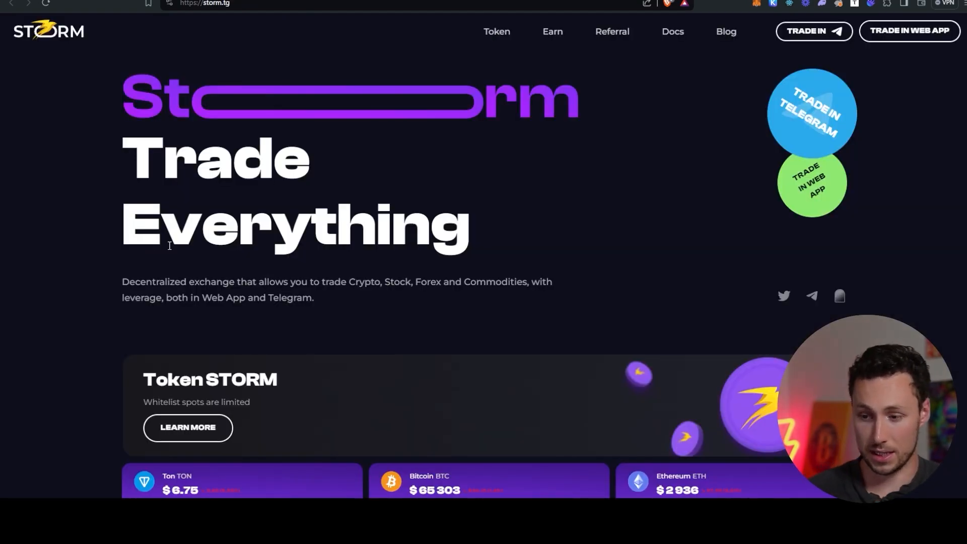
- Scroll the storm.tg homepage past the STORM token banner, asset price cards and 24h volume, LP rewards and TVL stats
scroll("down", 3)
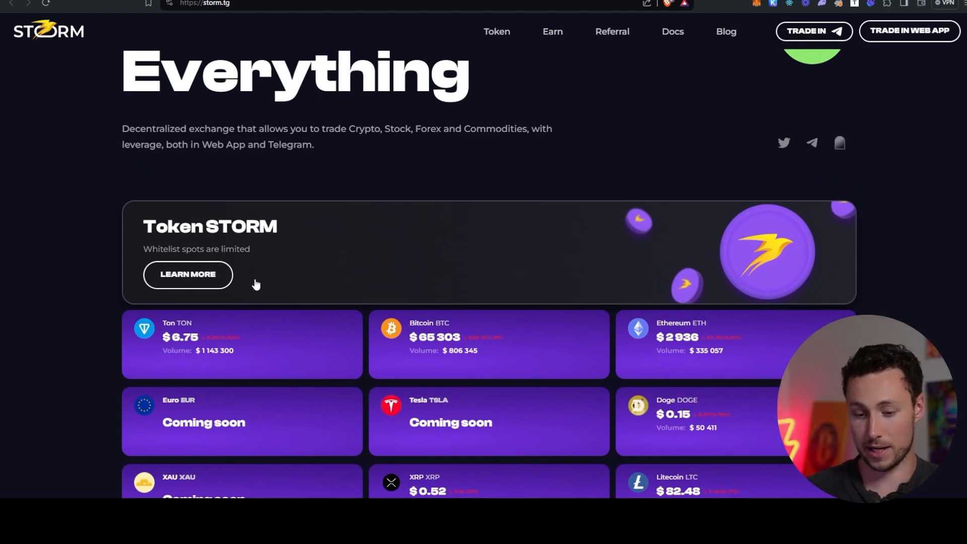
mouse_move(242, 290)
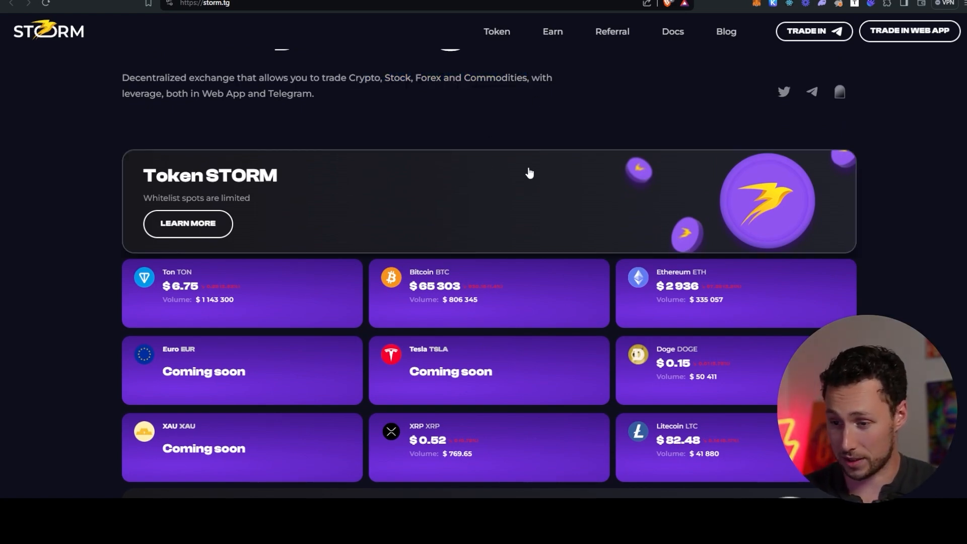
scroll("down", 3)
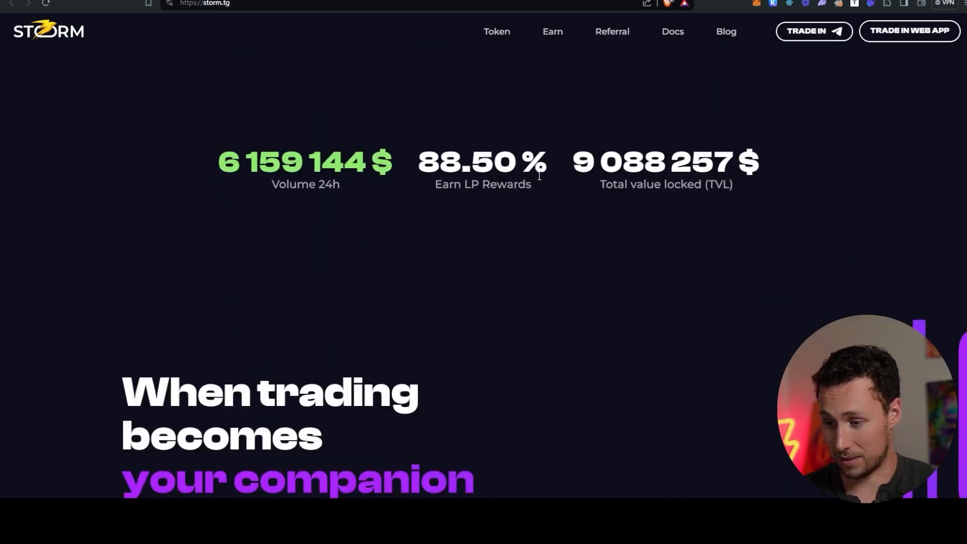
scroll("down", 3)
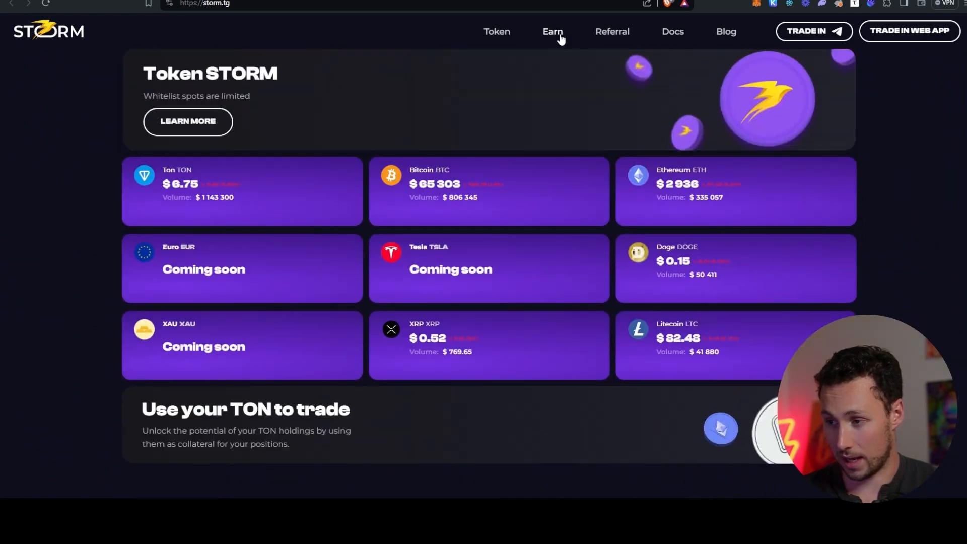
- View Storm Trade's Earn liquidity cards (USDT, TON, jUSDT at 111.76% APR) and the Trade in Telegram section
left_click(551, 31)
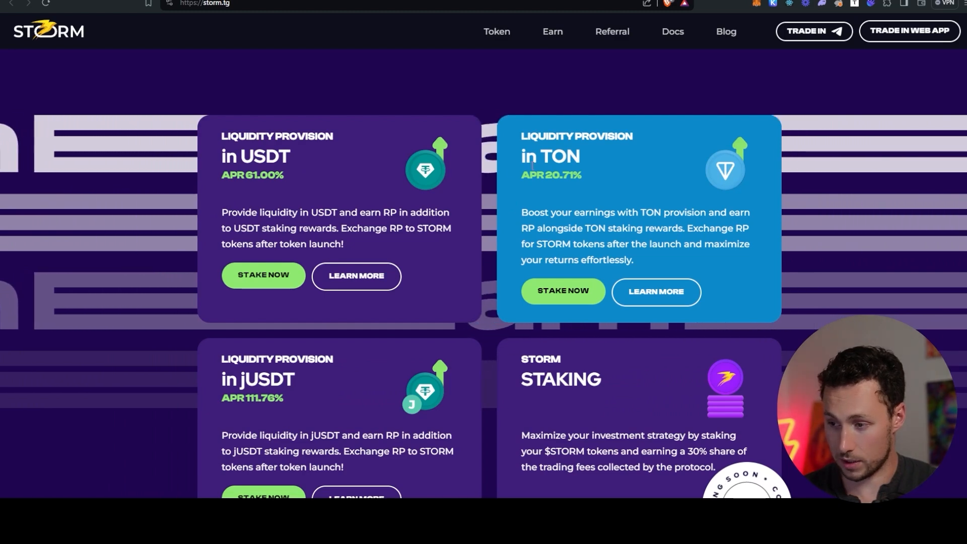
scroll("down", 3)
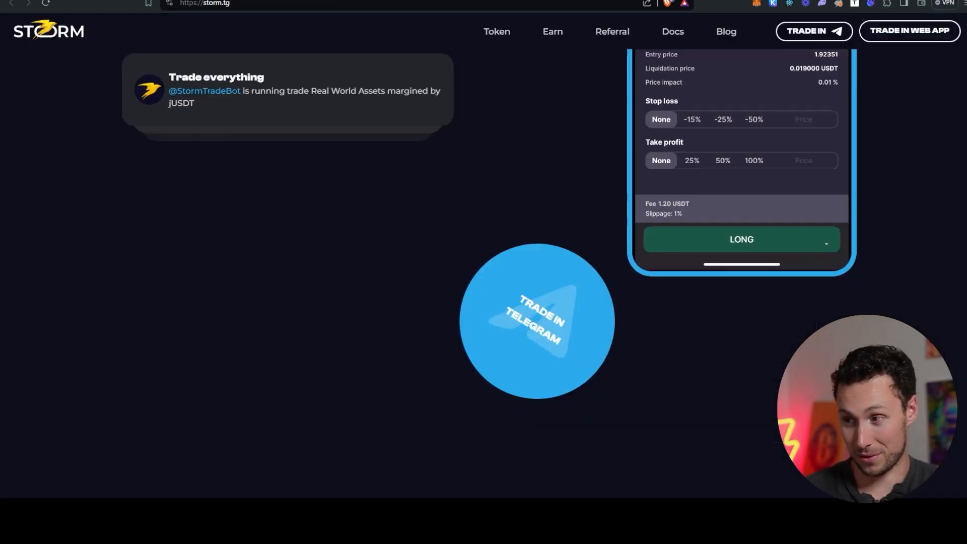
scroll("down", 3)
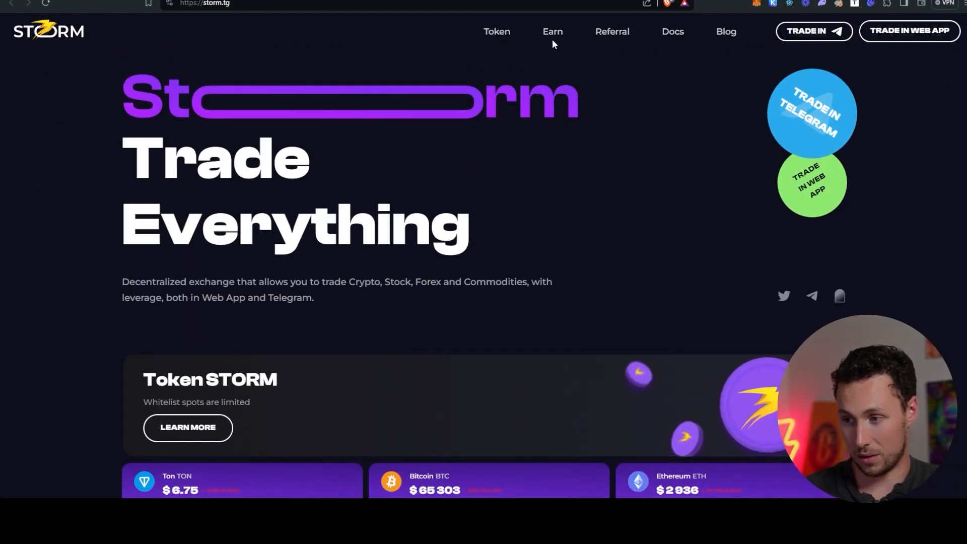
mouse_move(551, 32)
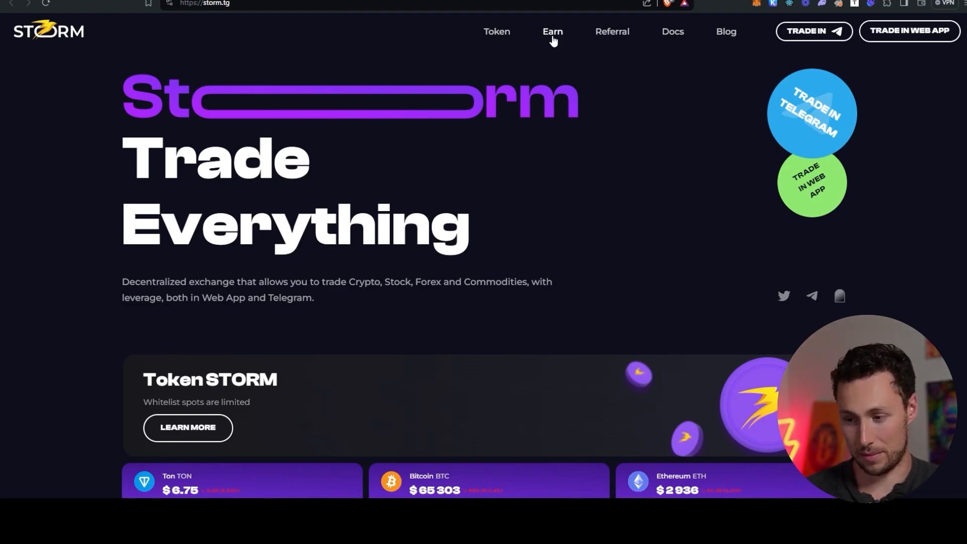
- Scroll back down past the price cards to the USDT, TON and jUSDT liquidity provision and STORM staking offers
scroll("down", 3)
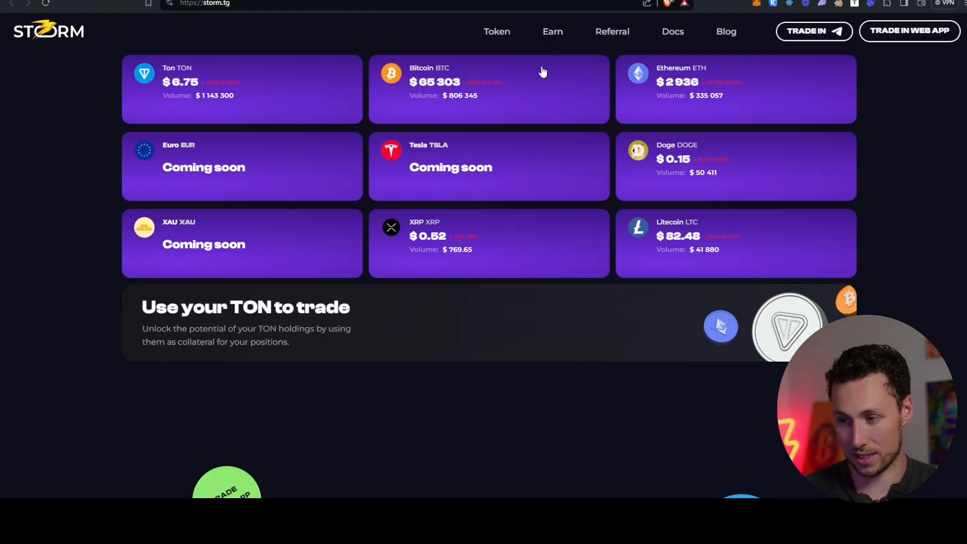
scroll("down", 3)
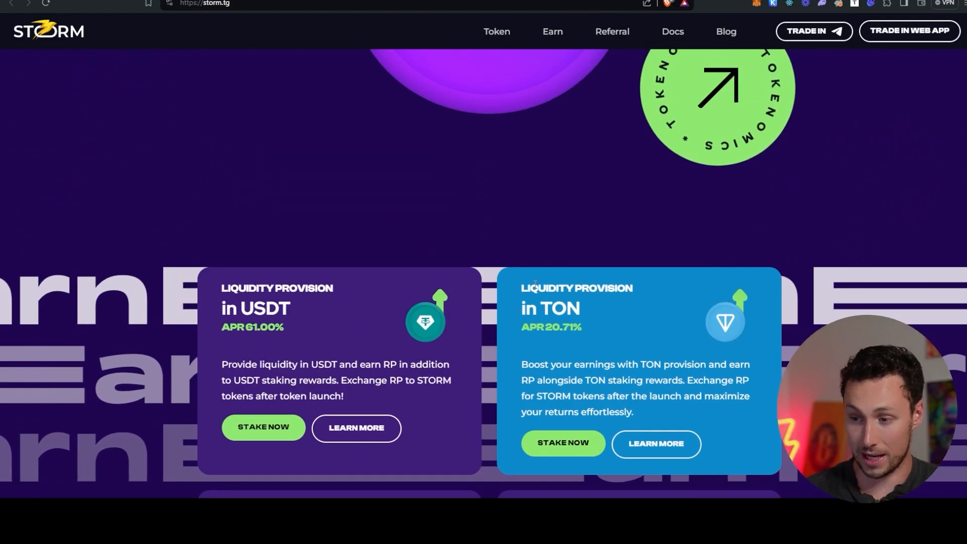
scroll("down", 3)
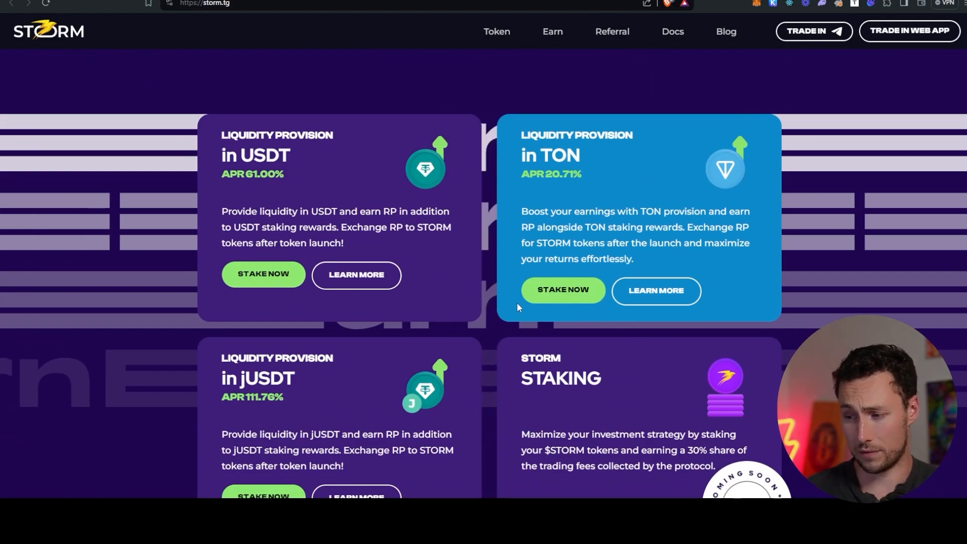
scroll("down", 3)
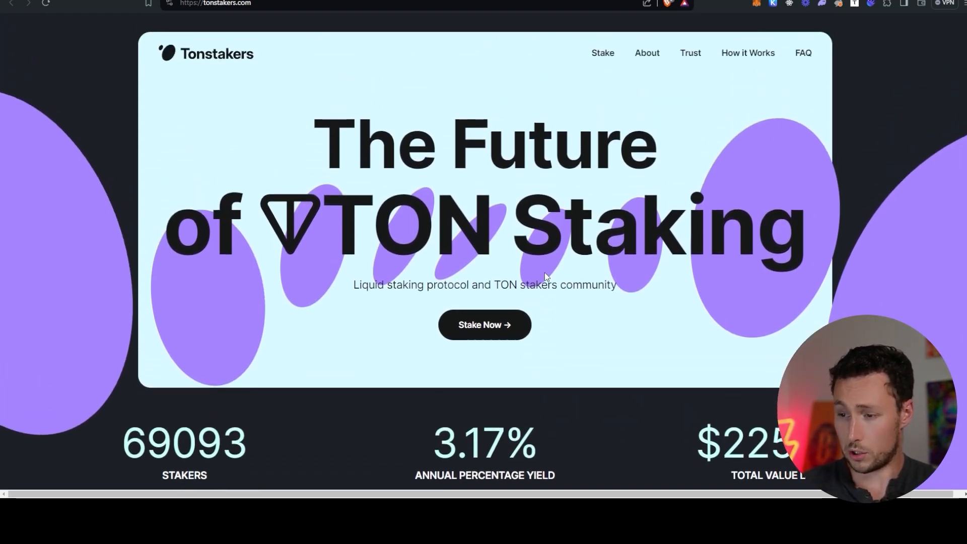
- Scroll the Tonstakers homepage through staker count, 3.17% APY, TVL, About and CertiK-audited Trust sections
scroll("down", 3)
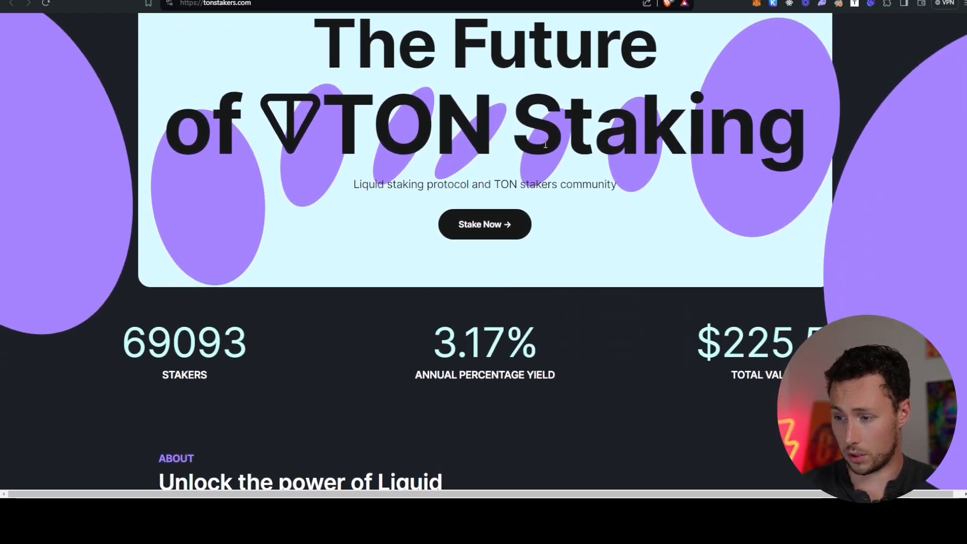
mouse_move(414, 305)
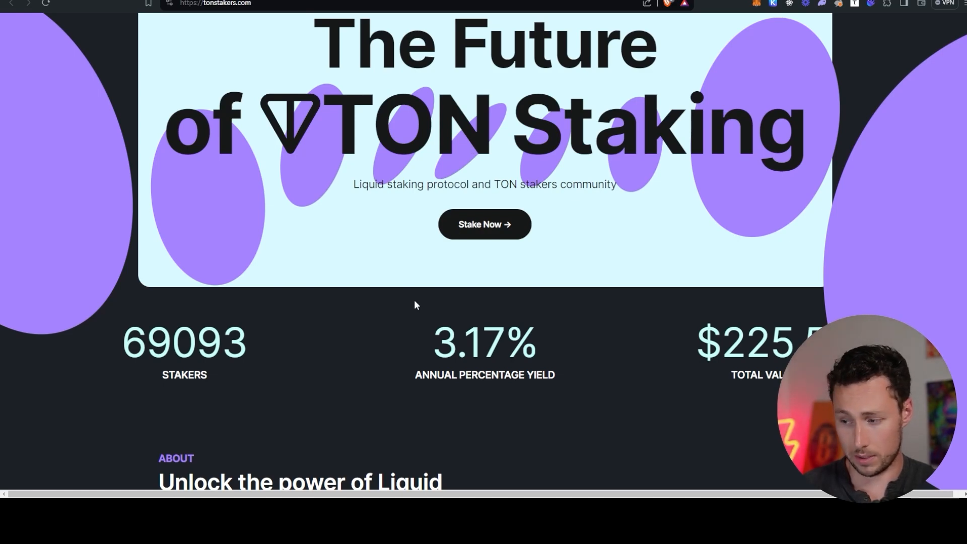
scroll("down", 3)
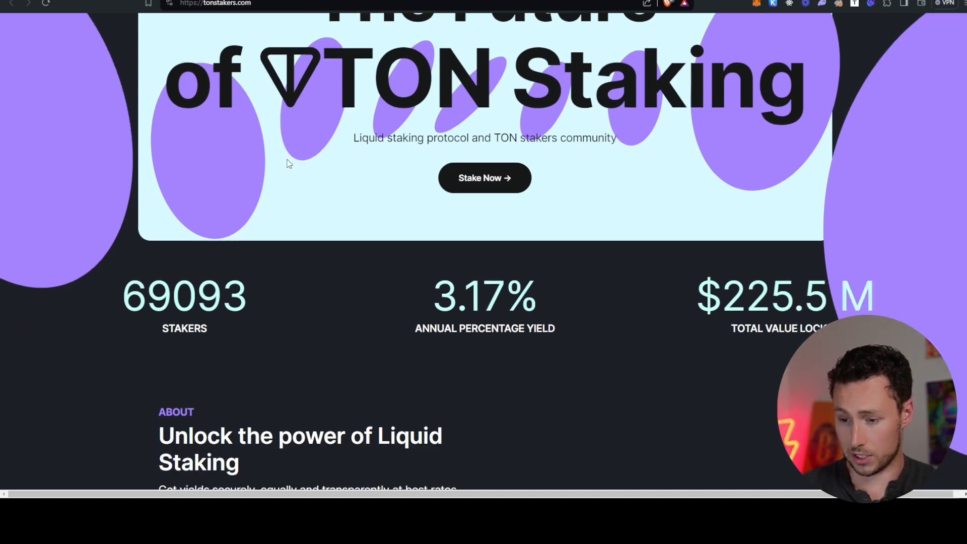
scroll("down", 3)
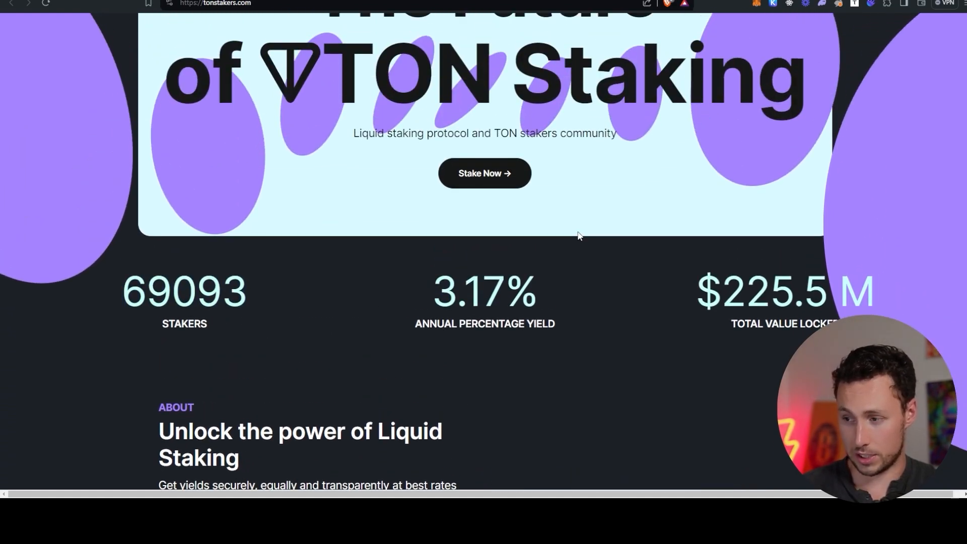
scroll("up", 3)
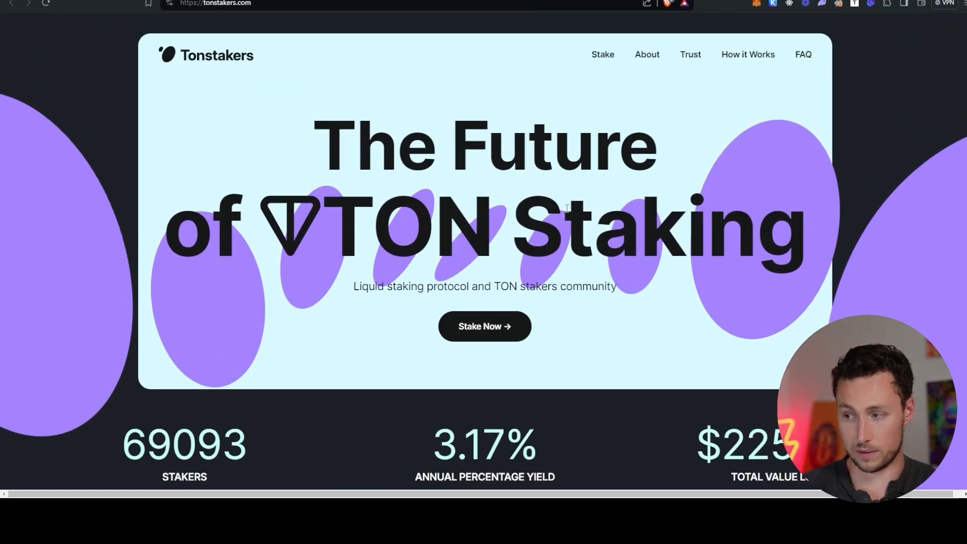
scroll("down", 3)
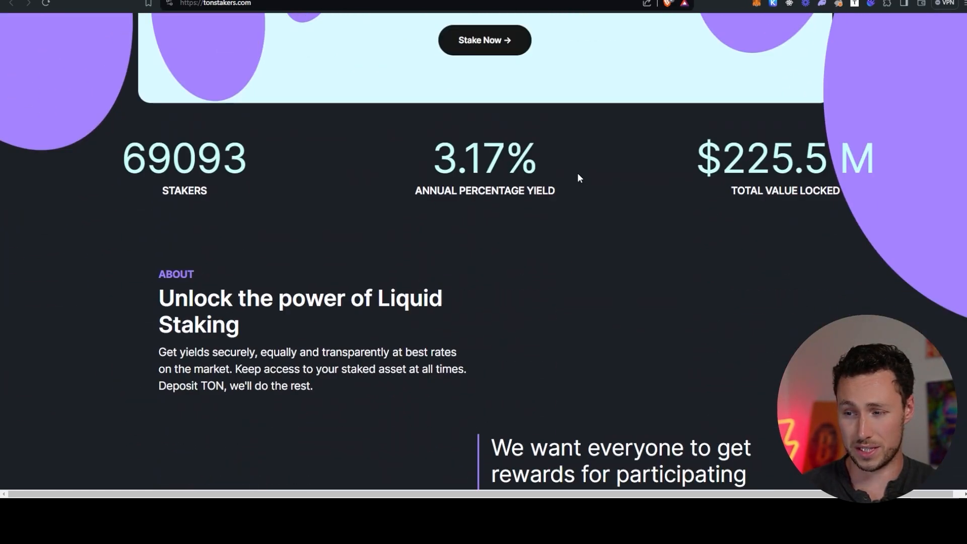
scroll("down", 3)
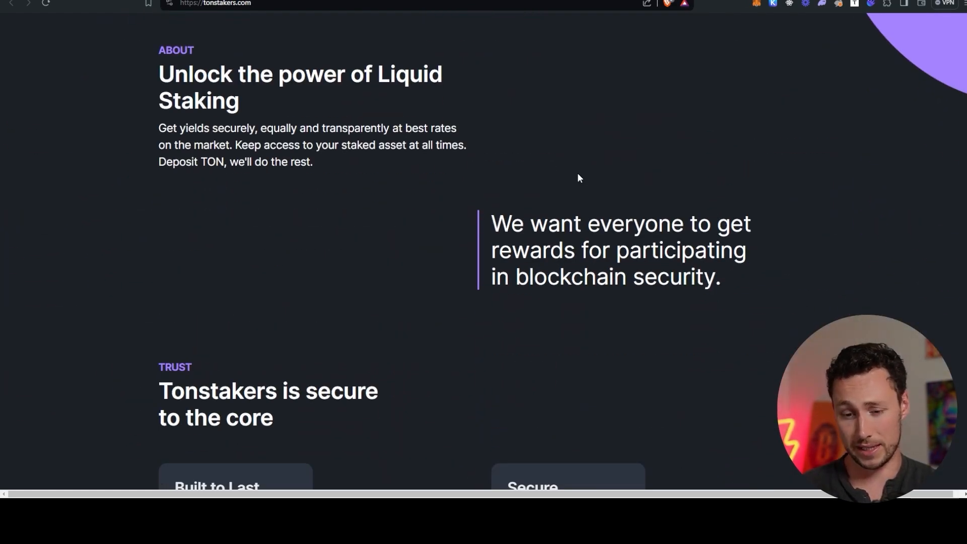
scroll("down", 3)
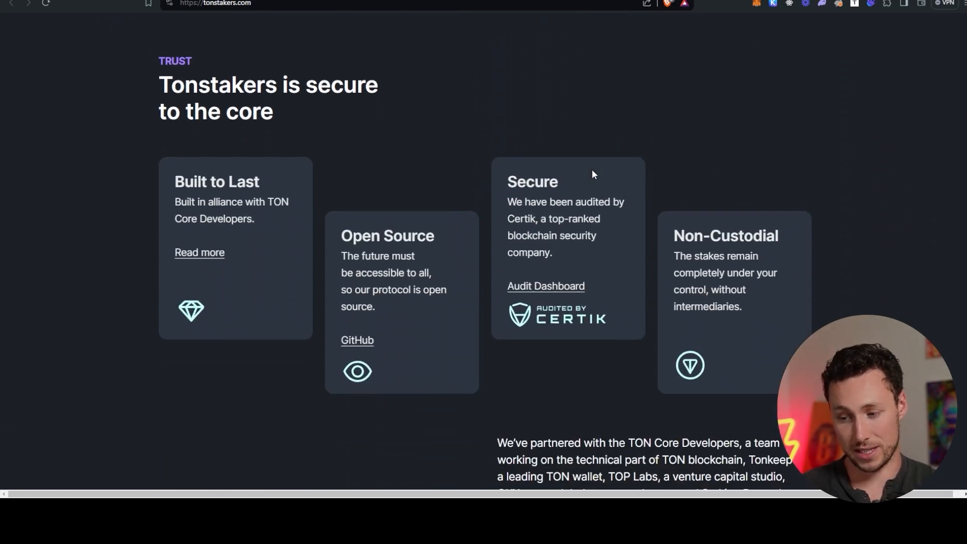
scroll("down", 3)
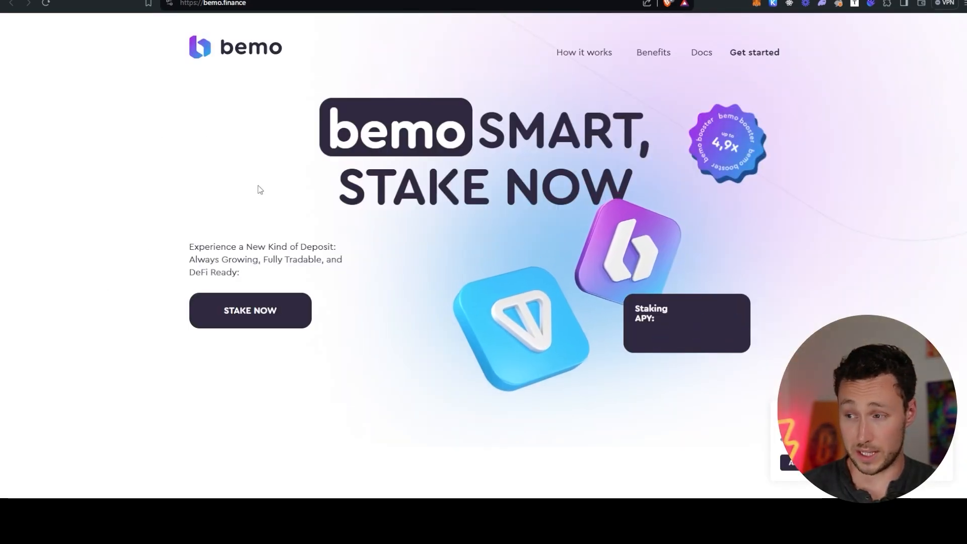
- Launch app.bemo.finance via Stake Now and review its stats: 3.88% APY, $70.8M TVL, TON price
left_click(249, 310)
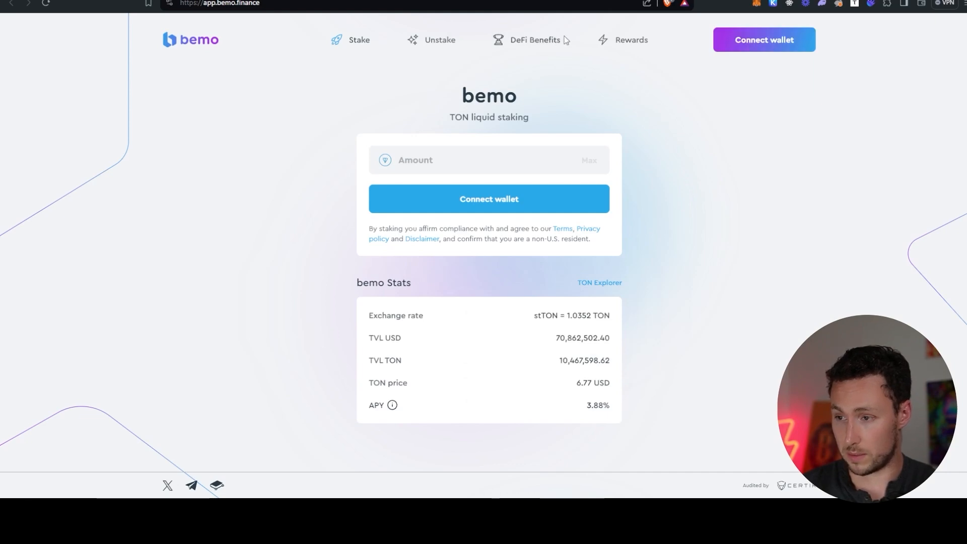
mouse_move(596, 233)
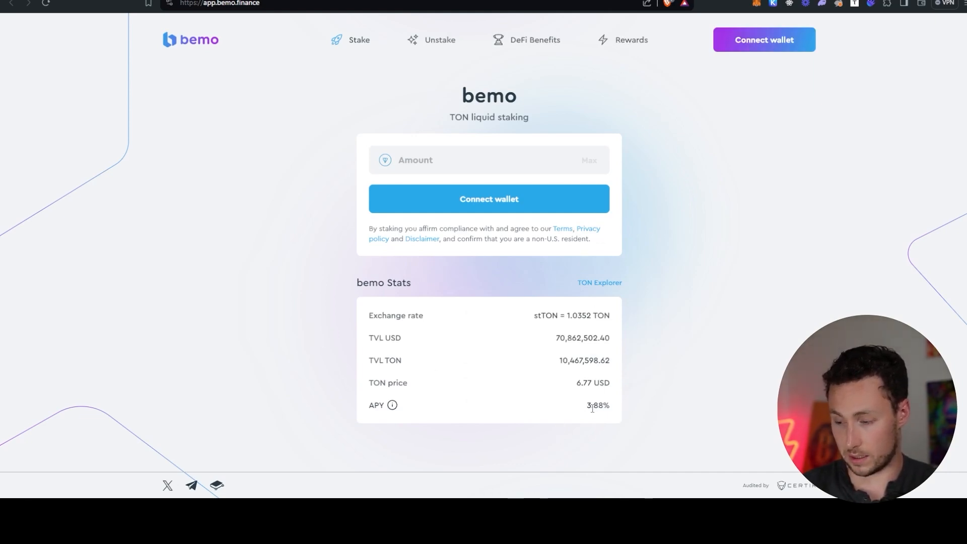
left_click(630, 40)
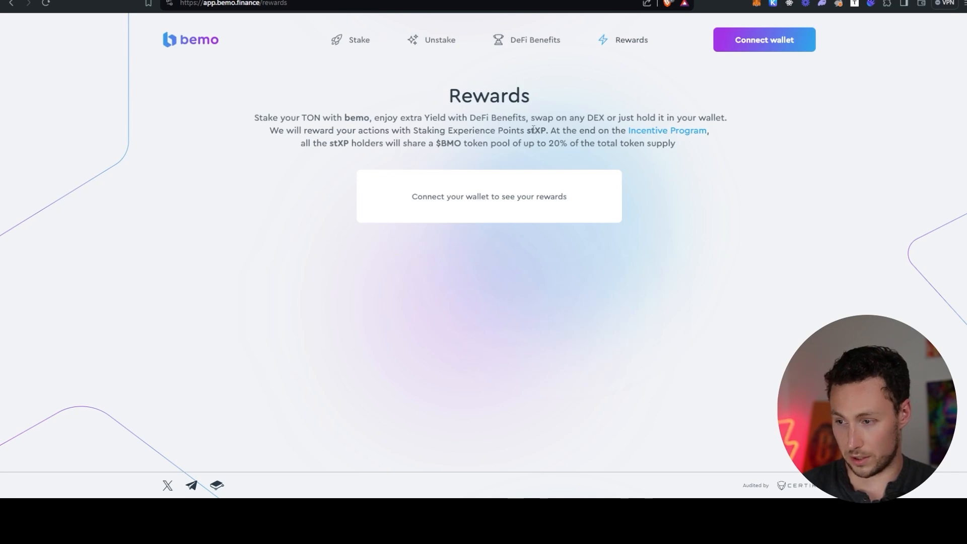
- Highlight the $BMO token name and stXP points description on bemo's Rewards page
left_click_drag(527, 130, 327, 142)
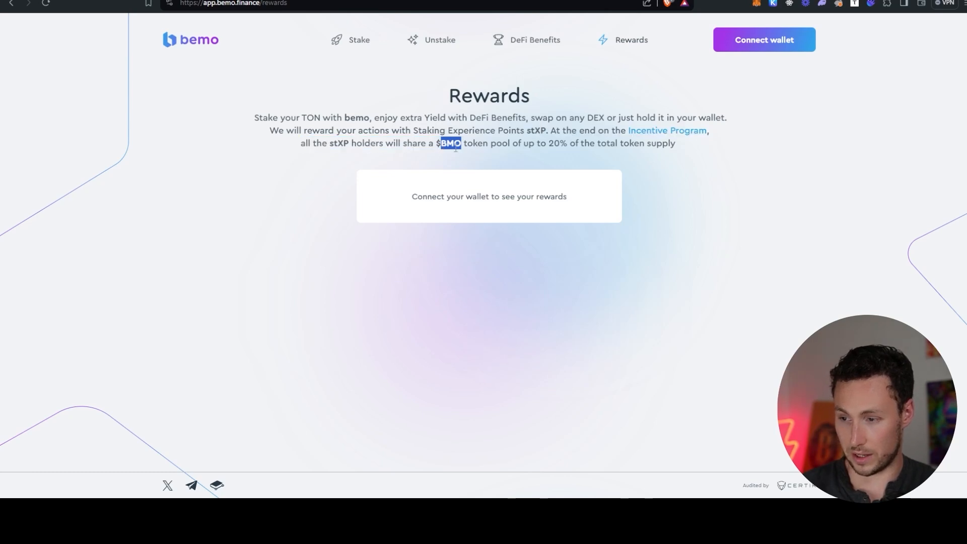
left_click_drag(450, 143, 675, 143)
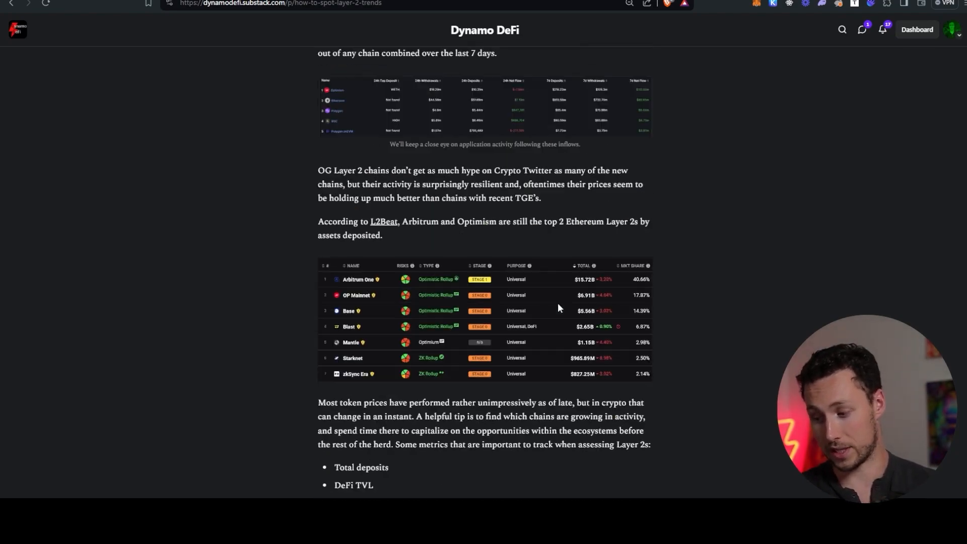
- Scroll the Dynamo DeFi Layer 2 trends post back to its opening table of chains
scroll("up", 3)
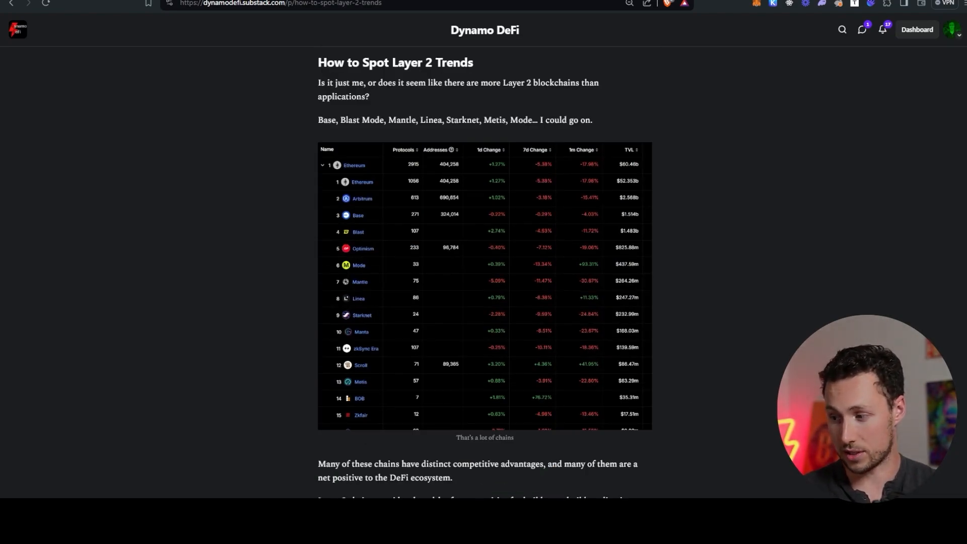
scroll("down", 3)
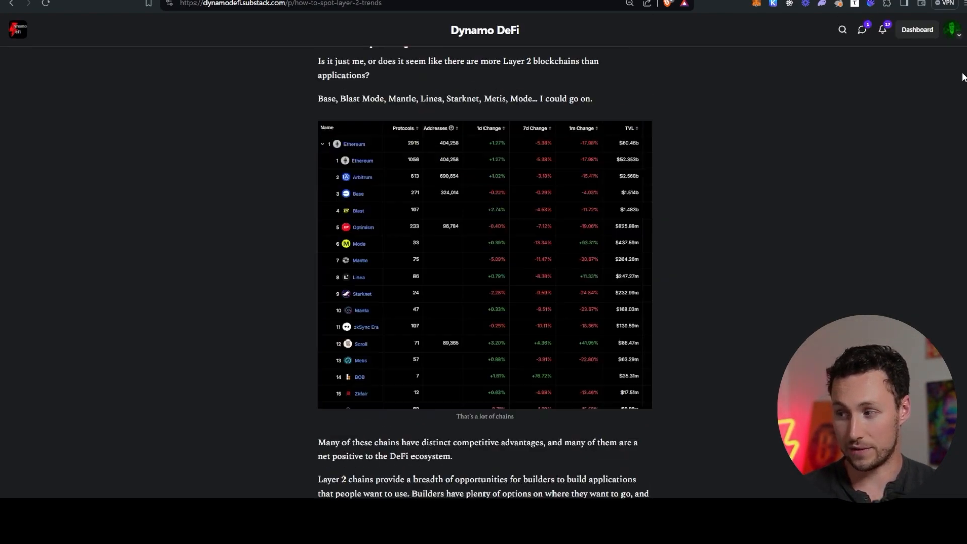